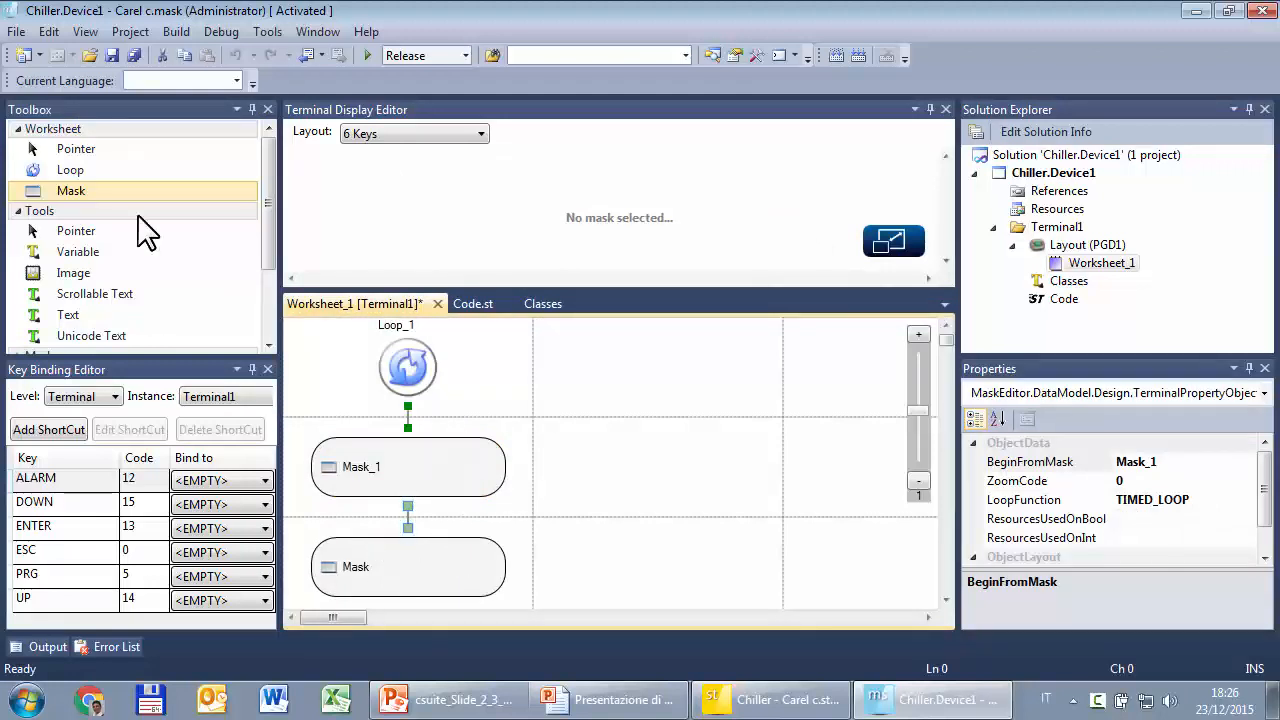
# Step: Check the TIMED_LOOP code, then drop a new loop above Mask_2 and link it
pyautogui.click(473, 303)
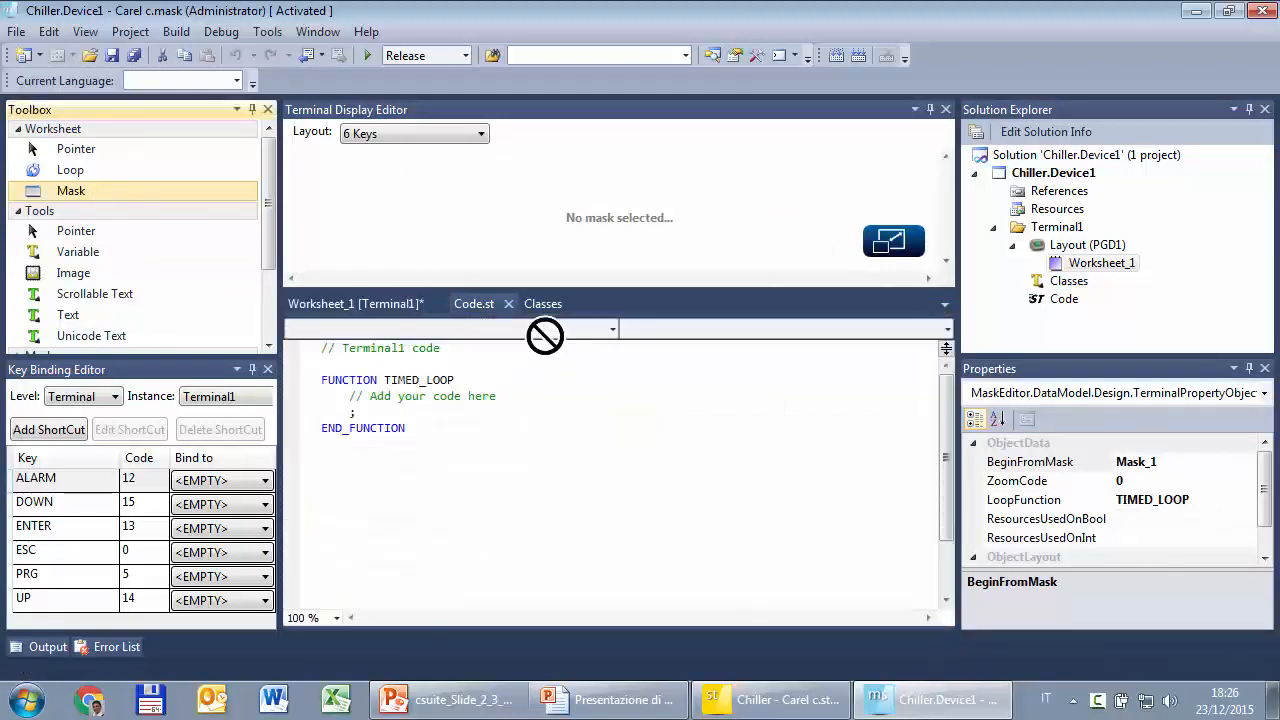
pyautogui.click(354, 303)
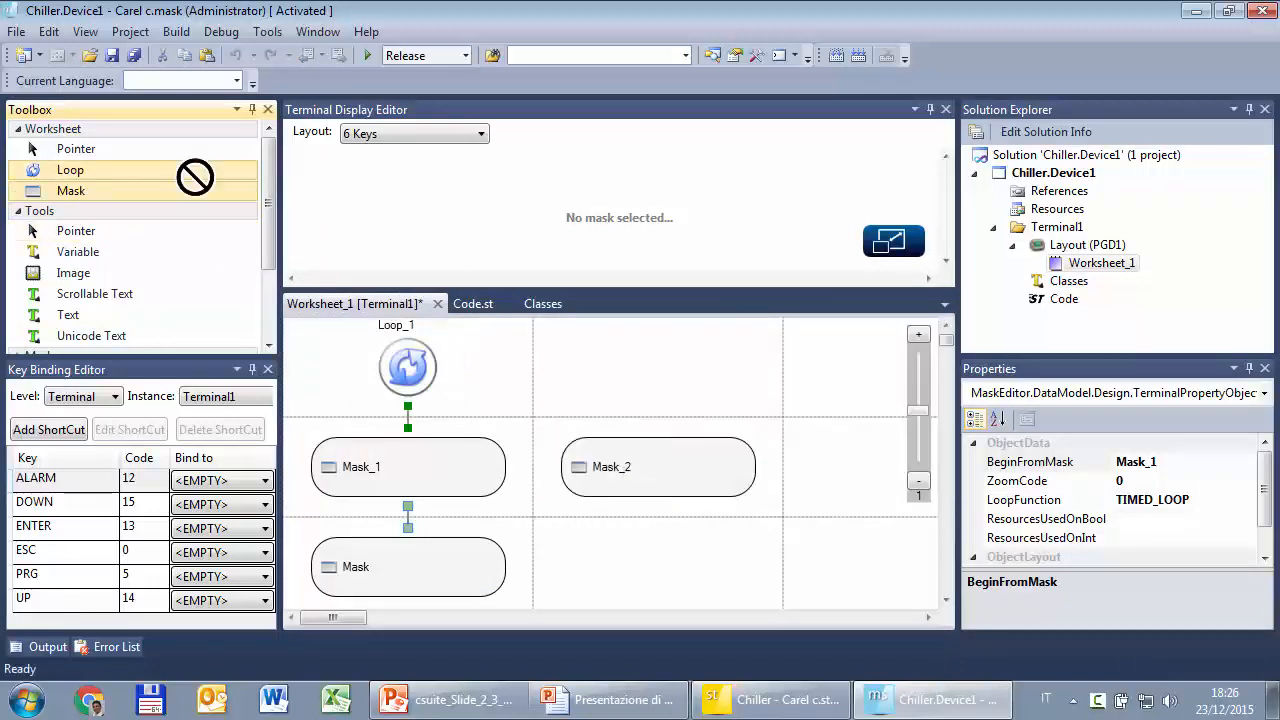
pyautogui.moveTo(70, 169); pyautogui.dragTo(658, 367)
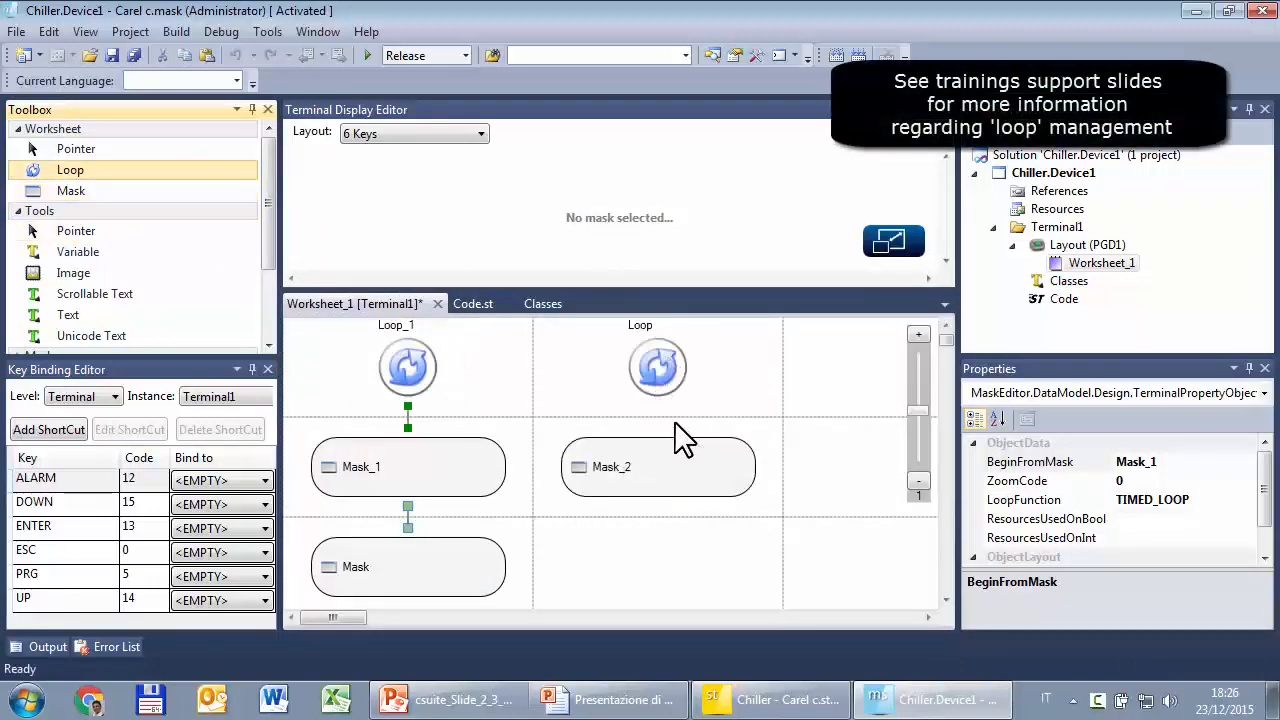
pyautogui.click(657, 466)
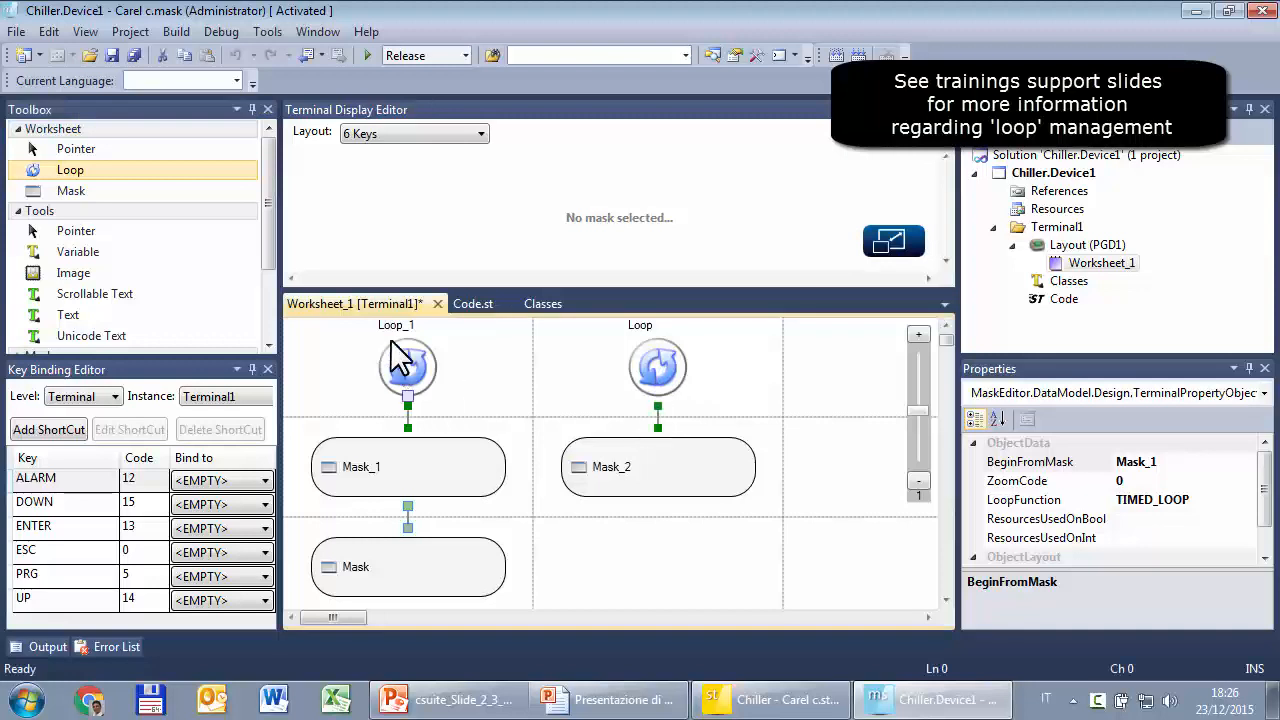
pyautogui.click(407, 367)
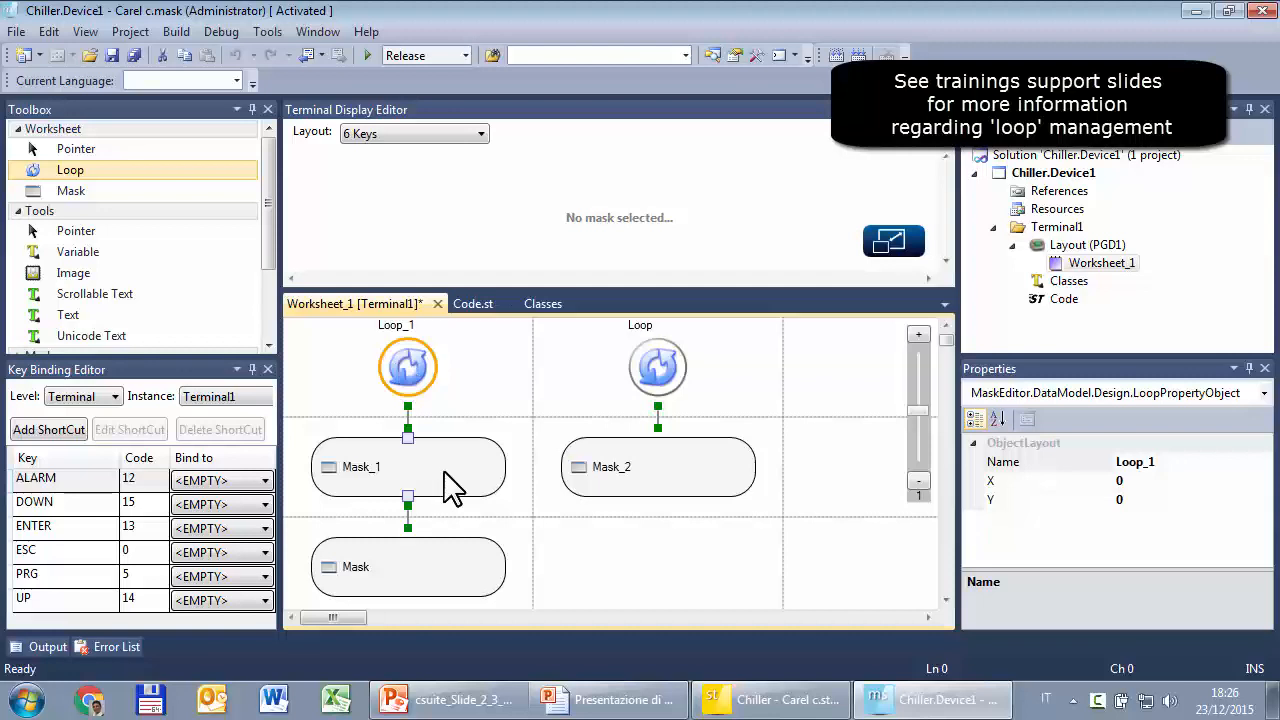
pyautogui.click(408, 567)
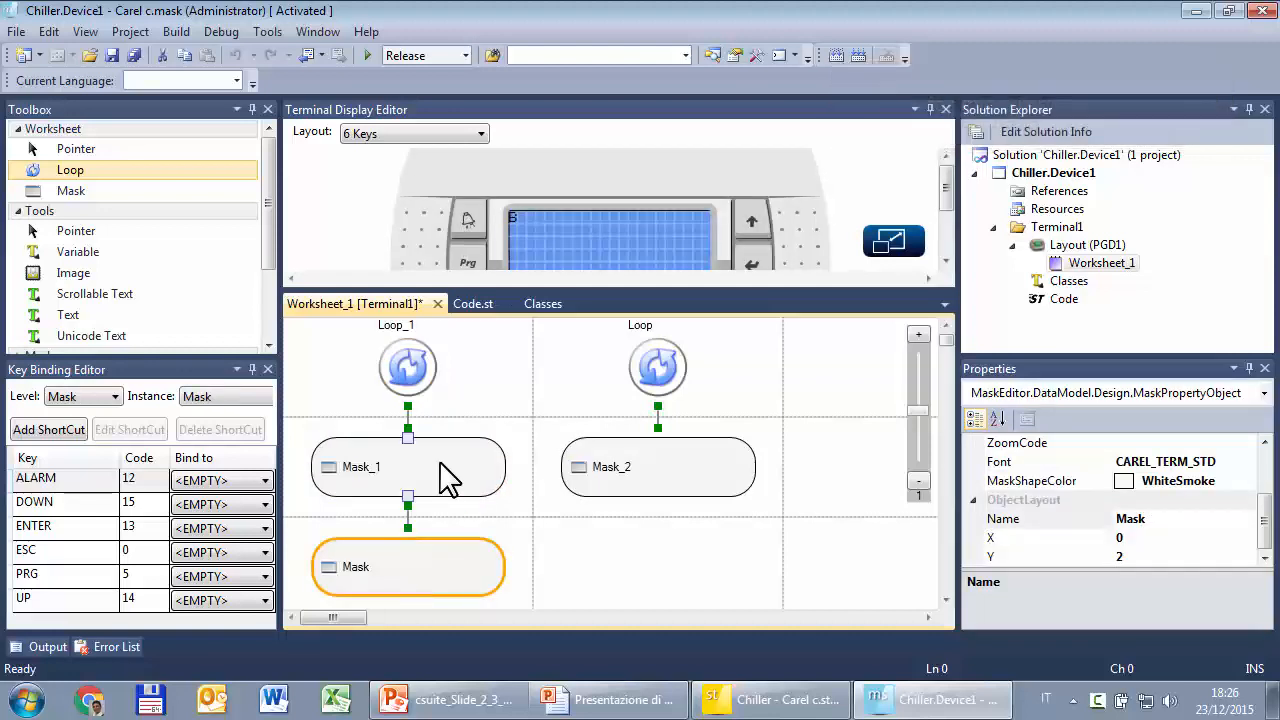
pyautogui.click(407, 467)
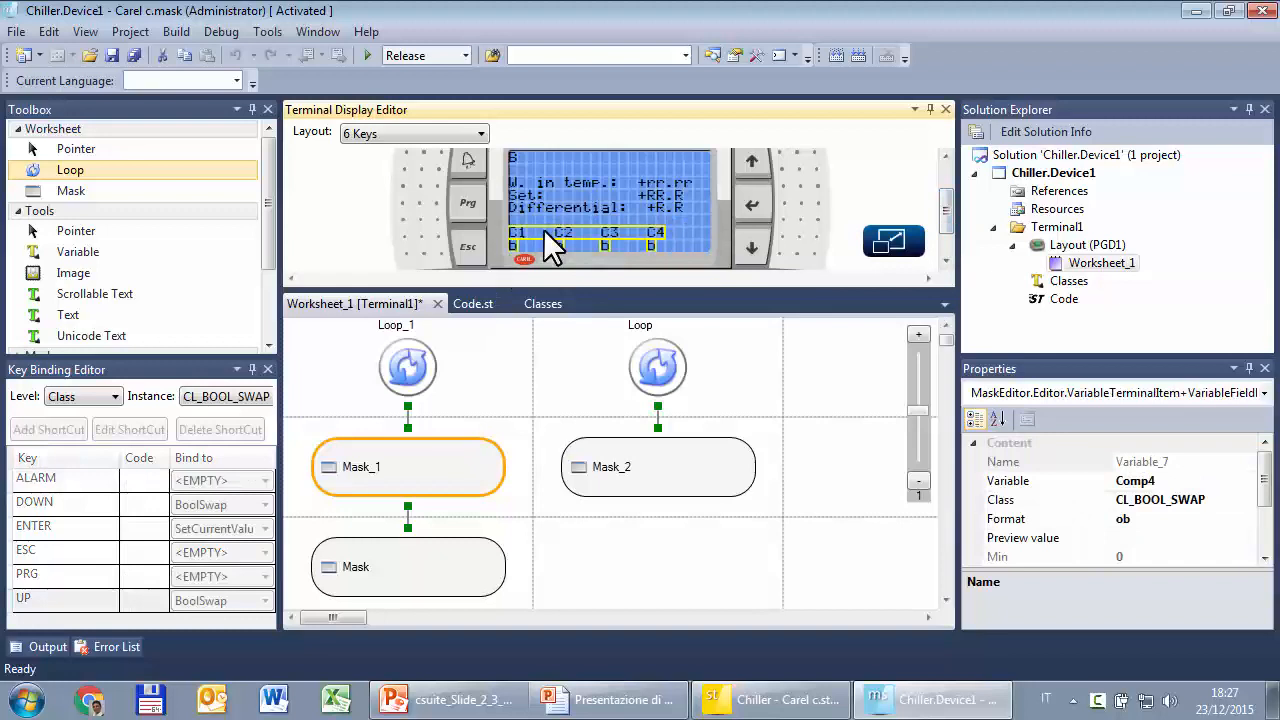
pyautogui.rightClick(555, 250)
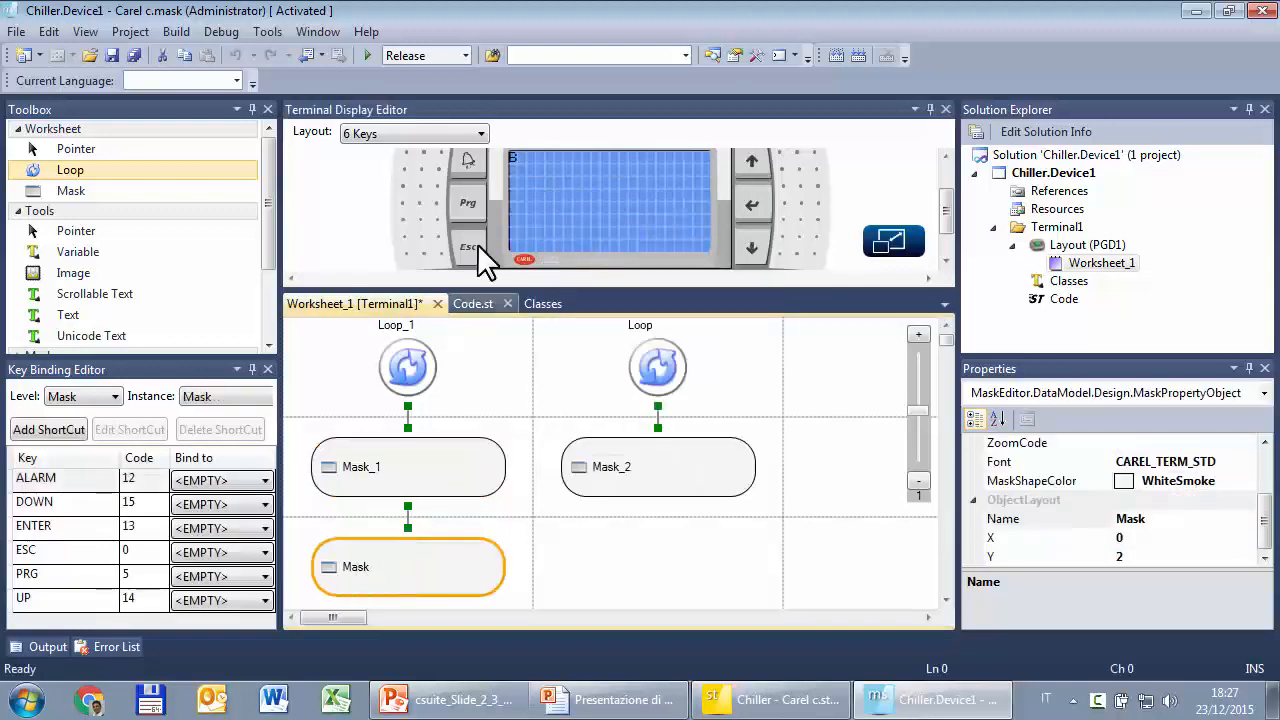
pyautogui.rightClick(560, 250)
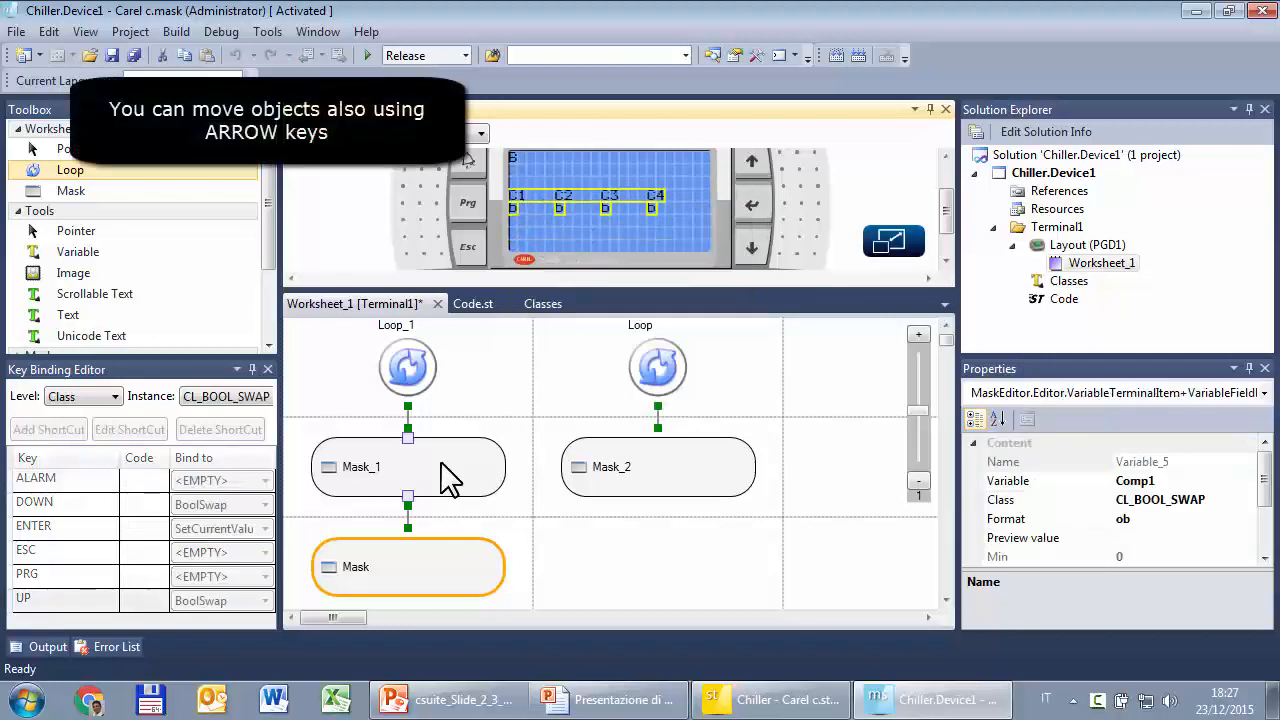
pyautogui.click(408, 466)
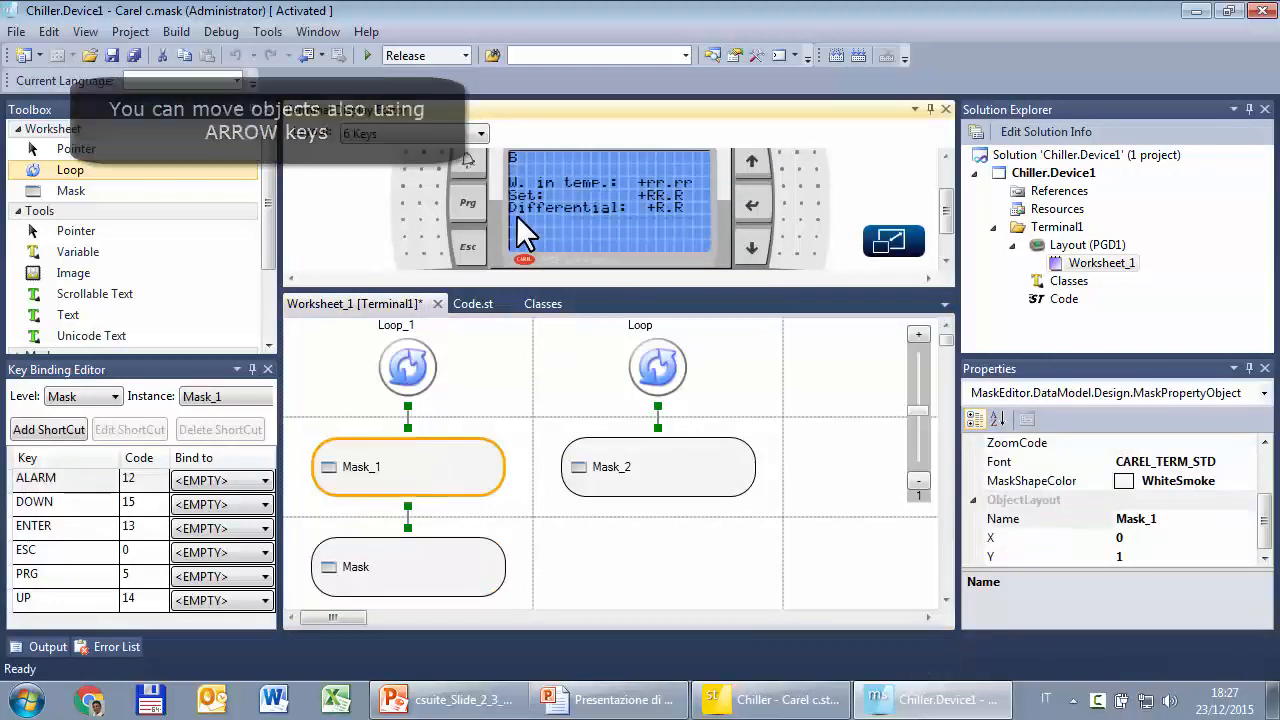
pyautogui.rightClick(525, 205)
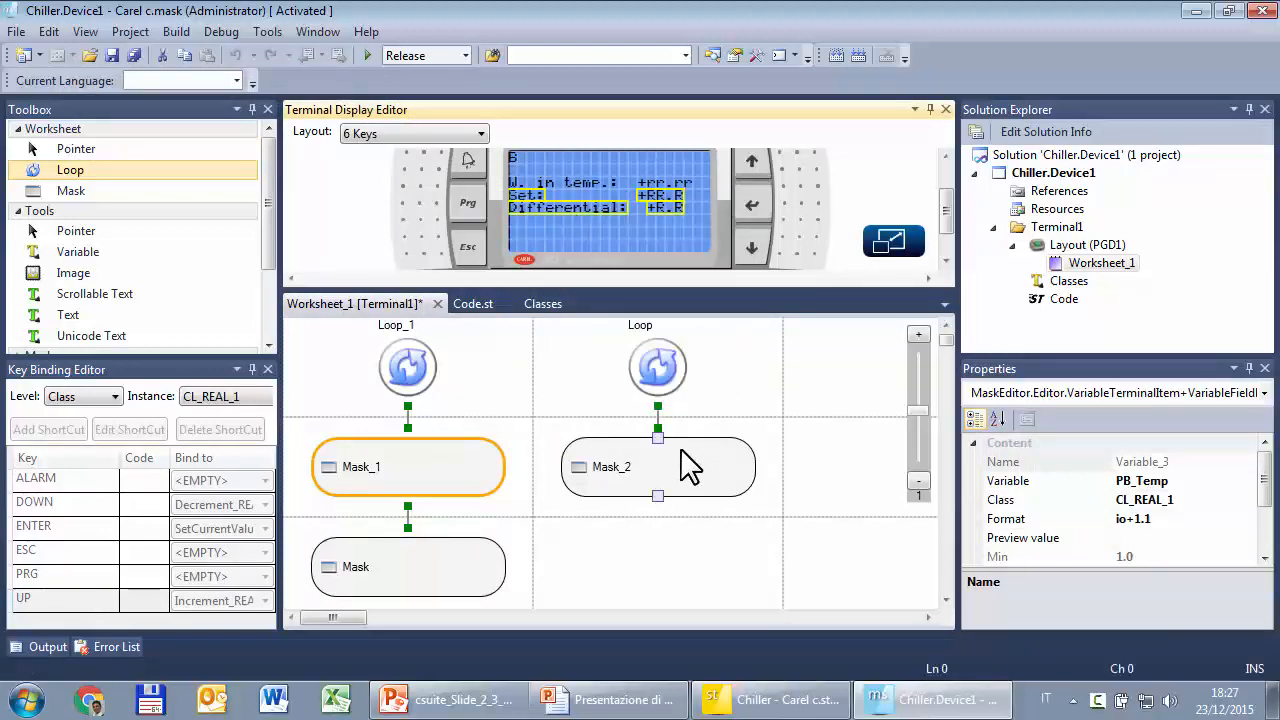
pyautogui.rightClick(657, 466)
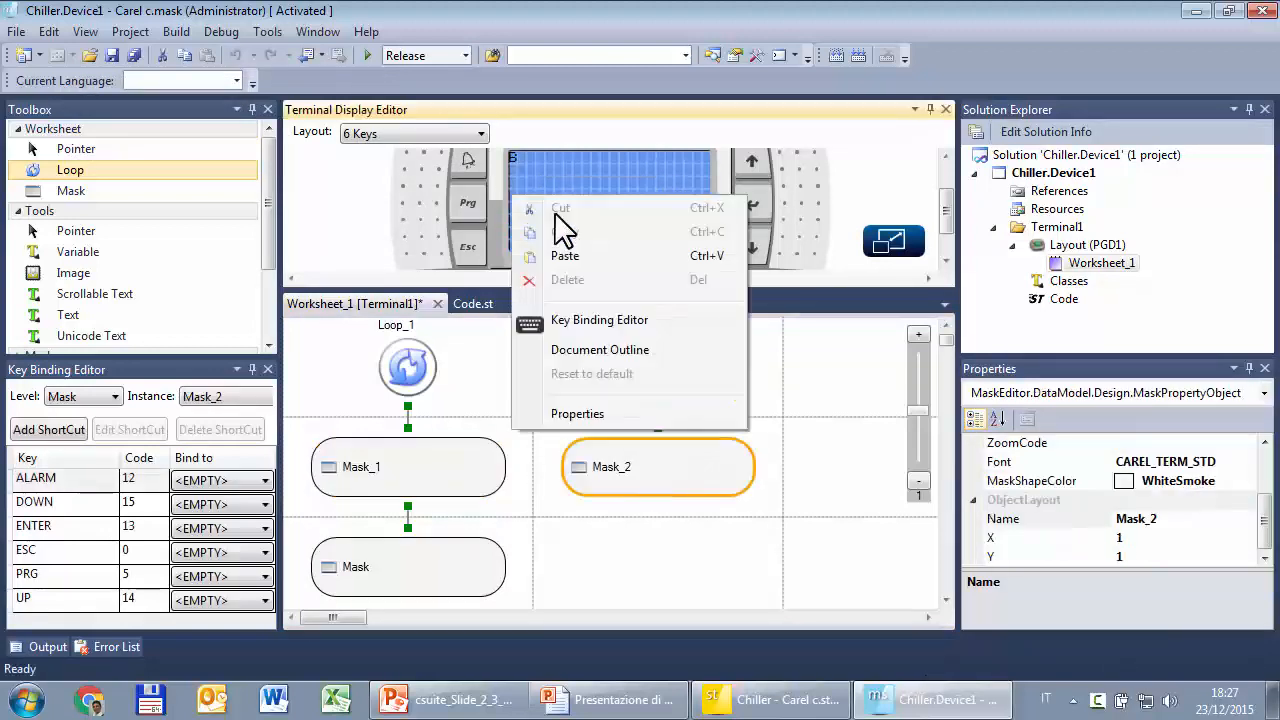
pyautogui.click(565, 256)
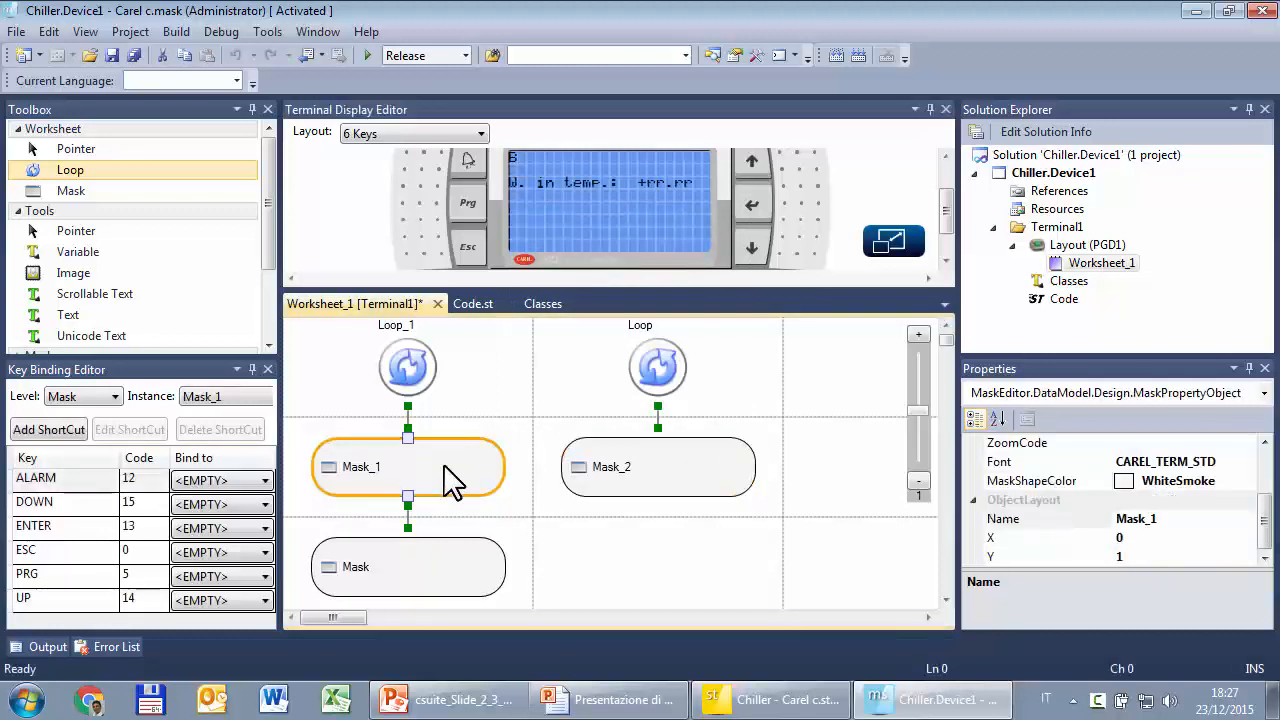
pyautogui.moveTo(440, 565)
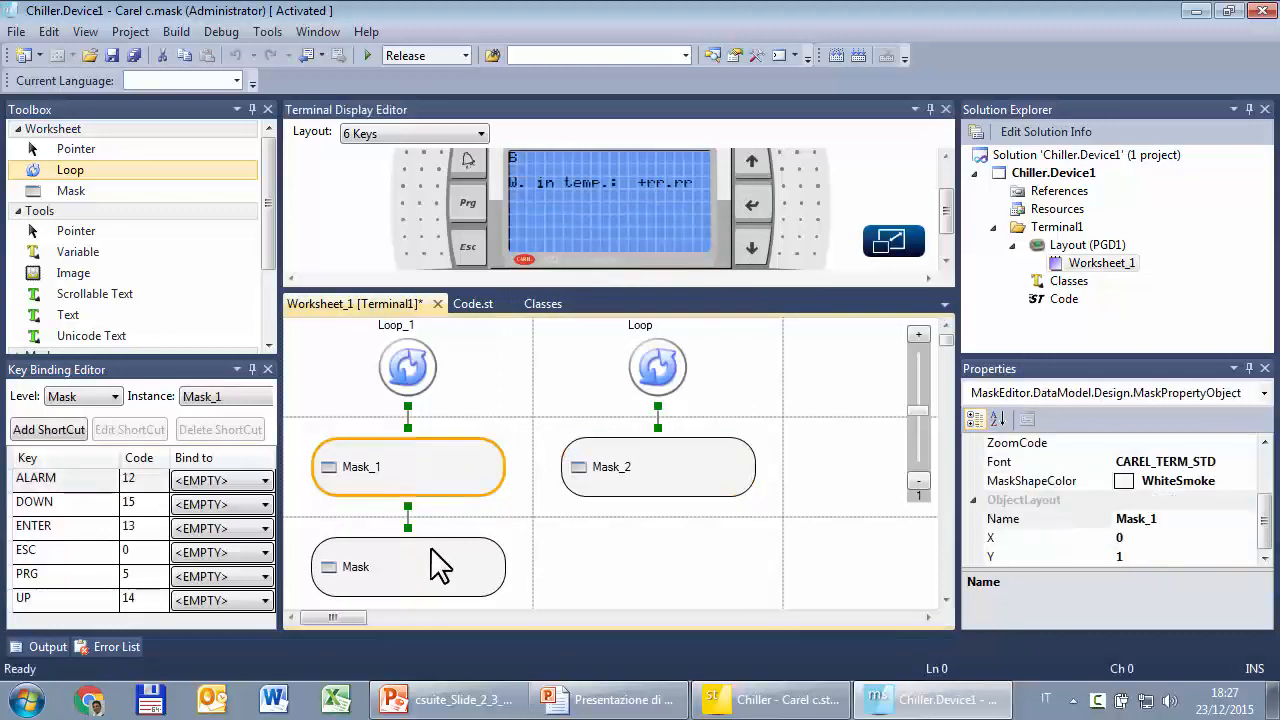
pyautogui.click(408, 566)
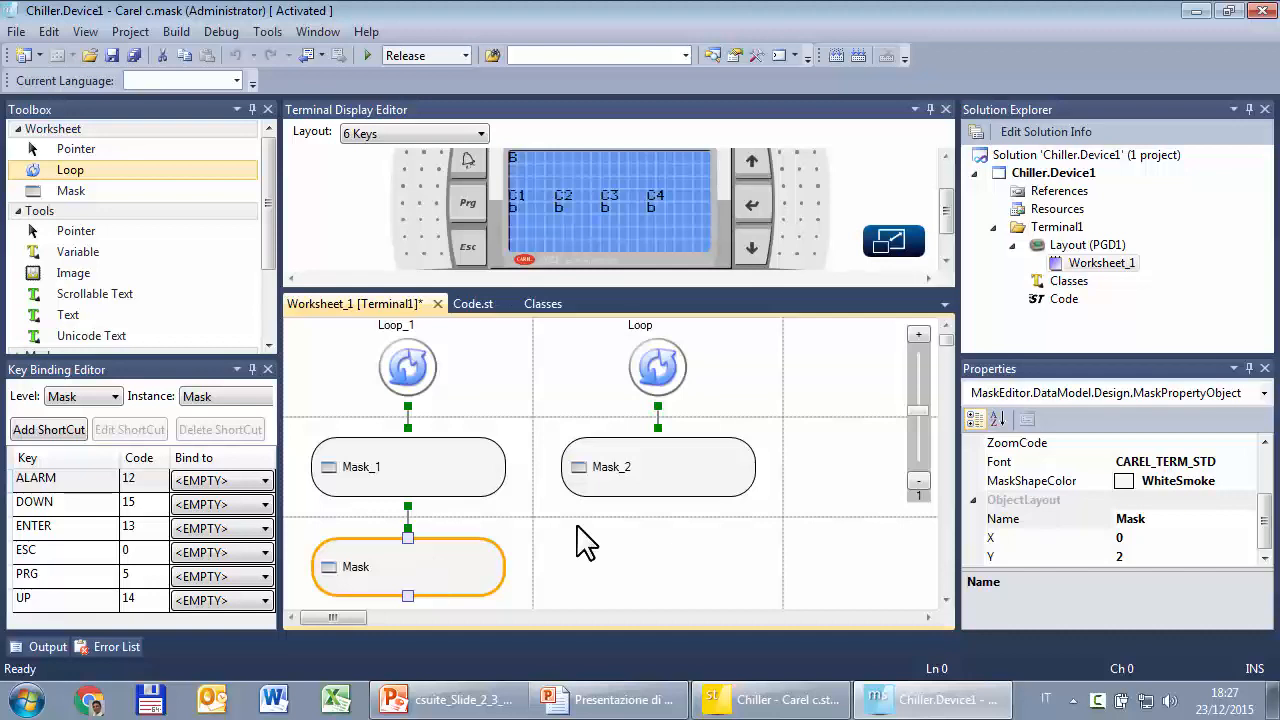
pyautogui.click(658, 467)
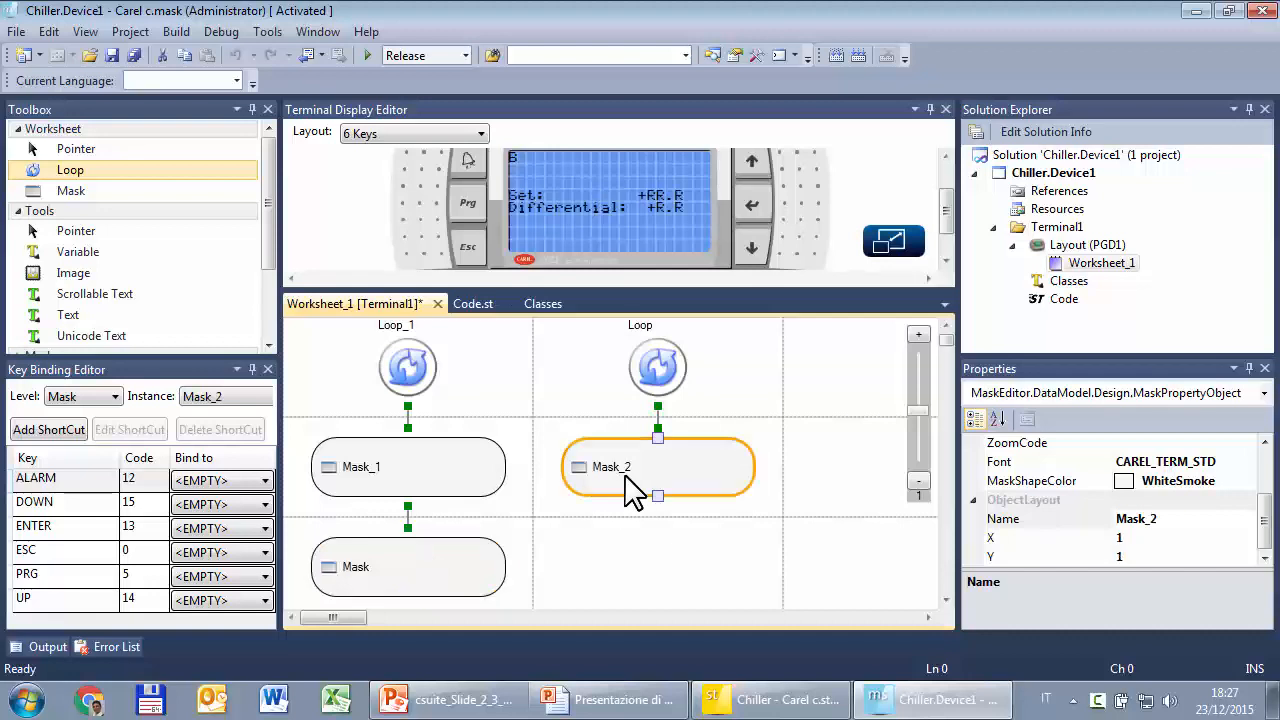
pyautogui.moveTo(610, 485)
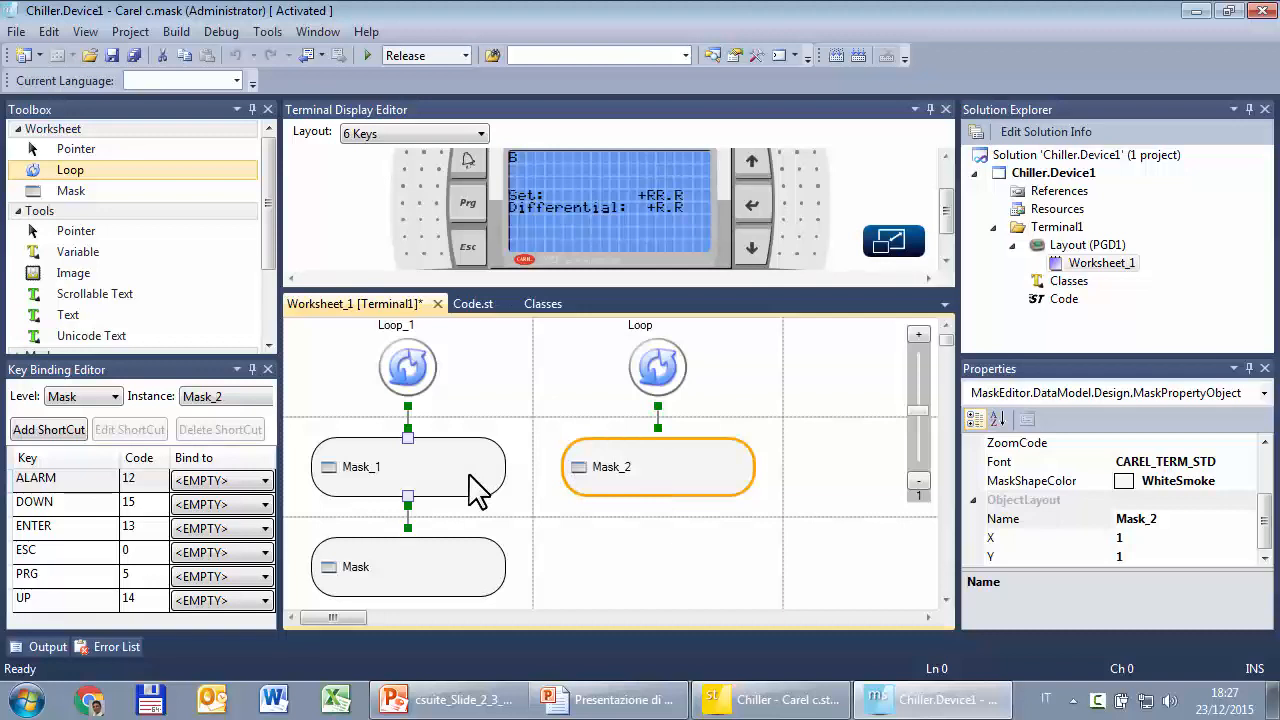
# Step: Rename Loop_1 to Loop_Main, Mask_1 to Inputs, and the bottom mask to Outputs
pyautogui.click(407, 368)
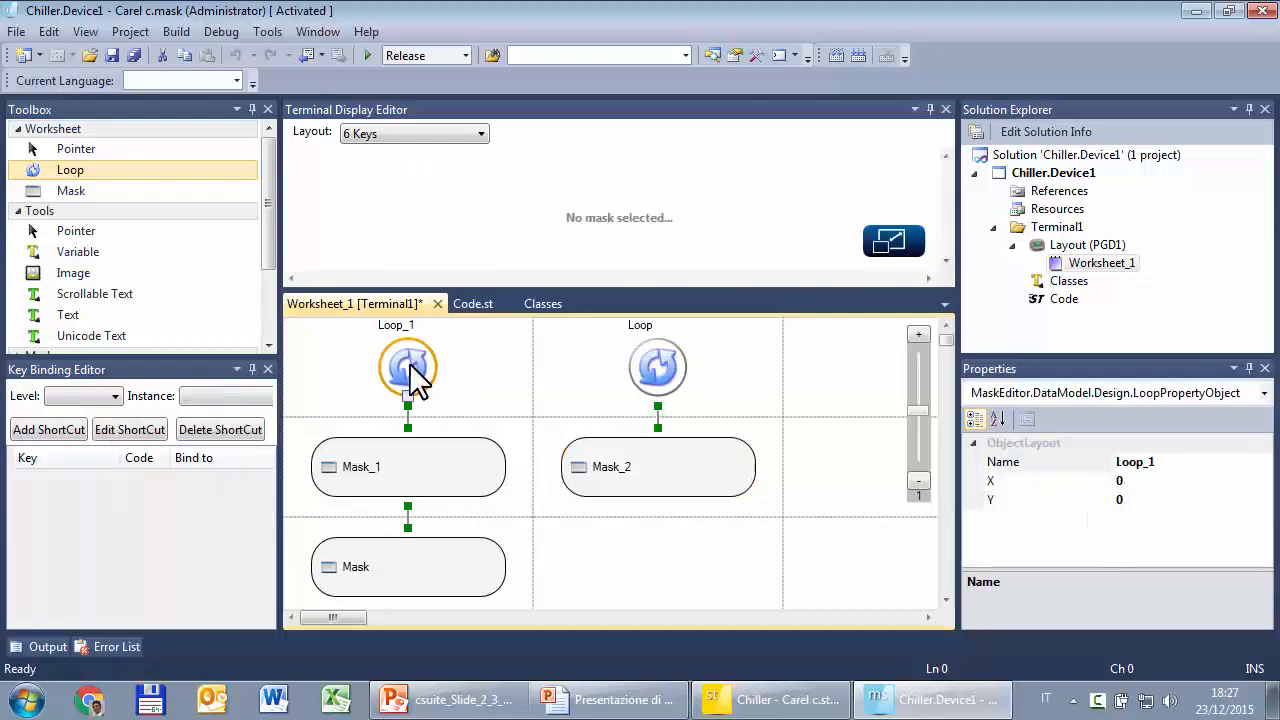
pyautogui.moveTo(1045, 485)
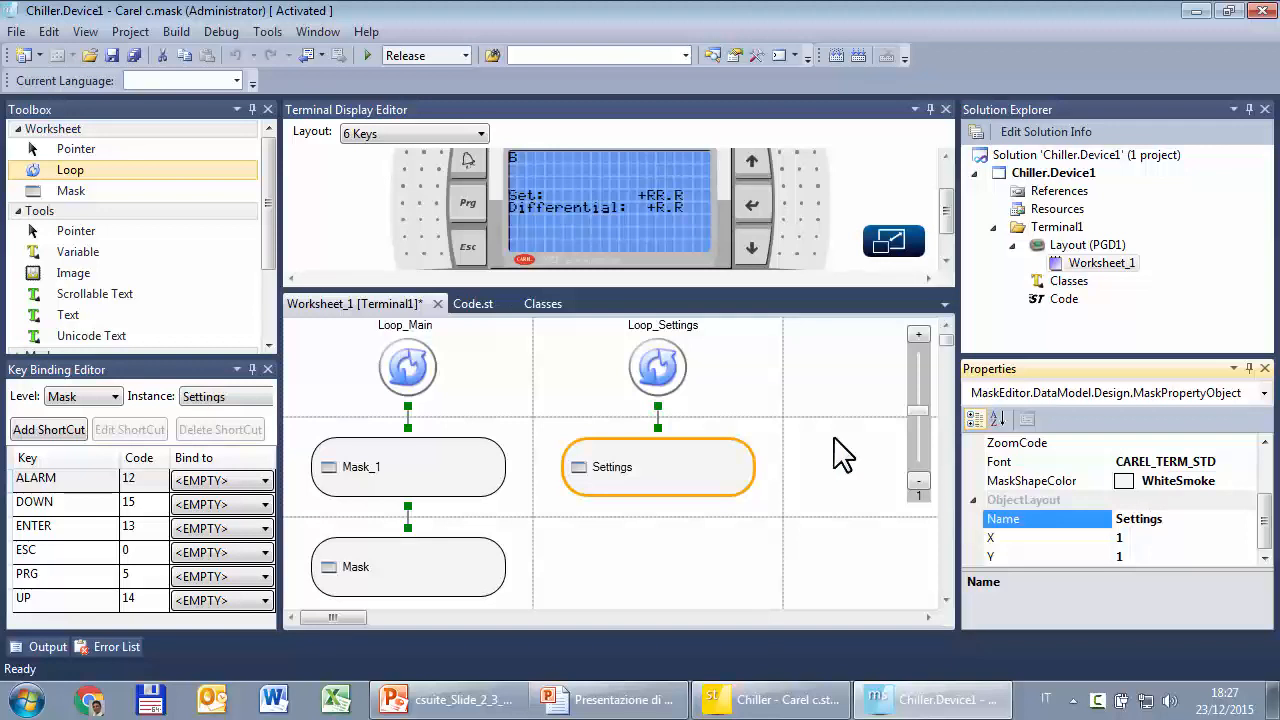
pyautogui.click(407, 466)
pyautogui.write('Inputs')
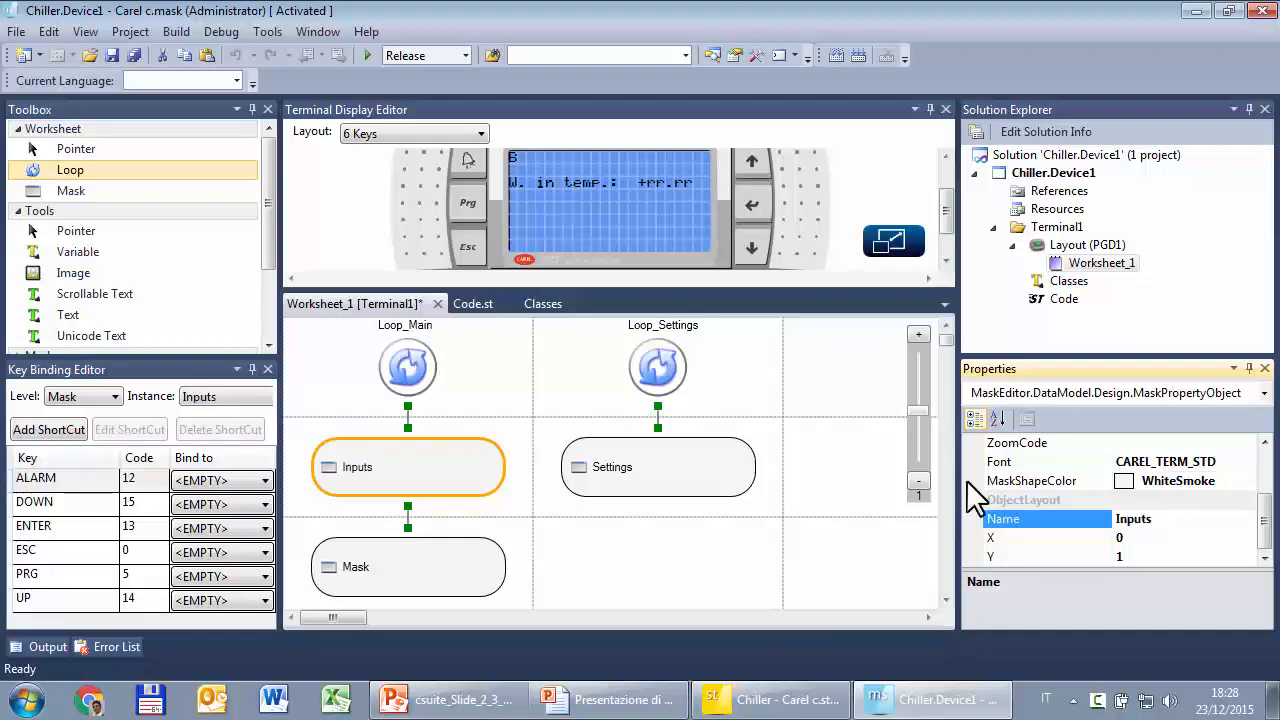
pyautogui.click(408, 567)
pyautogui.write('Ou')
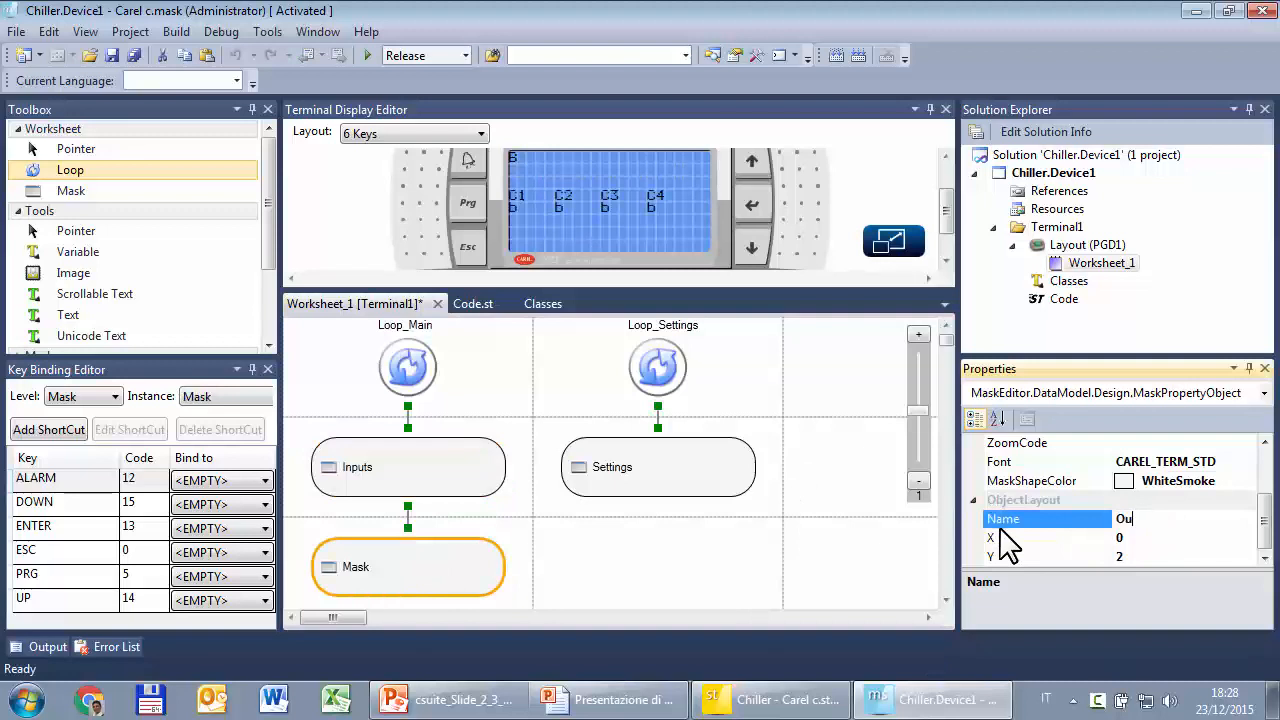
pyautogui.write('tp')
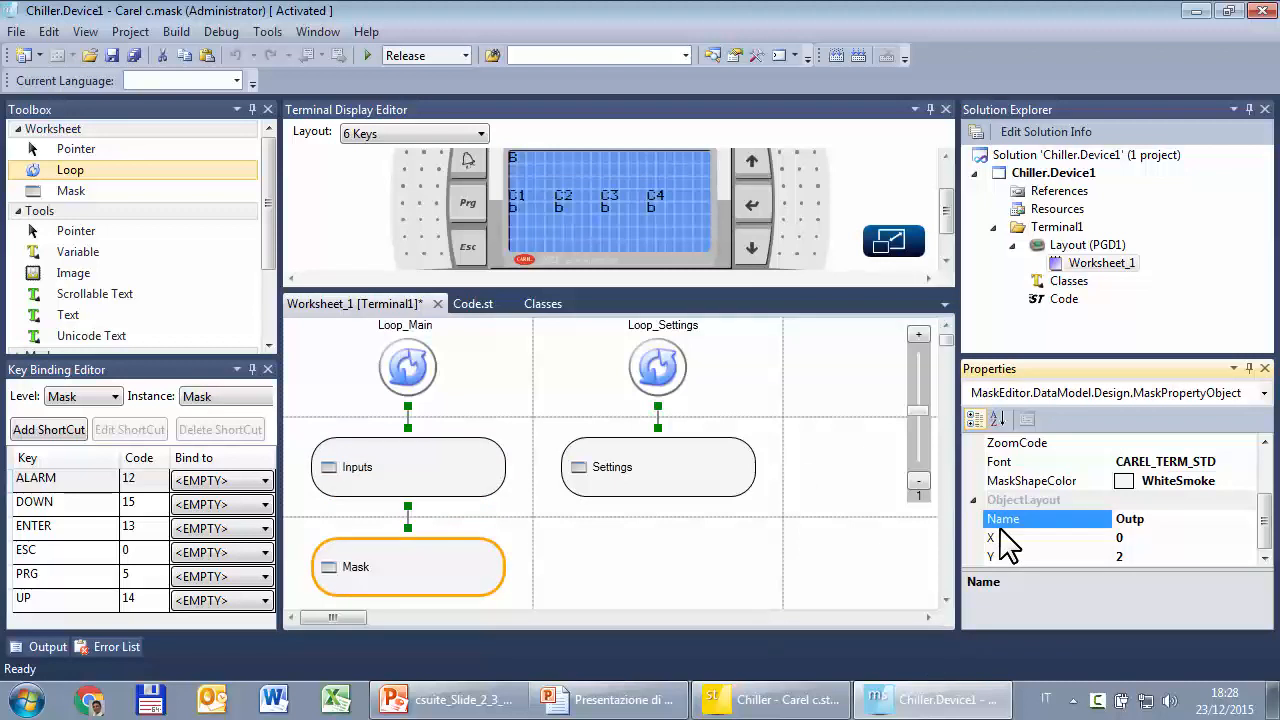
pyautogui.write('Outputs')
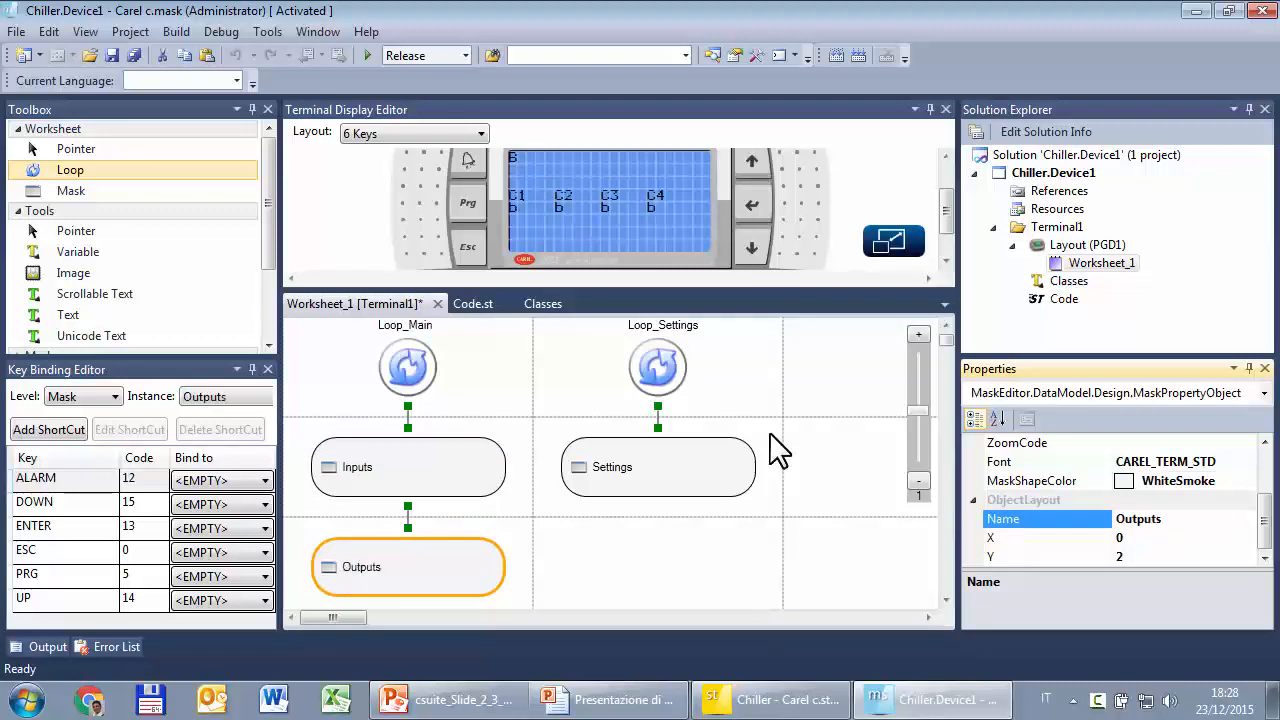
pyautogui.click(407, 467)
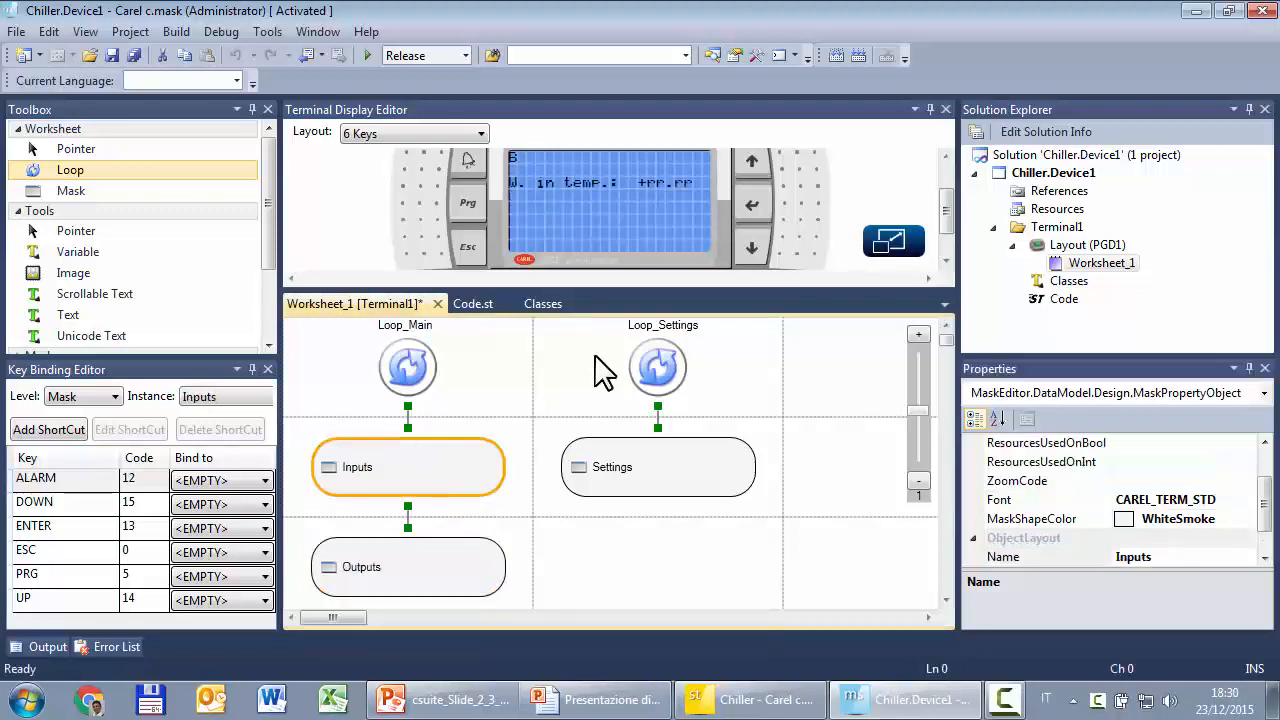
pyautogui.moveTo(595, 345)
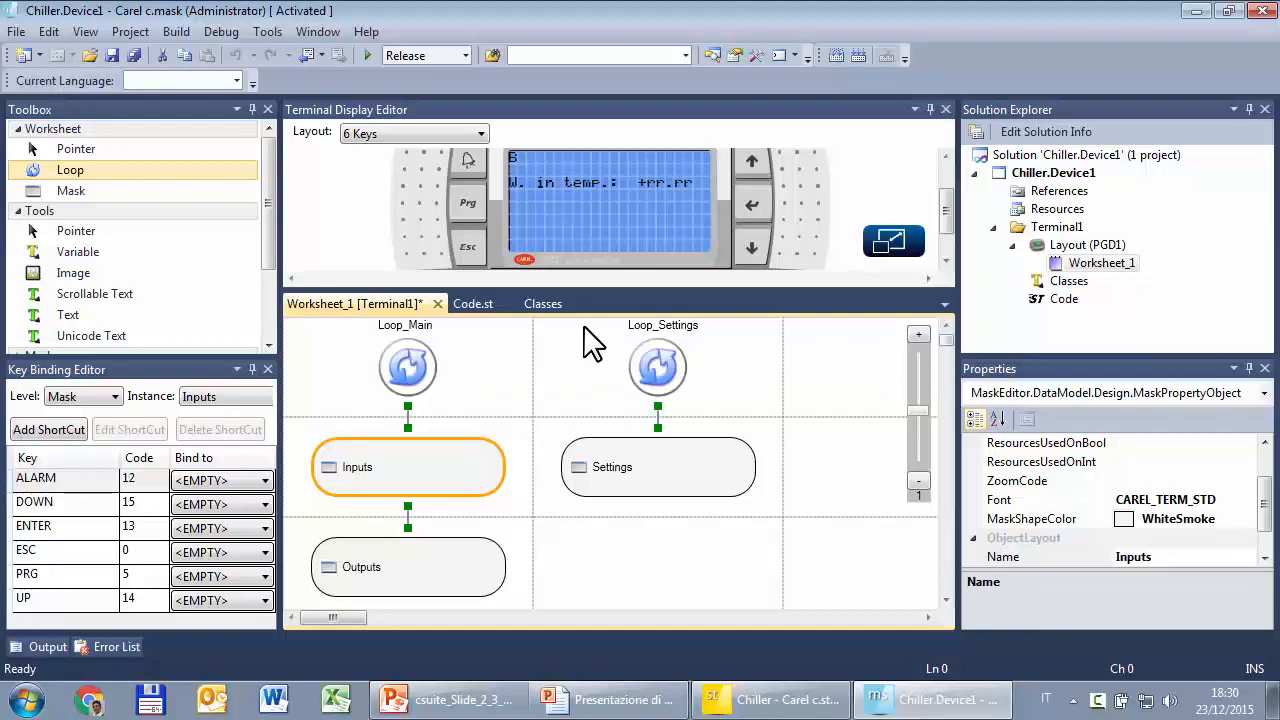
pyautogui.moveTo(475, 257)
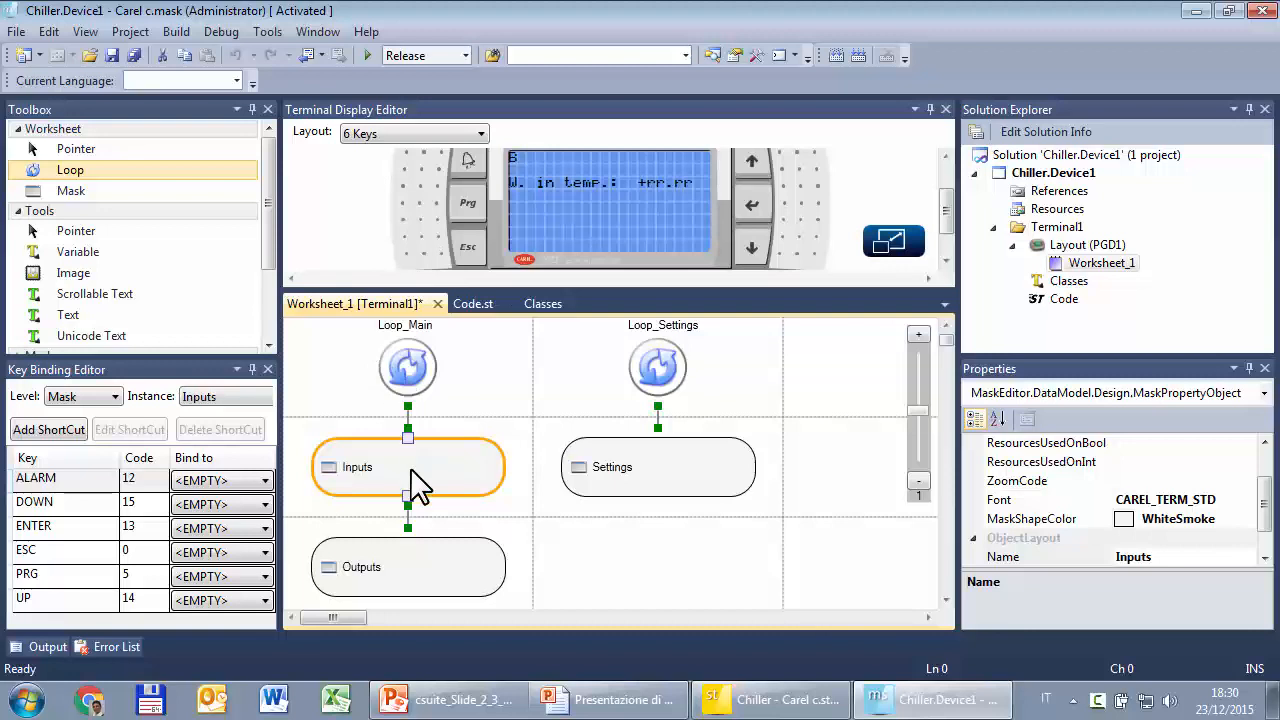
pyautogui.moveTo(467, 213)
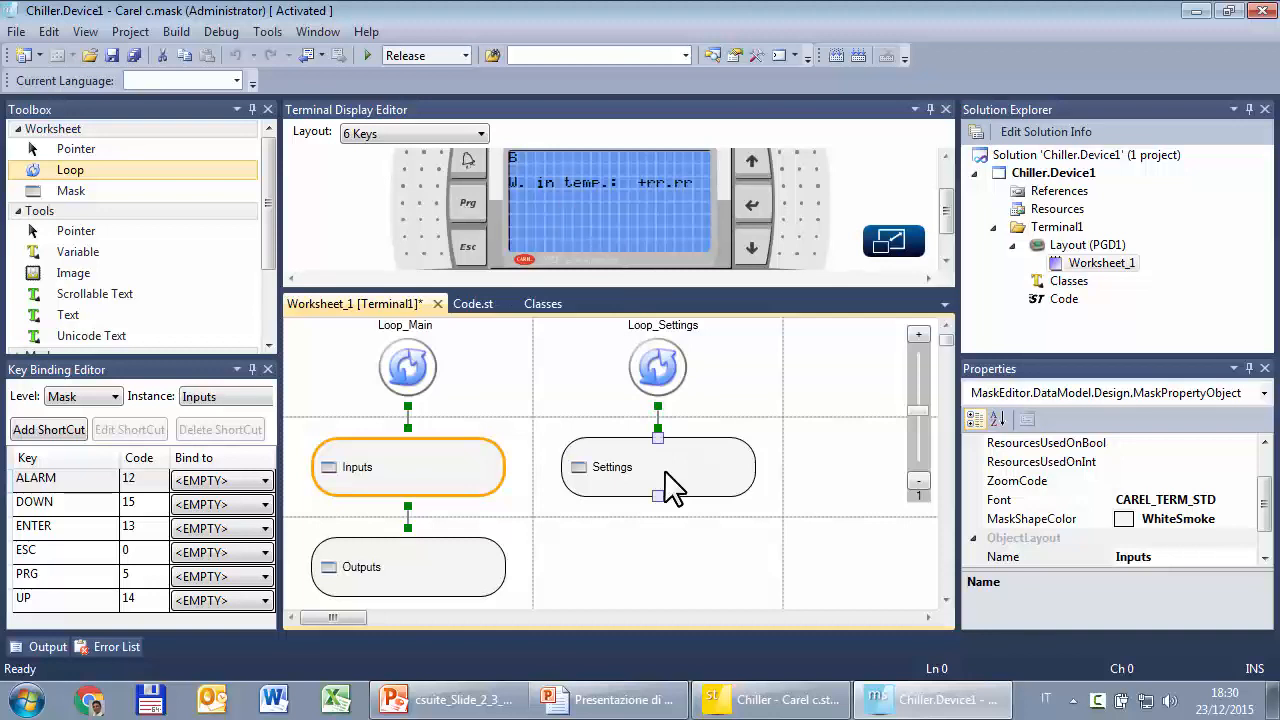
pyautogui.moveTo(640, 475)
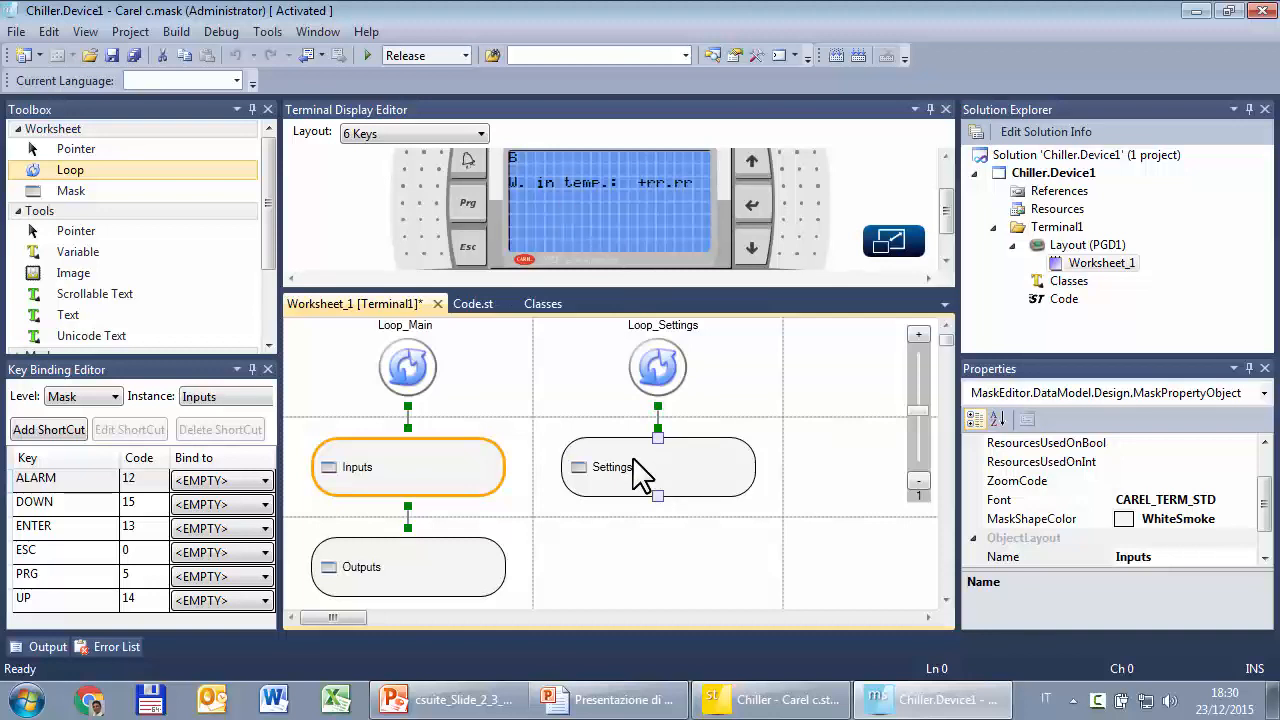
pyautogui.click(113, 396)
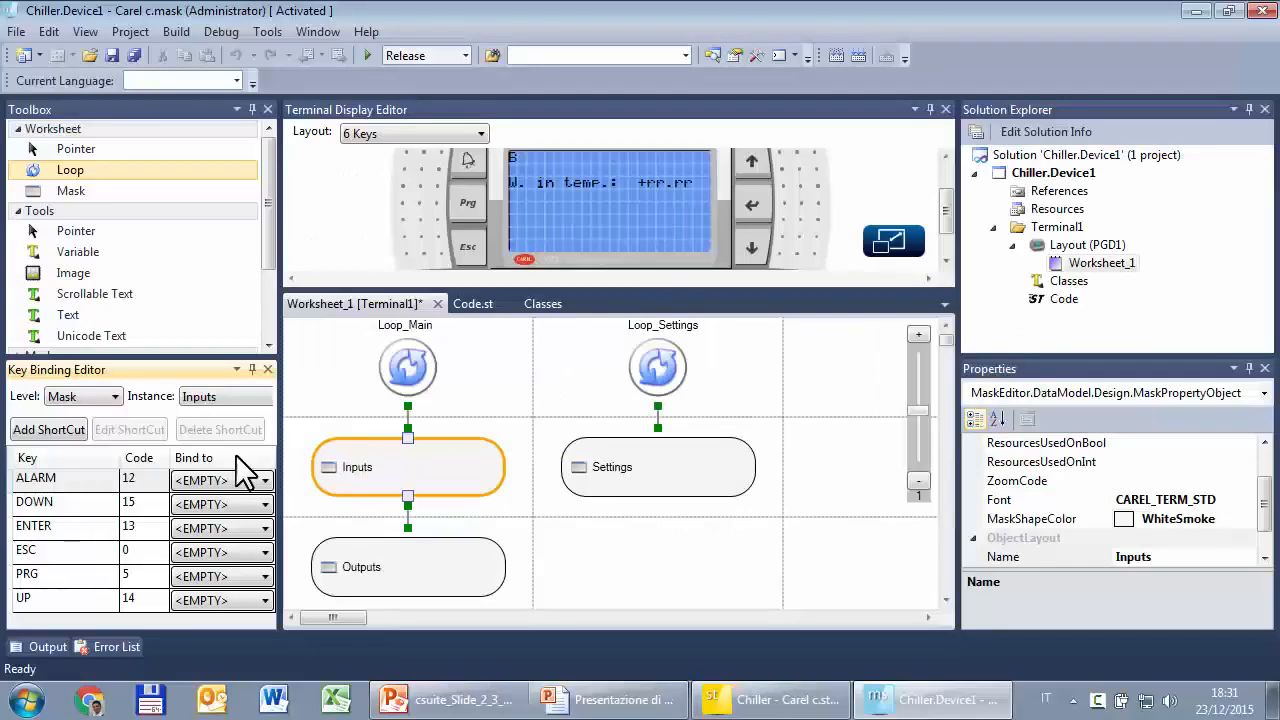
pyautogui.moveTo(95, 430)
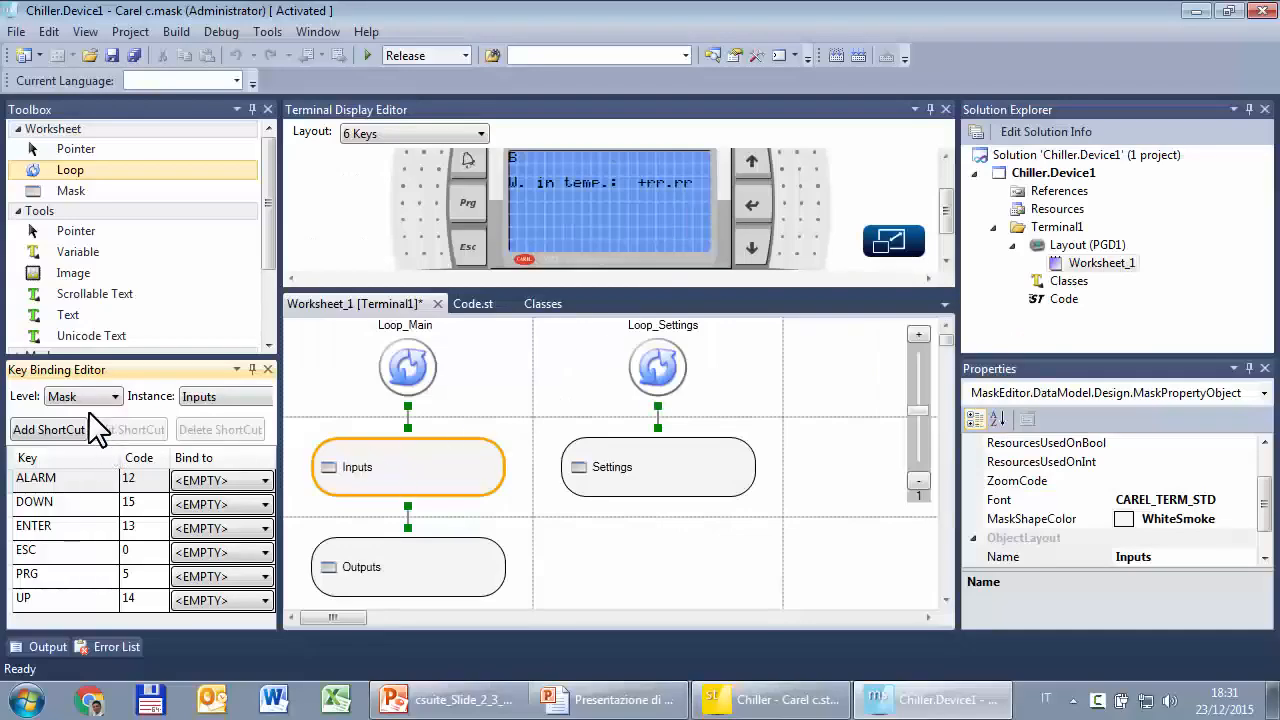
pyautogui.click(30, 574)
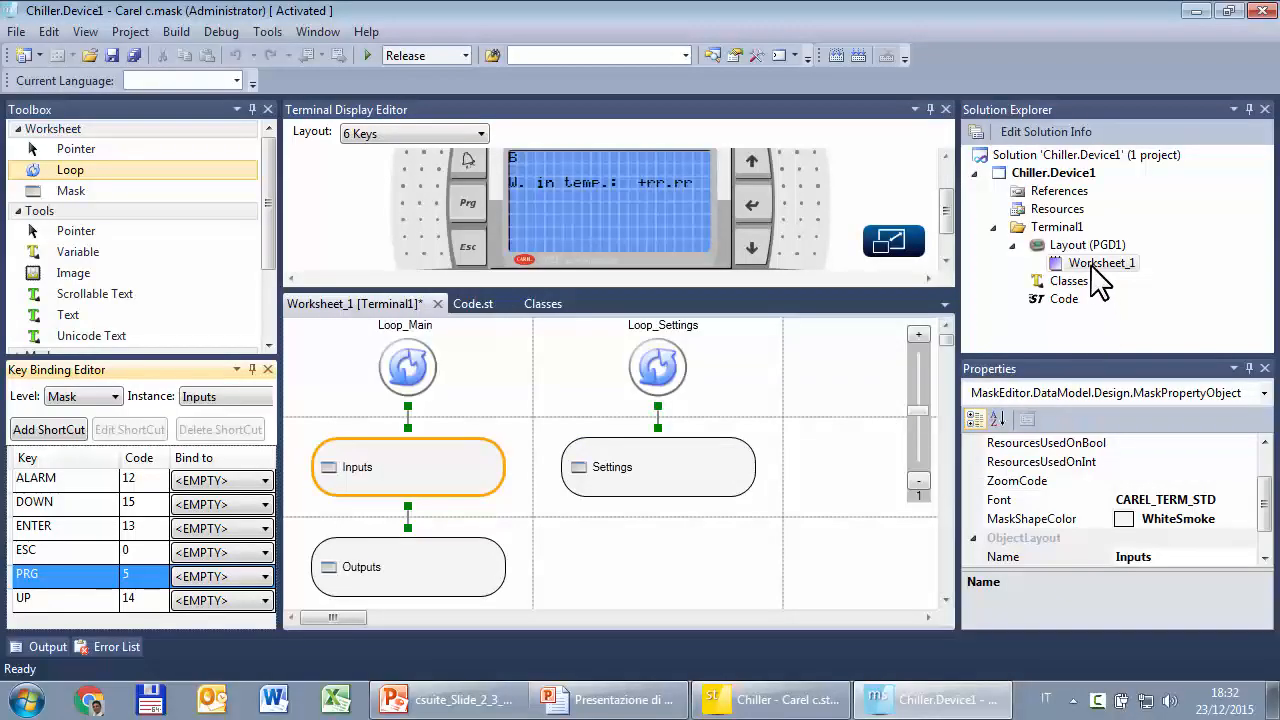
pyautogui.moveTo(1065, 315)
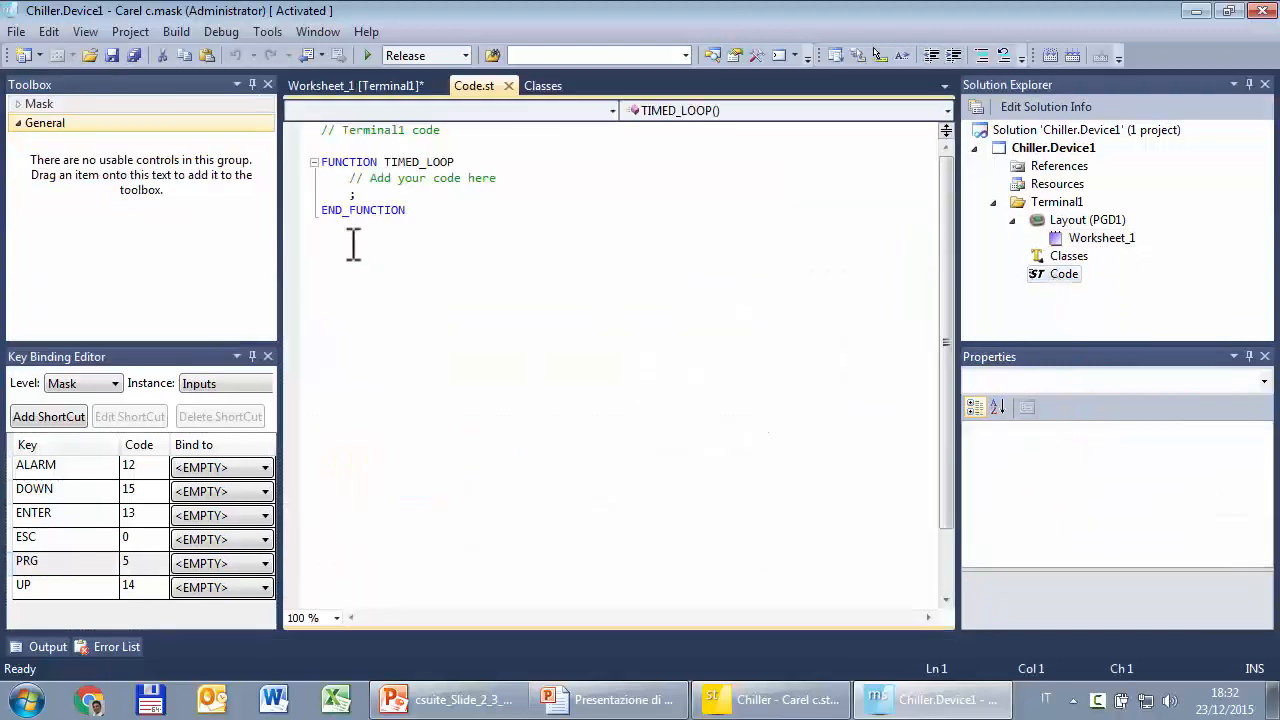
# Step: Add a Terminal_KeyESC function with END_FUNCTION after TIMED_LOOP using autocomplete
pyautogui.click(405, 210)
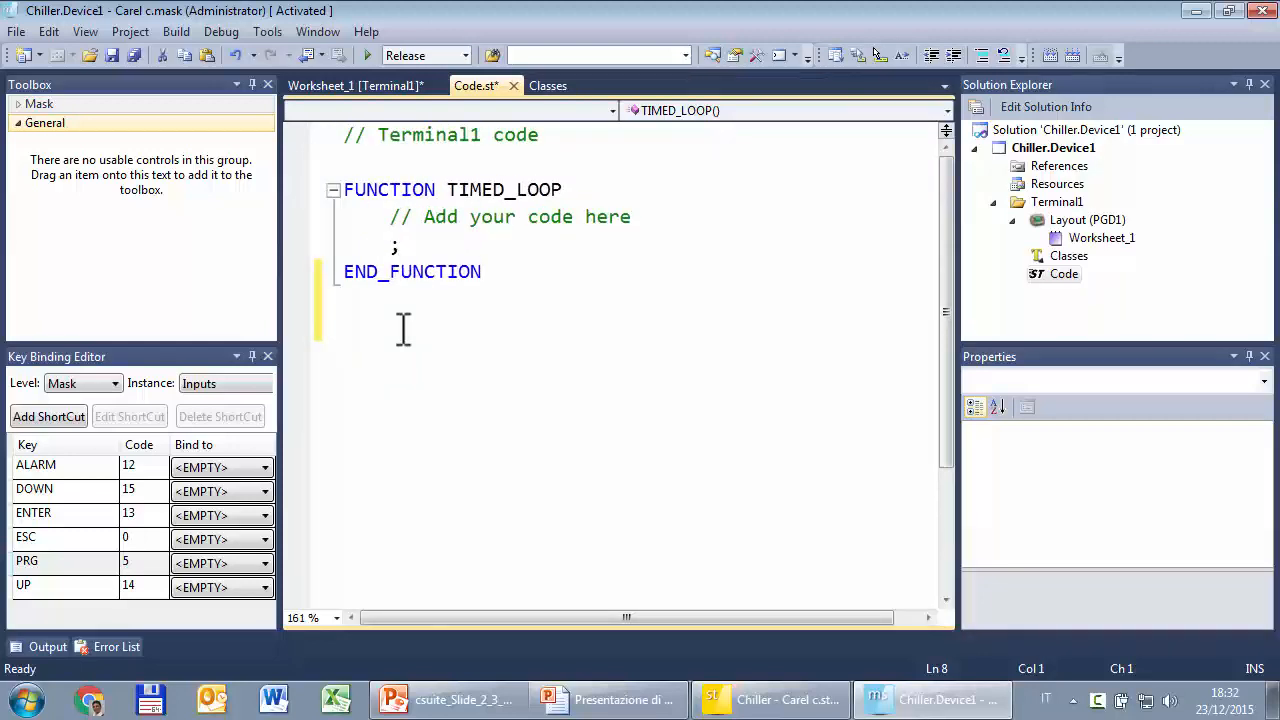
pyautogui.write('FUNCTION')
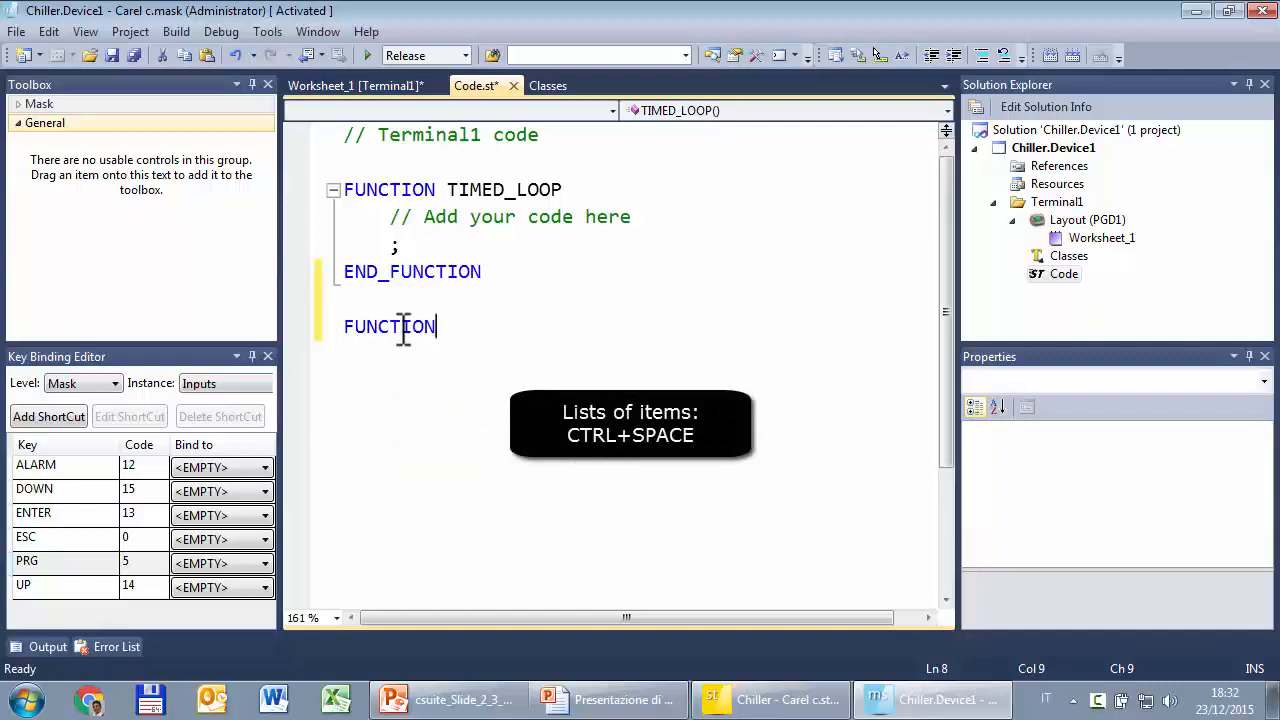
pyautogui.write('T')
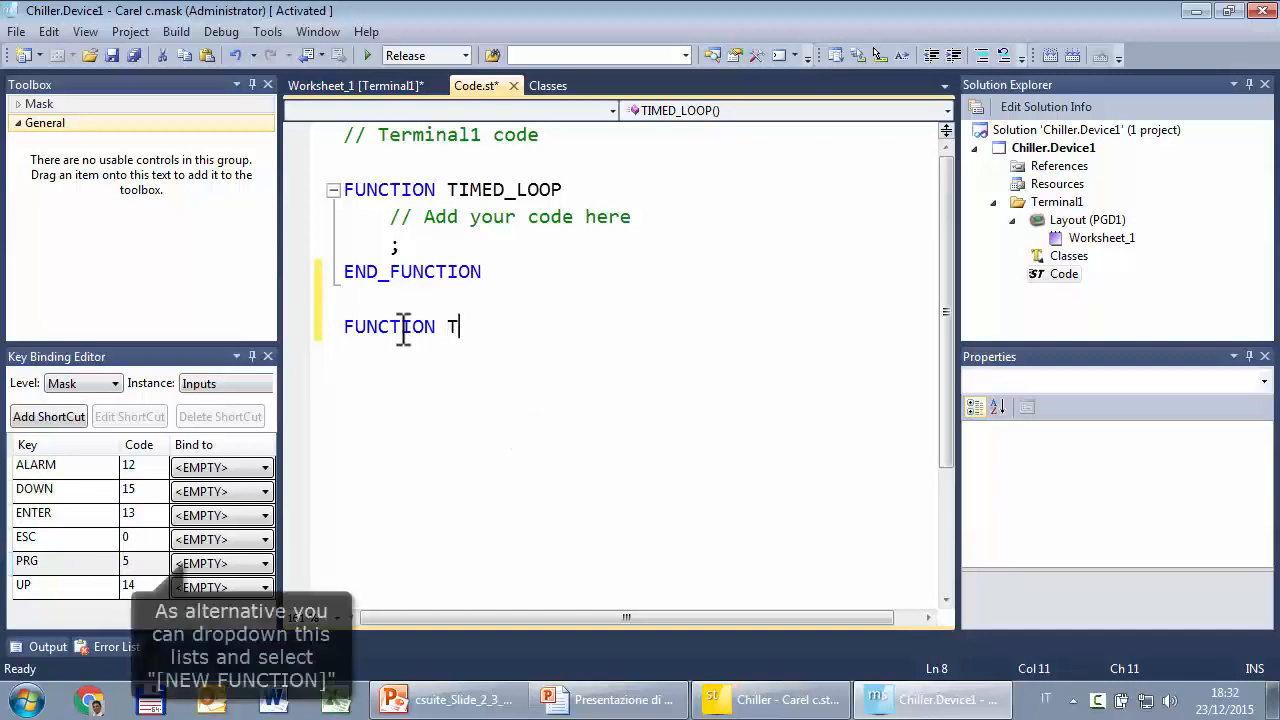
pyautogui.write('erminal_')
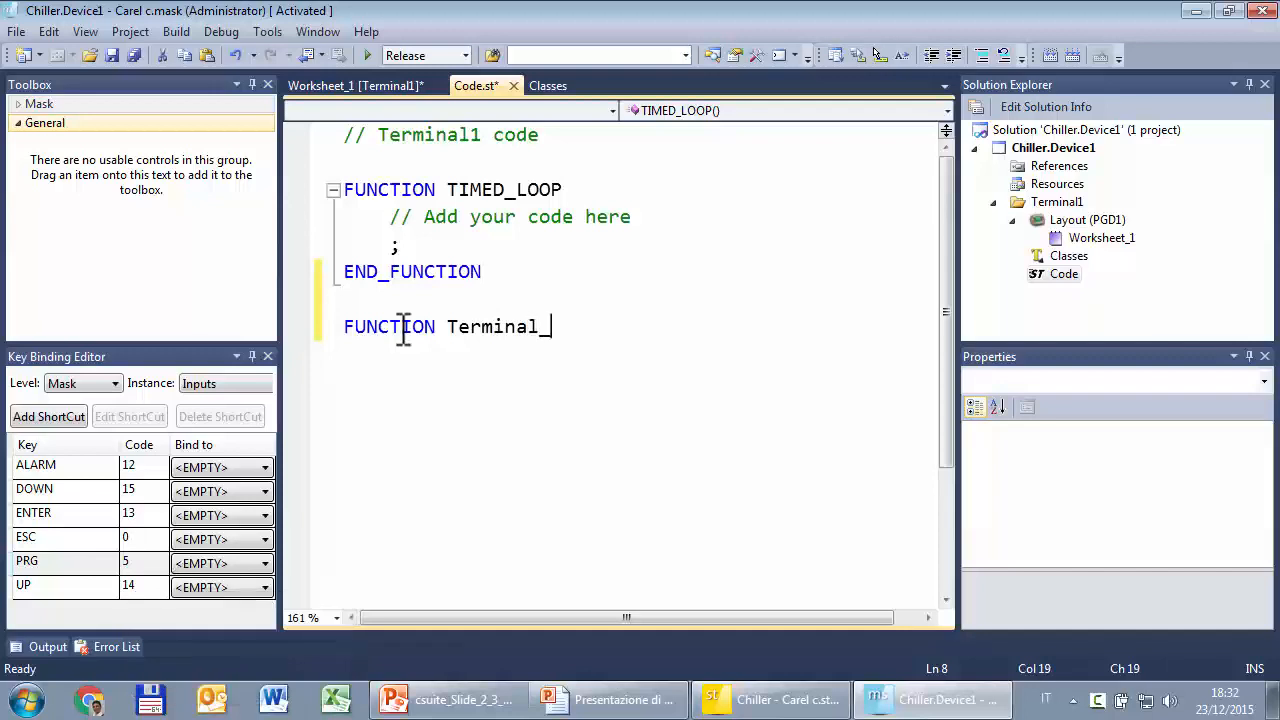
pyautogui.write('Key')
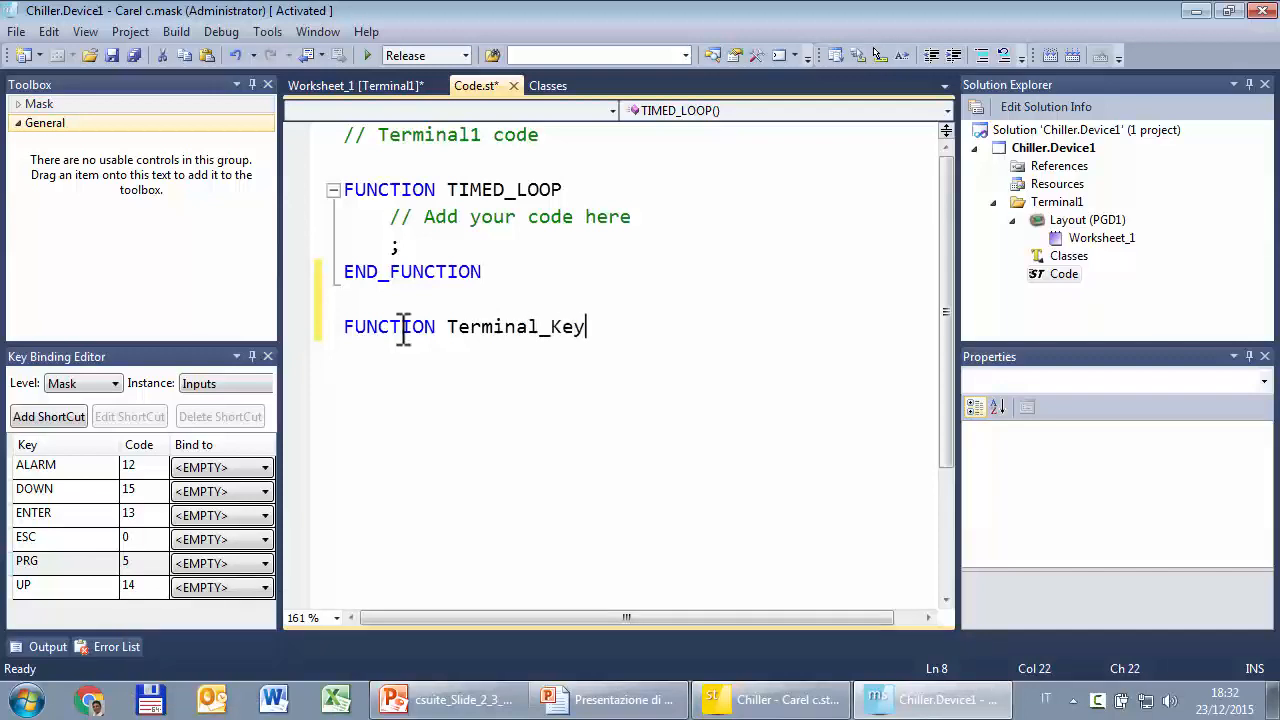
pyautogui.write('ESC')
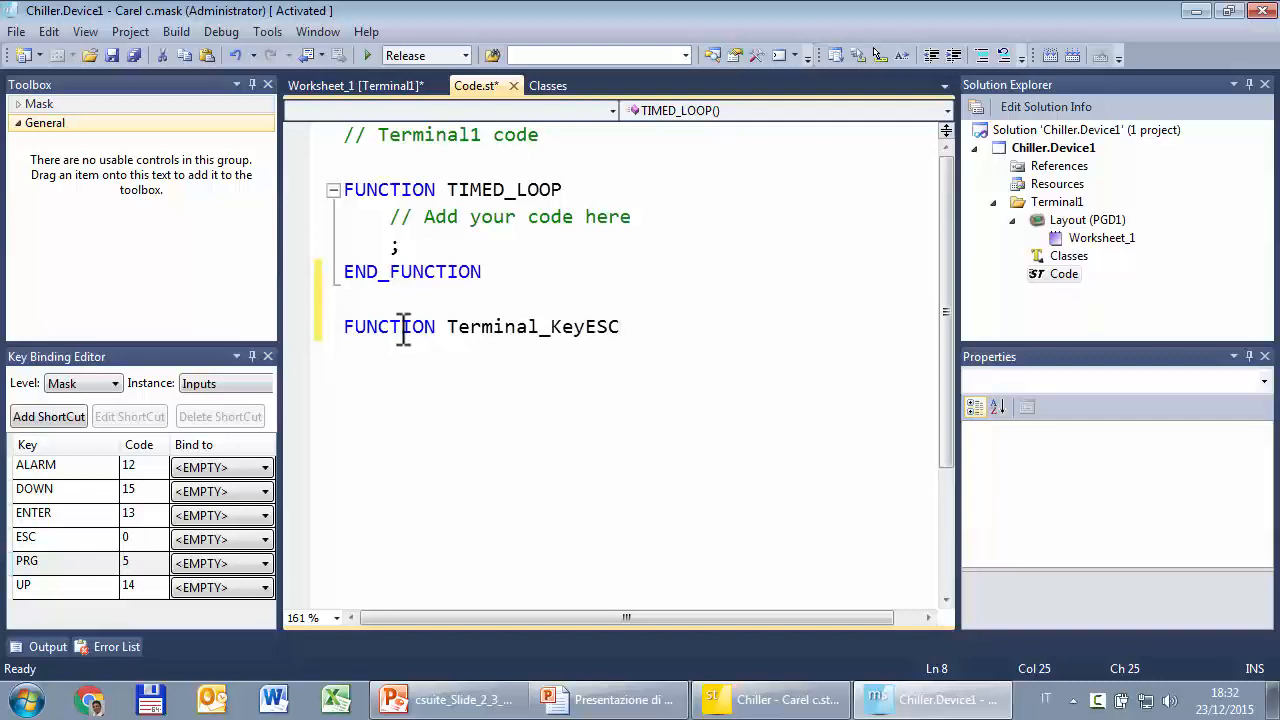
pyautogui.write('END')
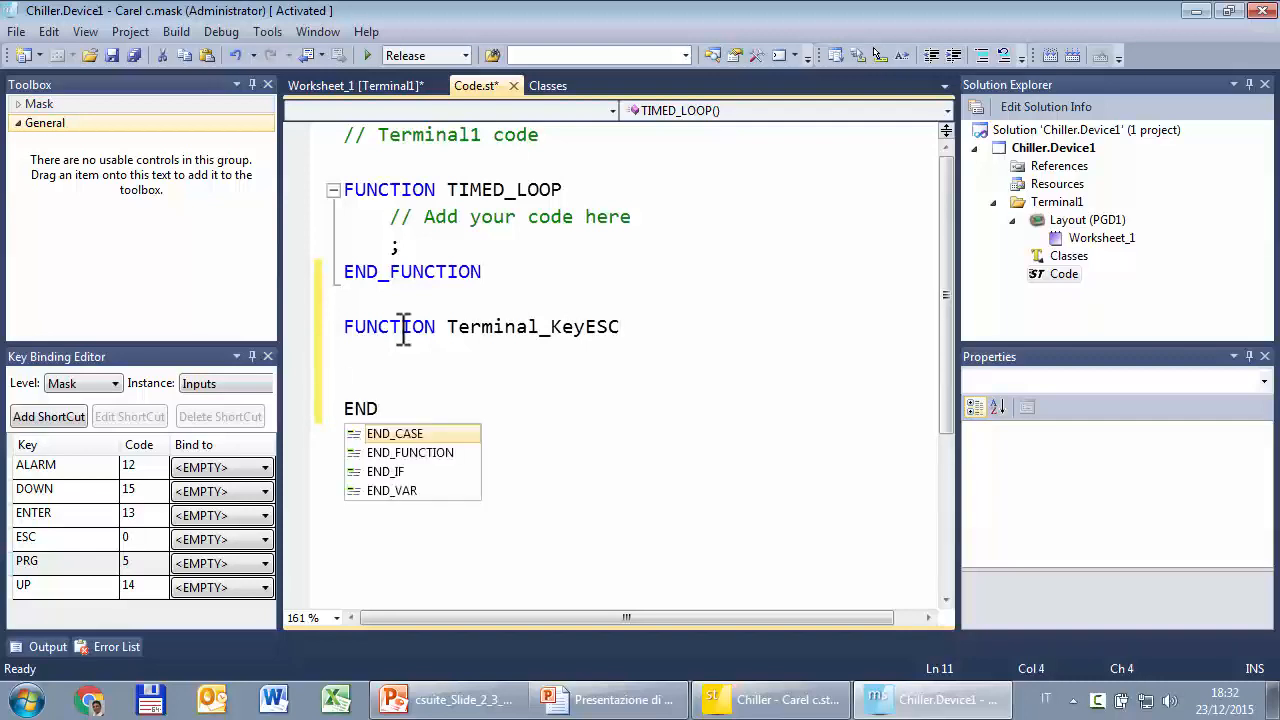
# Step: Begin typing the body of the Terminal_KeyESC function
pyautogui.click(410, 452)
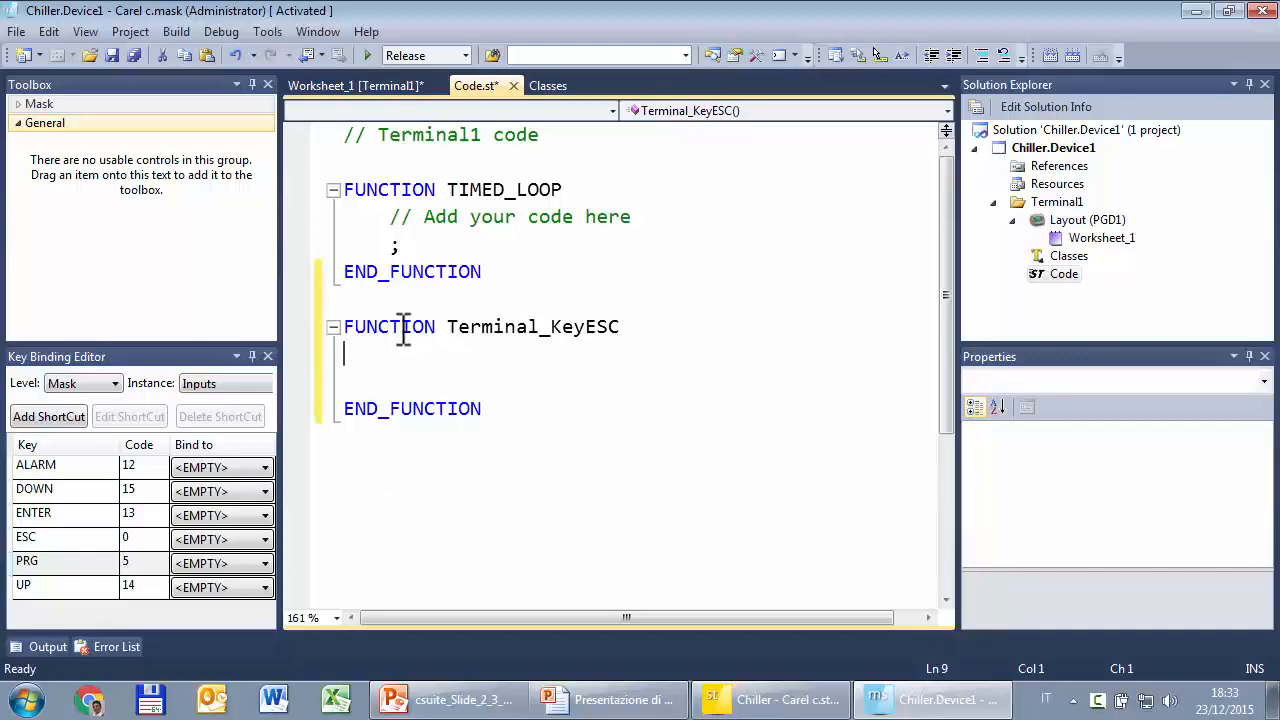
pyautogui.write('__SY')
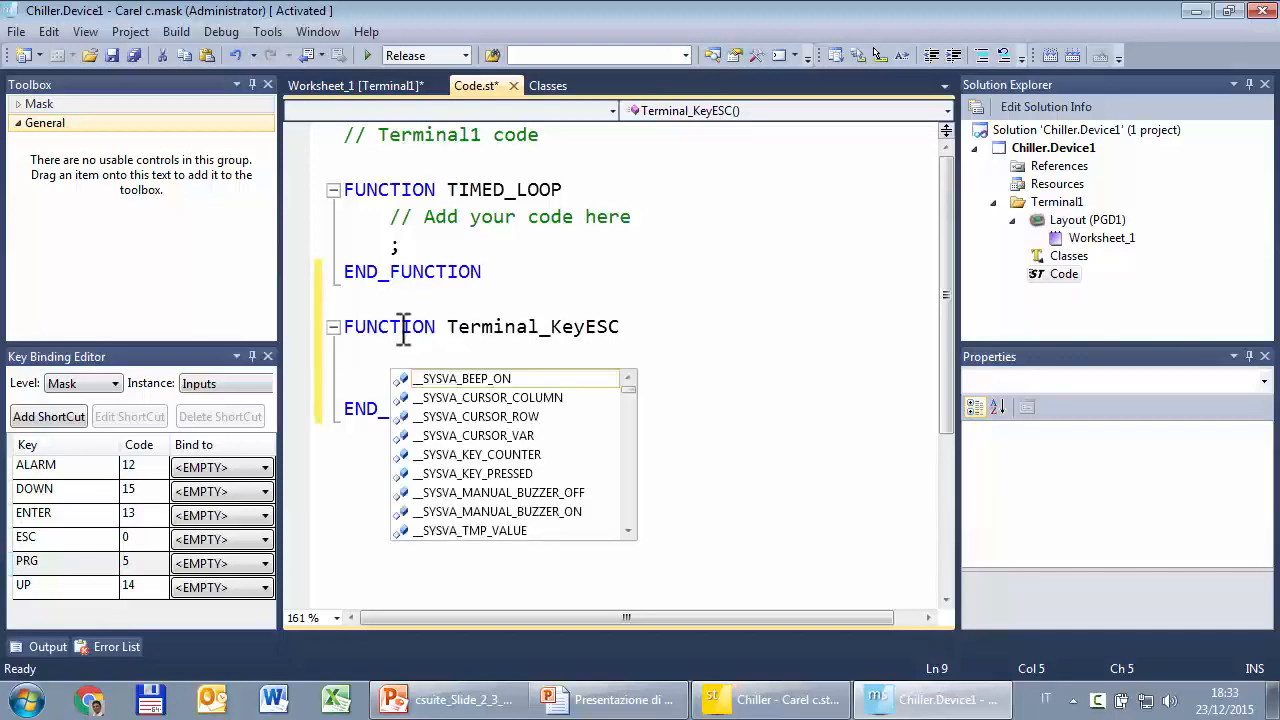
pyautogui.write('go')
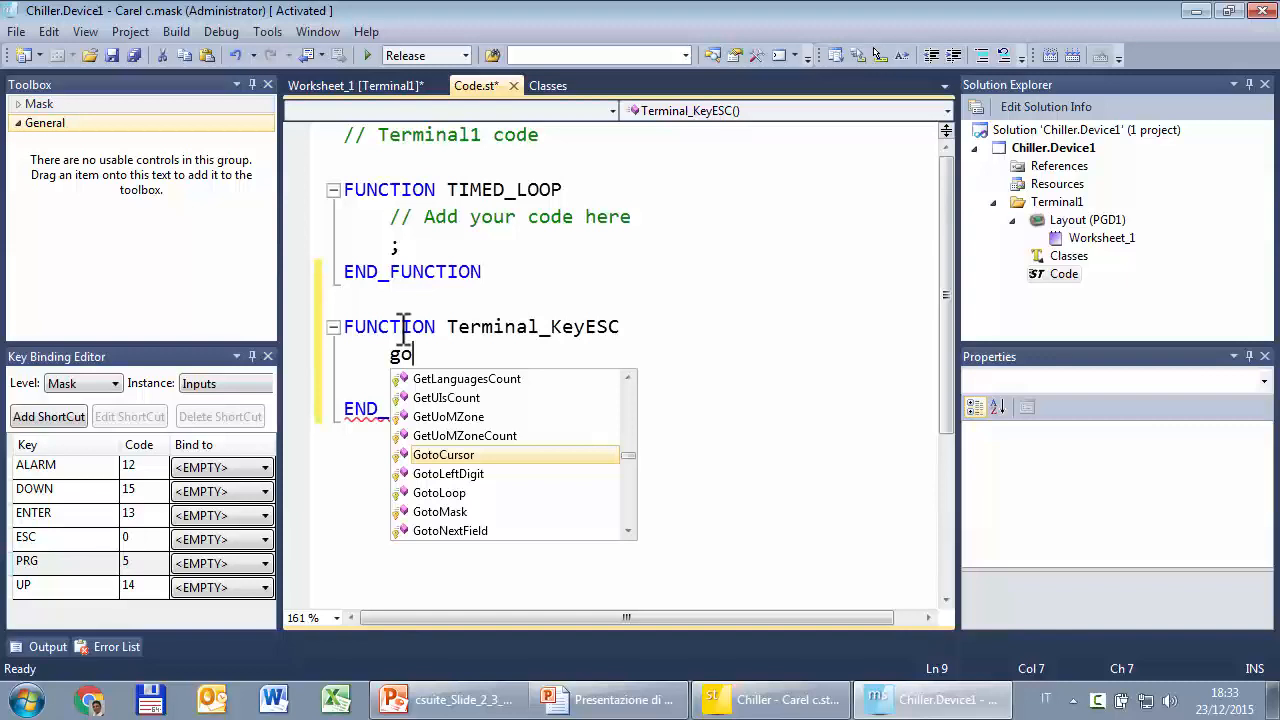
pyautogui.moveTo(440, 511)
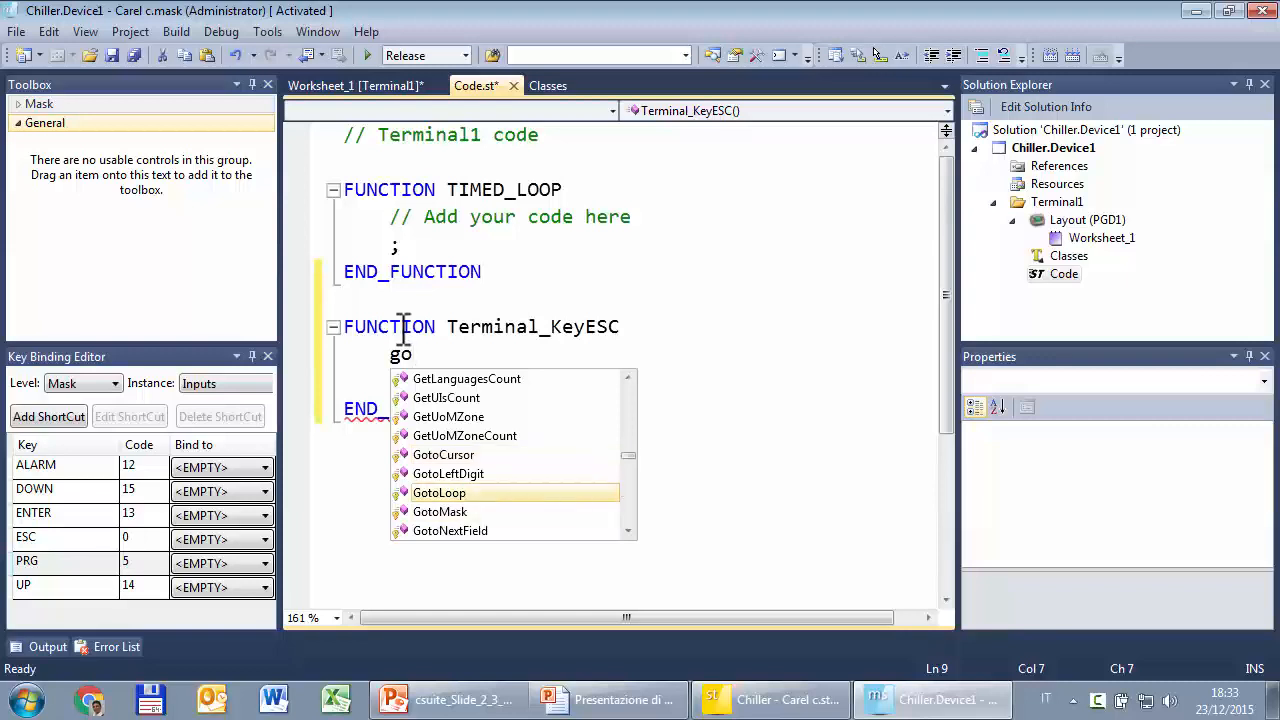
pyautogui.moveTo(1100, 237)
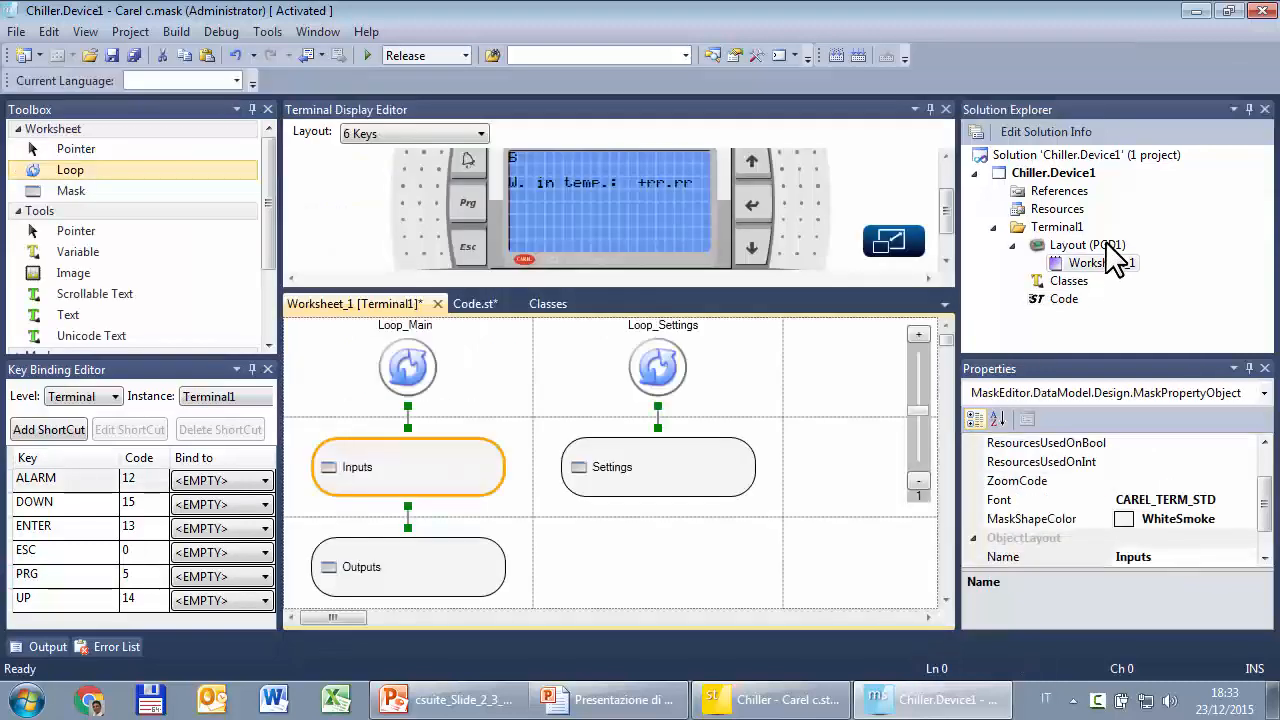
pyautogui.moveTo(360, 450)
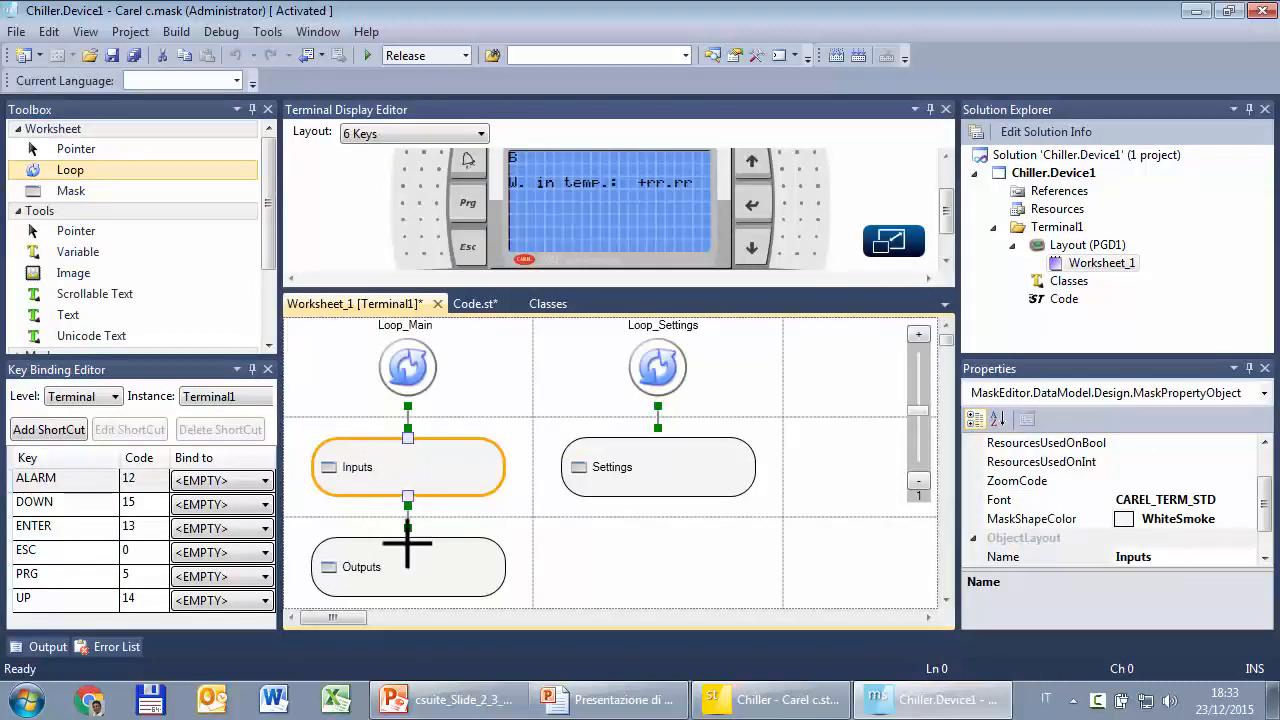
# Step: Compare key bindings of the Outputs mask, Loop_Main, and the Inputs mask
pyautogui.click(408, 567)
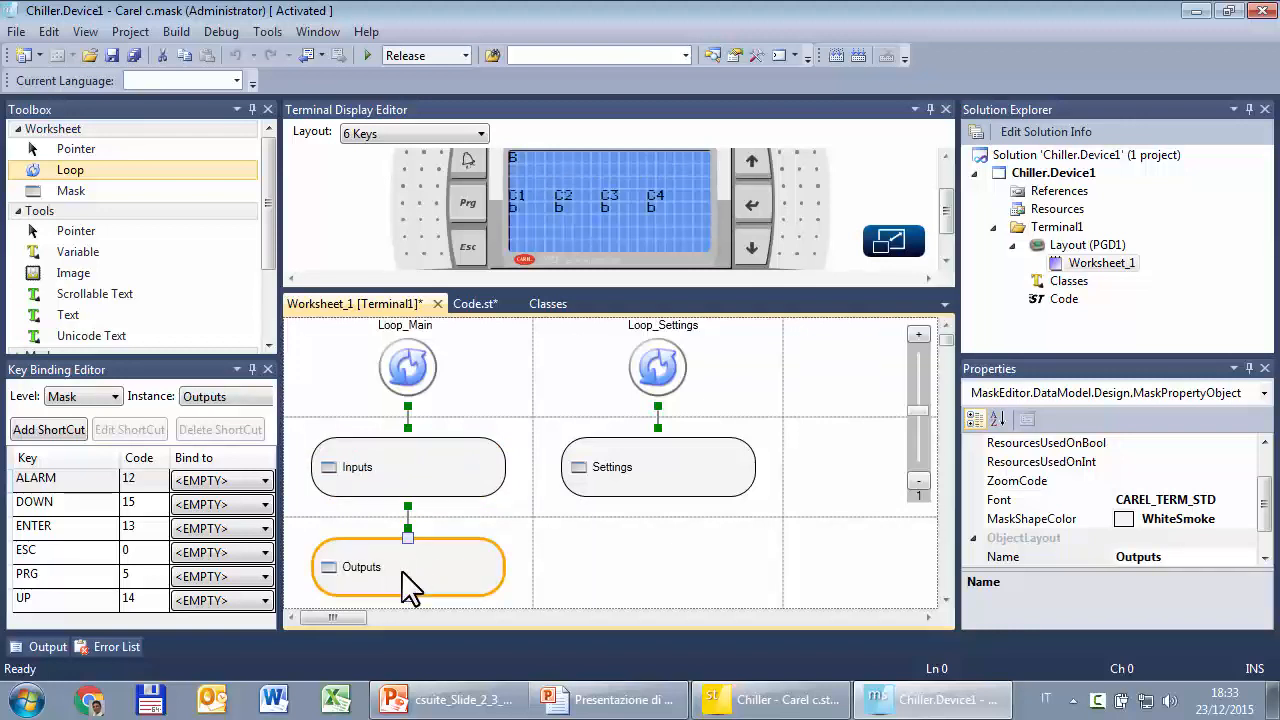
pyautogui.moveTo(410, 365)
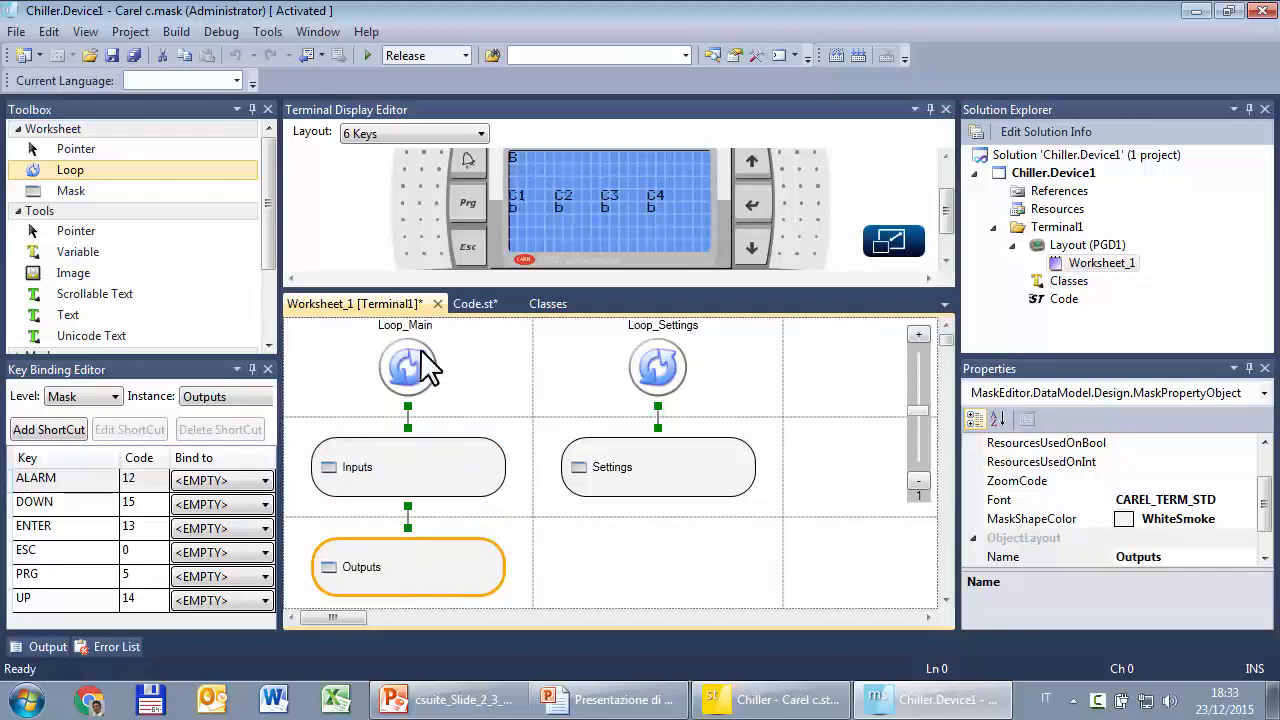
pyautogui.click(407, 365)
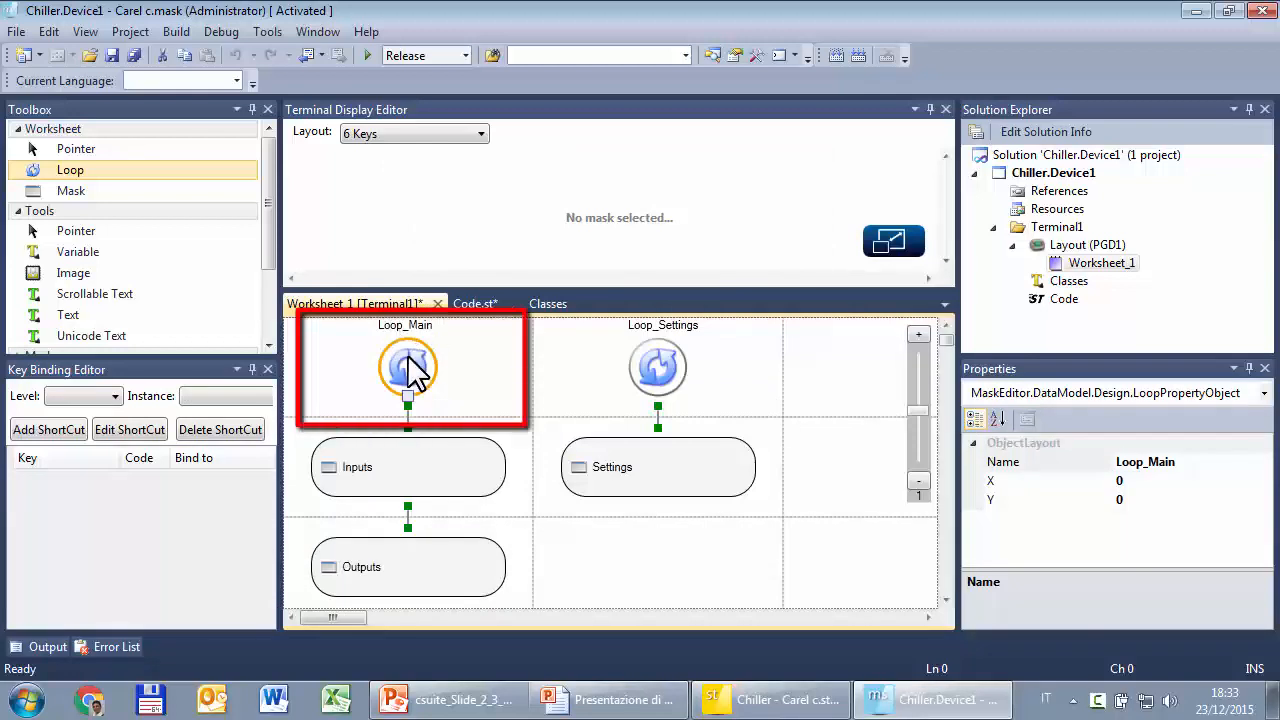
pyautogui.click(407, 467)
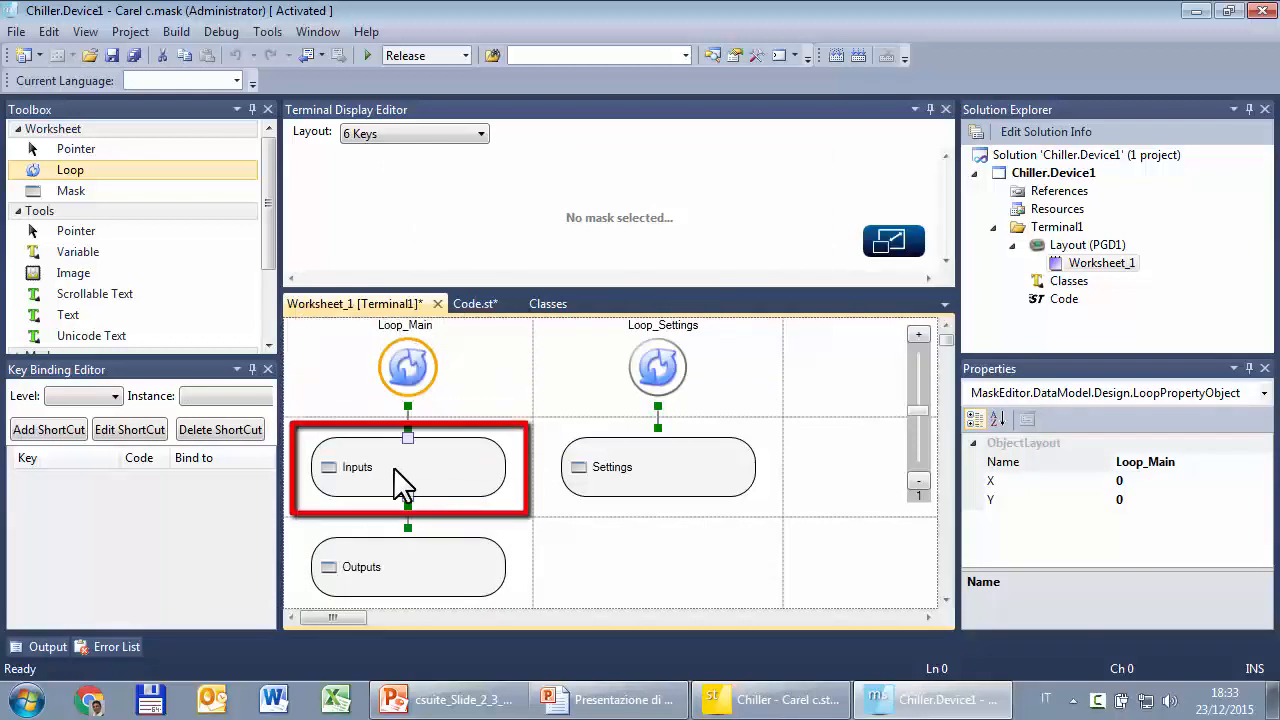
pyautogui.click(407, 467)
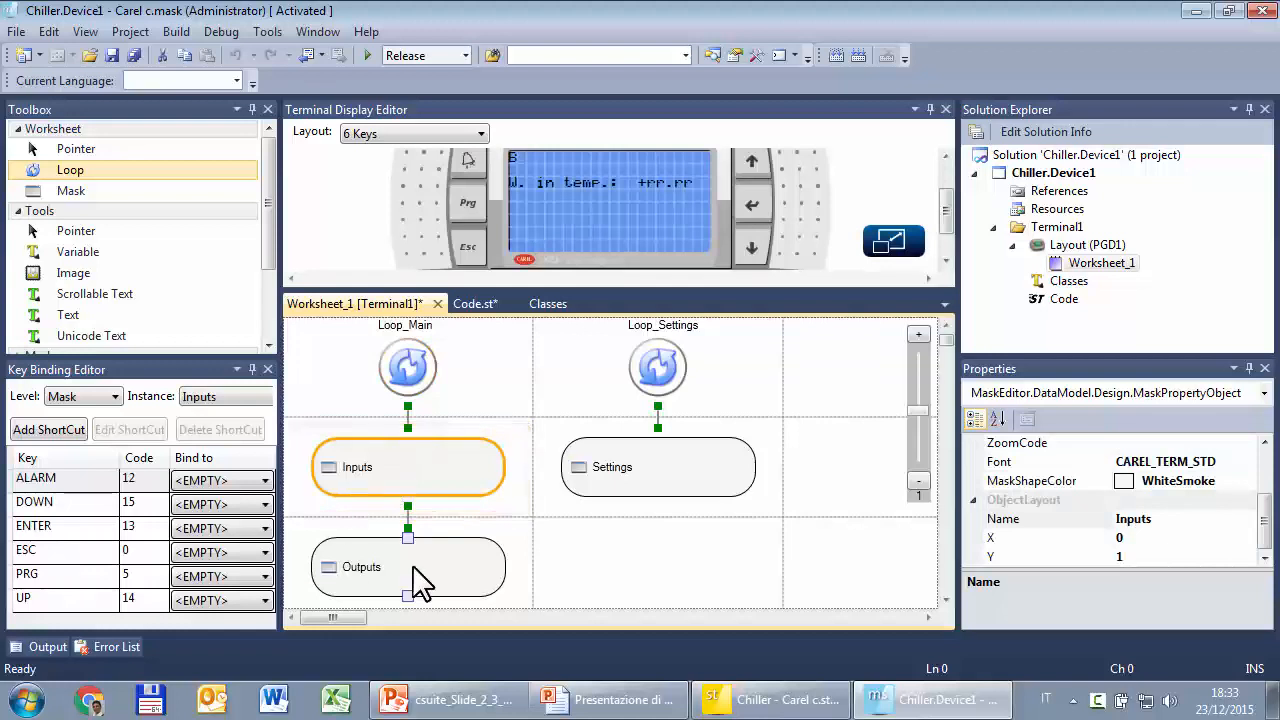
pyautogui.moveTo(380, 575)
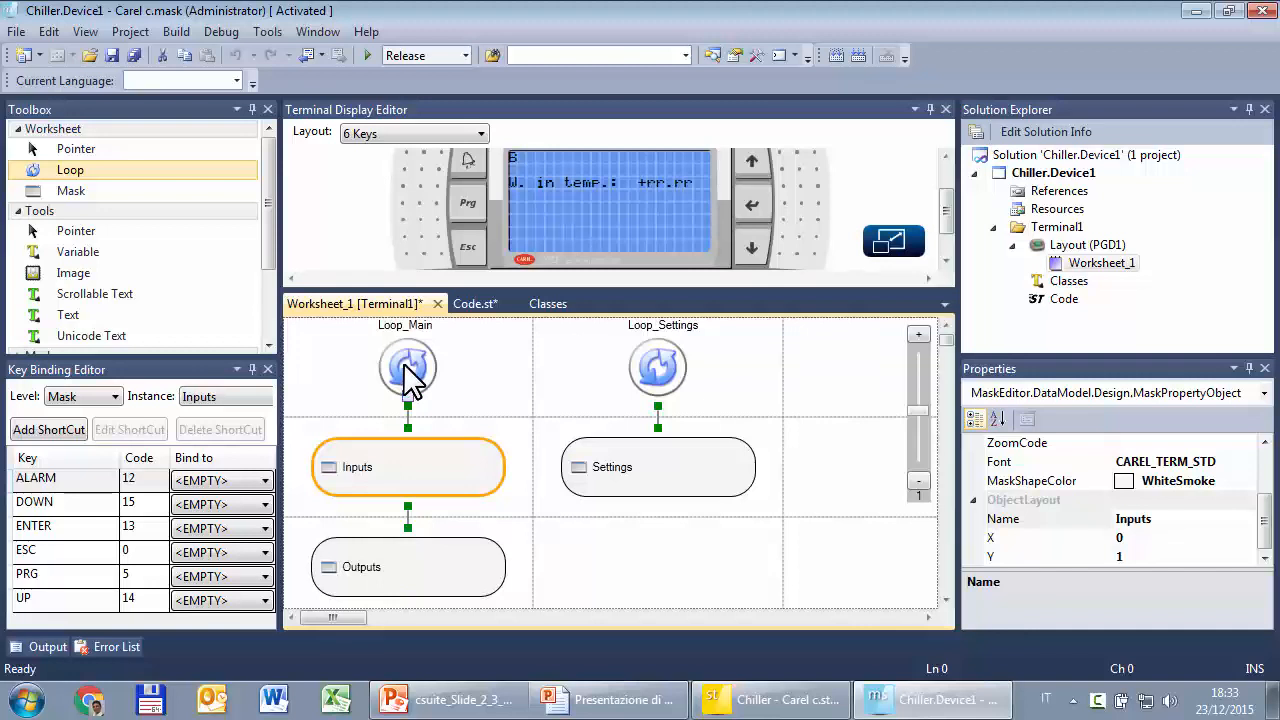
pyautogui.click(407, 367)
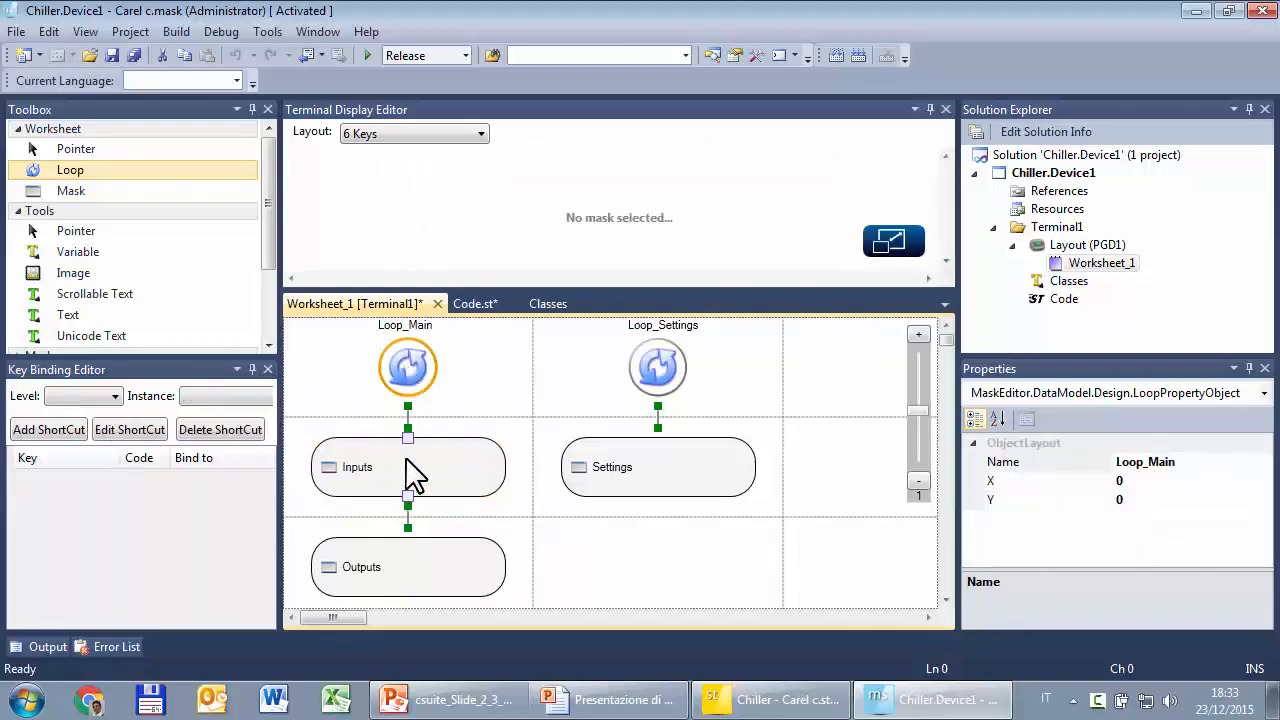
pyautogui.click(407, 467)
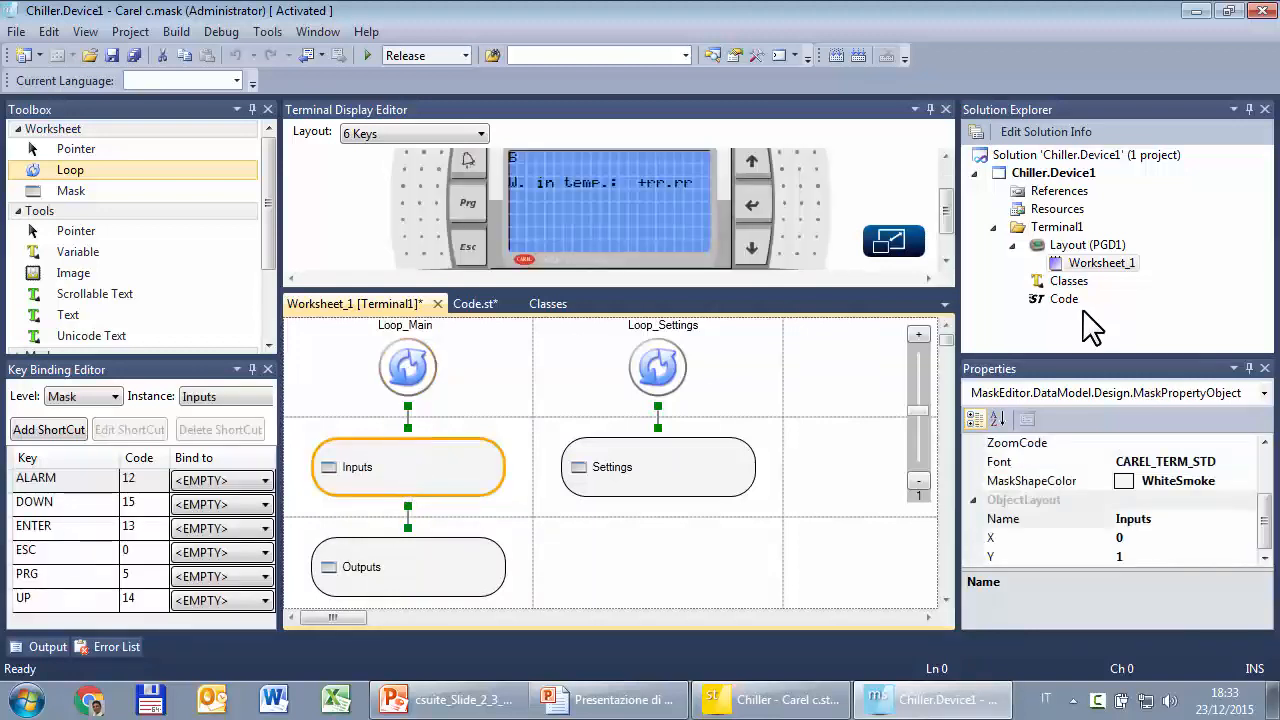
pyautogui.moveTo(1070, 315)
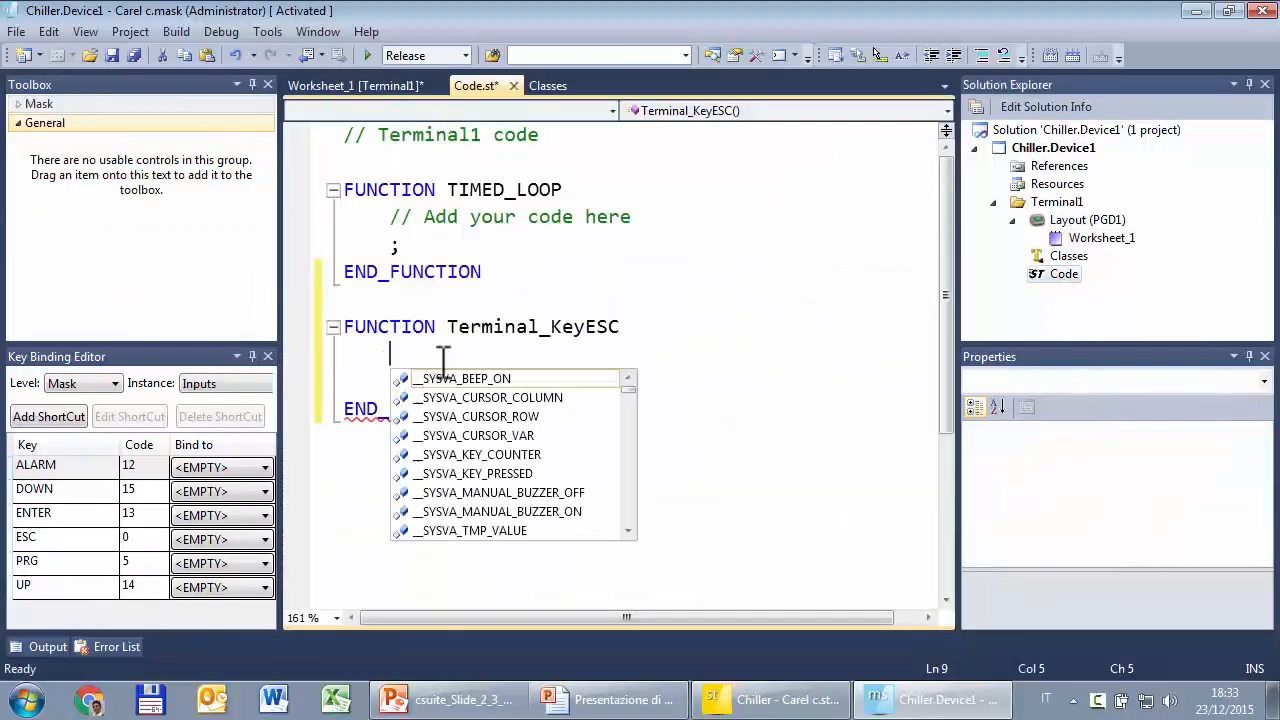
# Step: Type GotoLoop(Loop_Main); inside Terminal_KeyESC with IntelliSense suggestions
pyautogui.write('go')
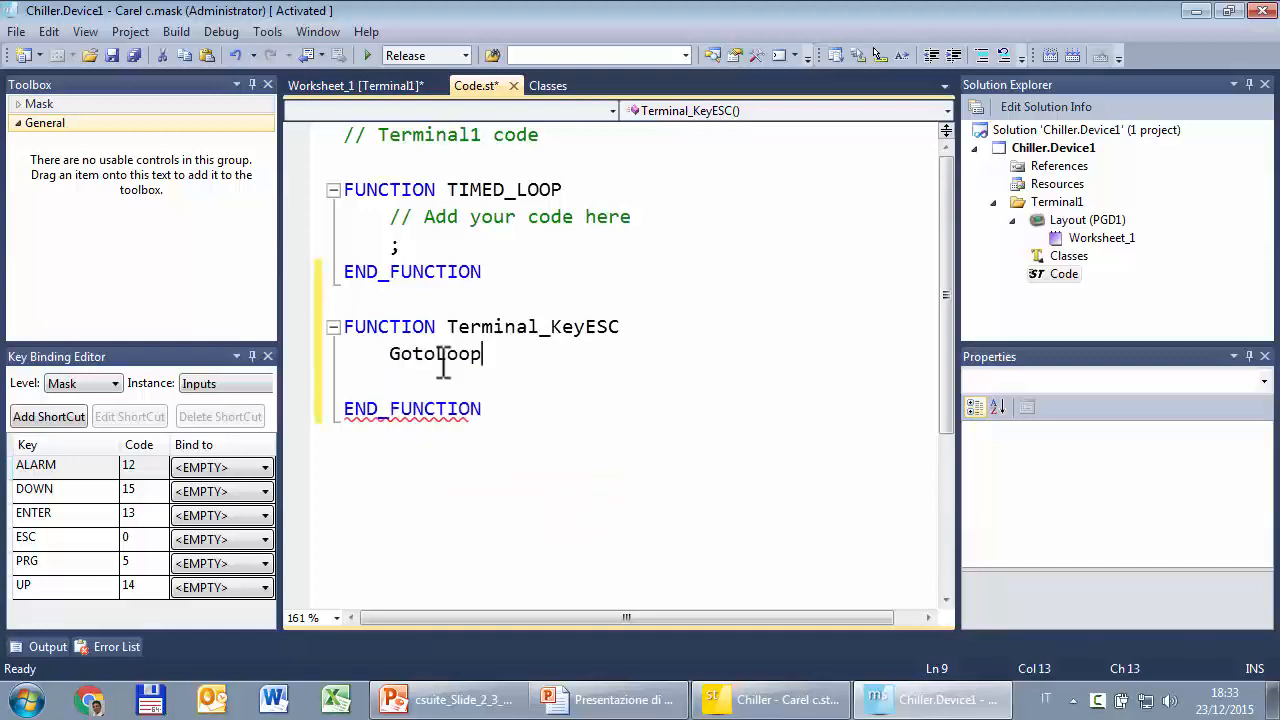
pyautogui.write('(')
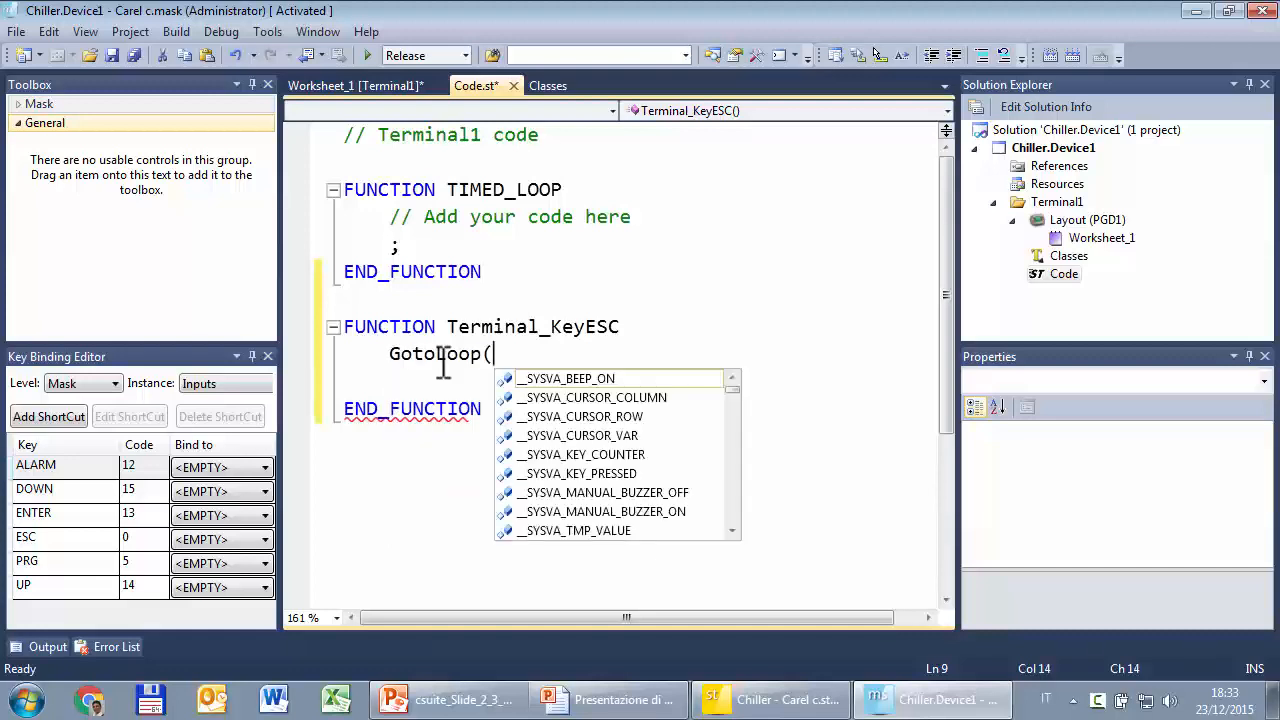
pyautogui.write('lo')
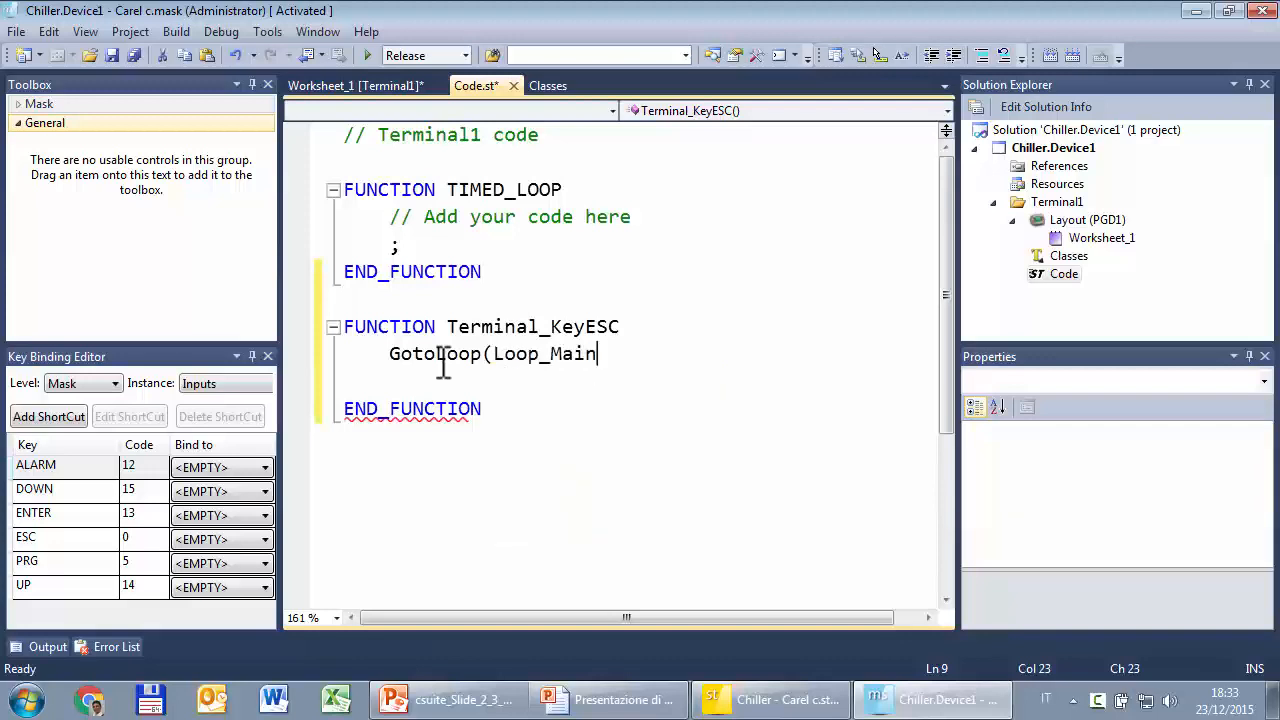
pyautogui.write(');')
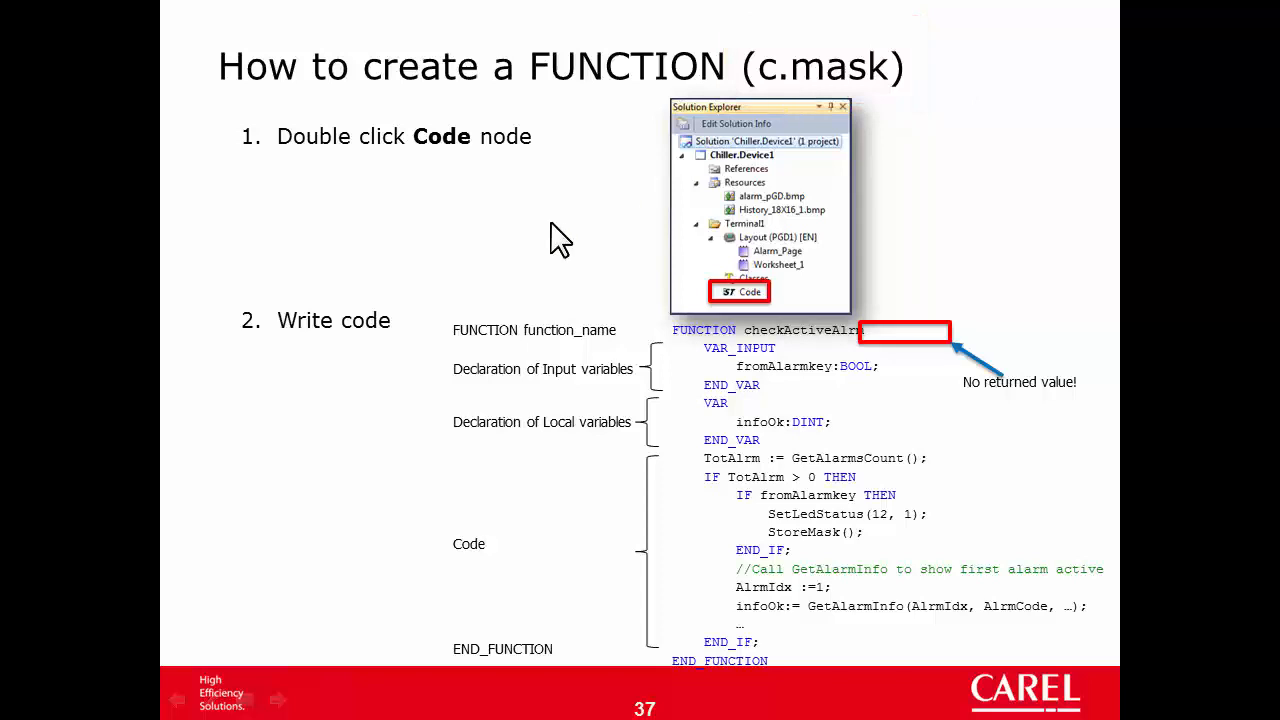
pyautogui.click(930, 699)
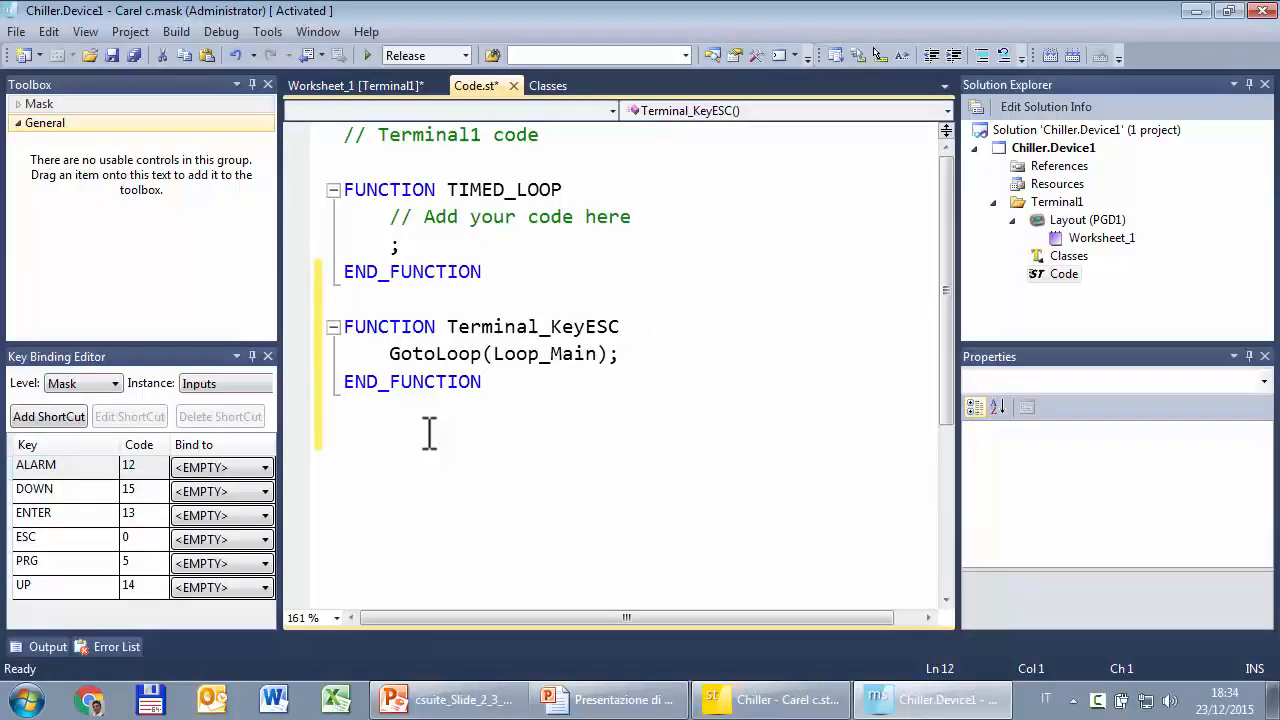
# Step: Write GotoLoop(Loop_Settings); in Terminal_KeyPRG and close it with END_FUNCTION
pyautogui.write('fubn')
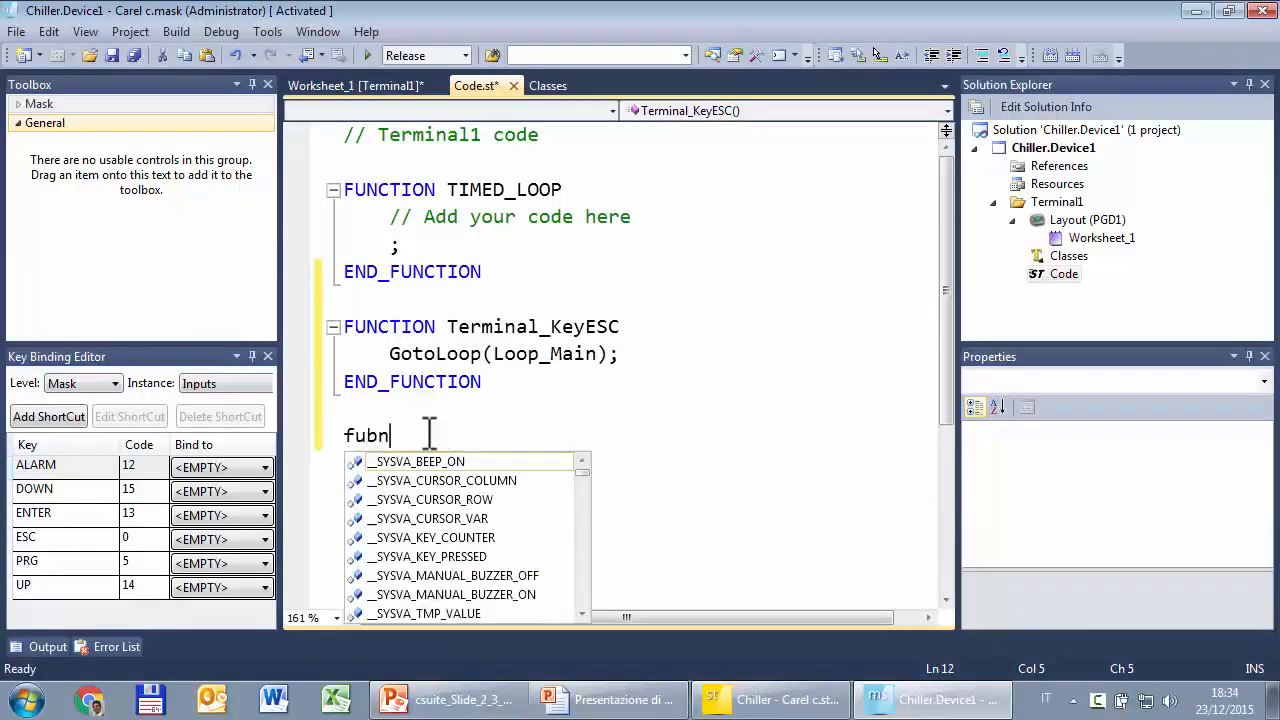
pyautogui.press('Backspace')
pyautogui.write('FUNCTION Terminal_KeyPRG')
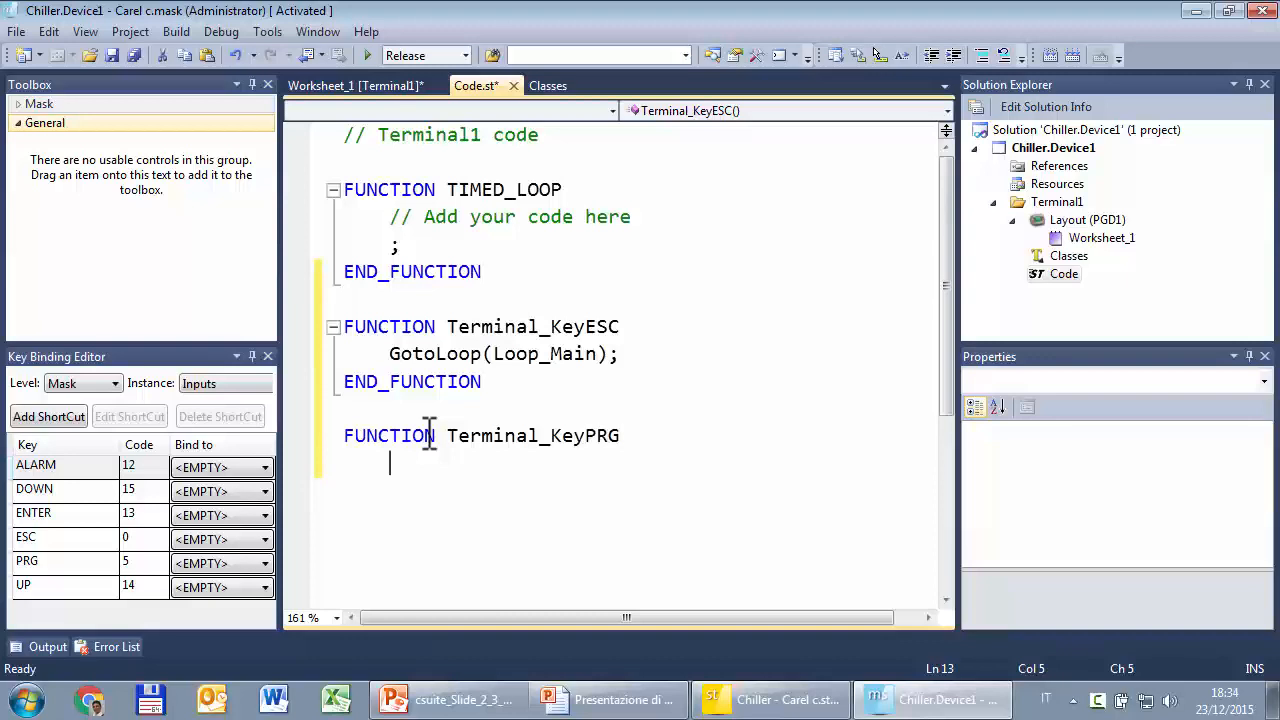
pyautogui.write('go')
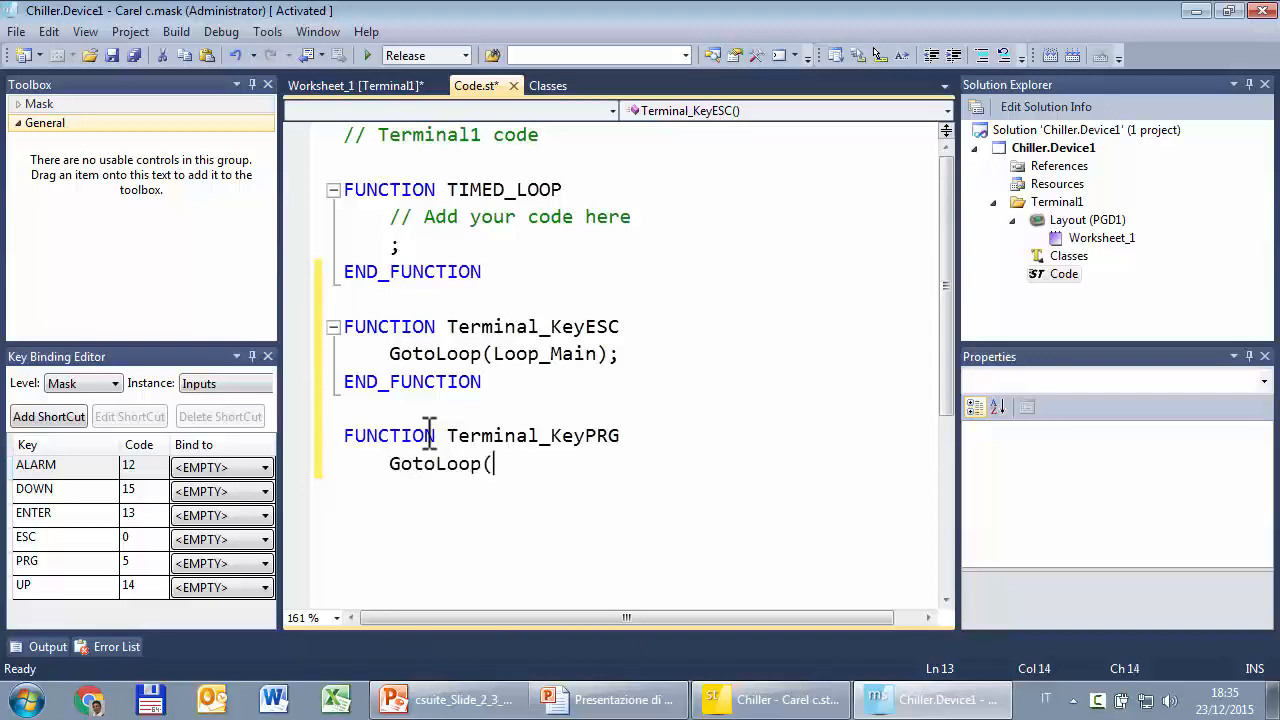
pyautogui.write('lo')
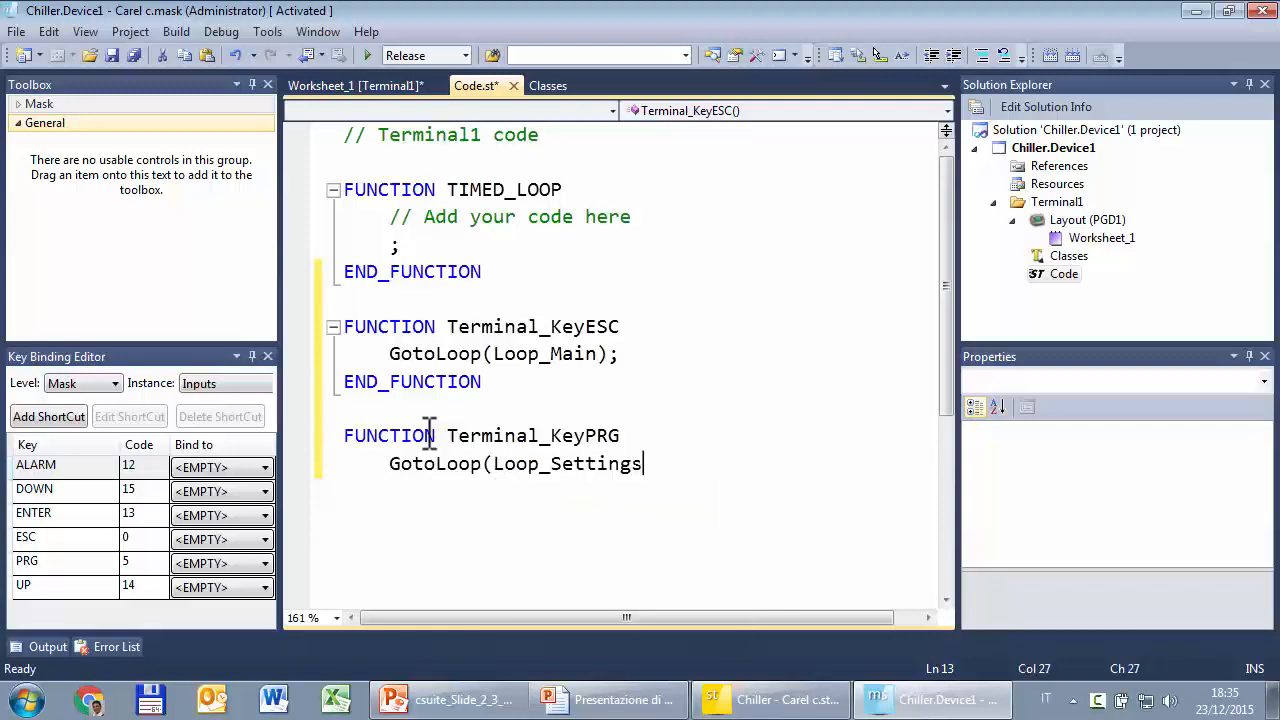
pyautogui.press('enter')
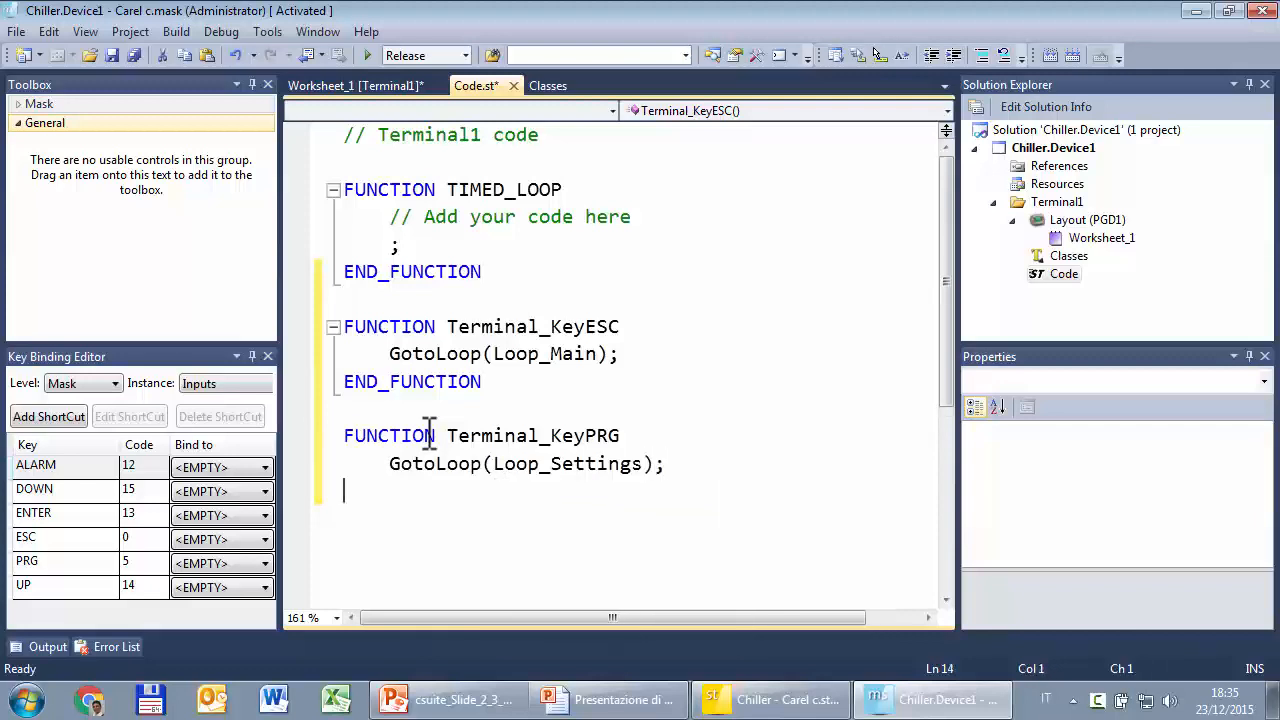
pyautogui.write('end')
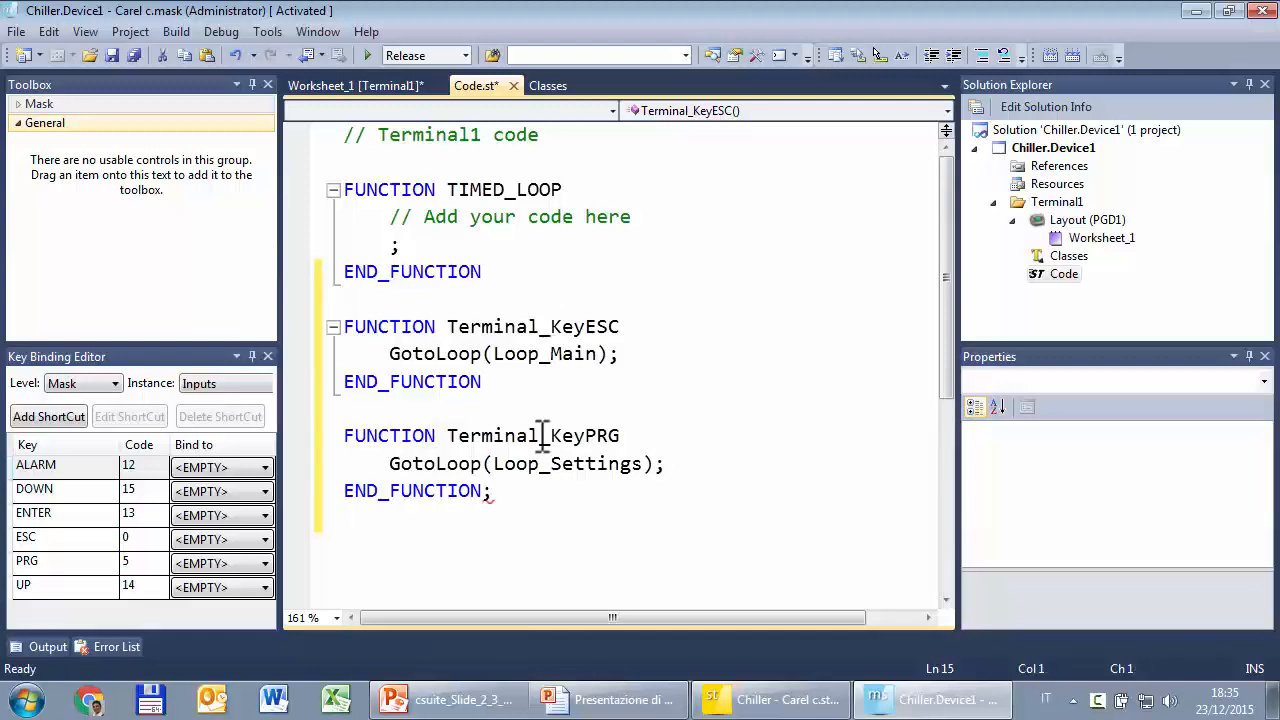
pyautogui.moveTo(513, 381)
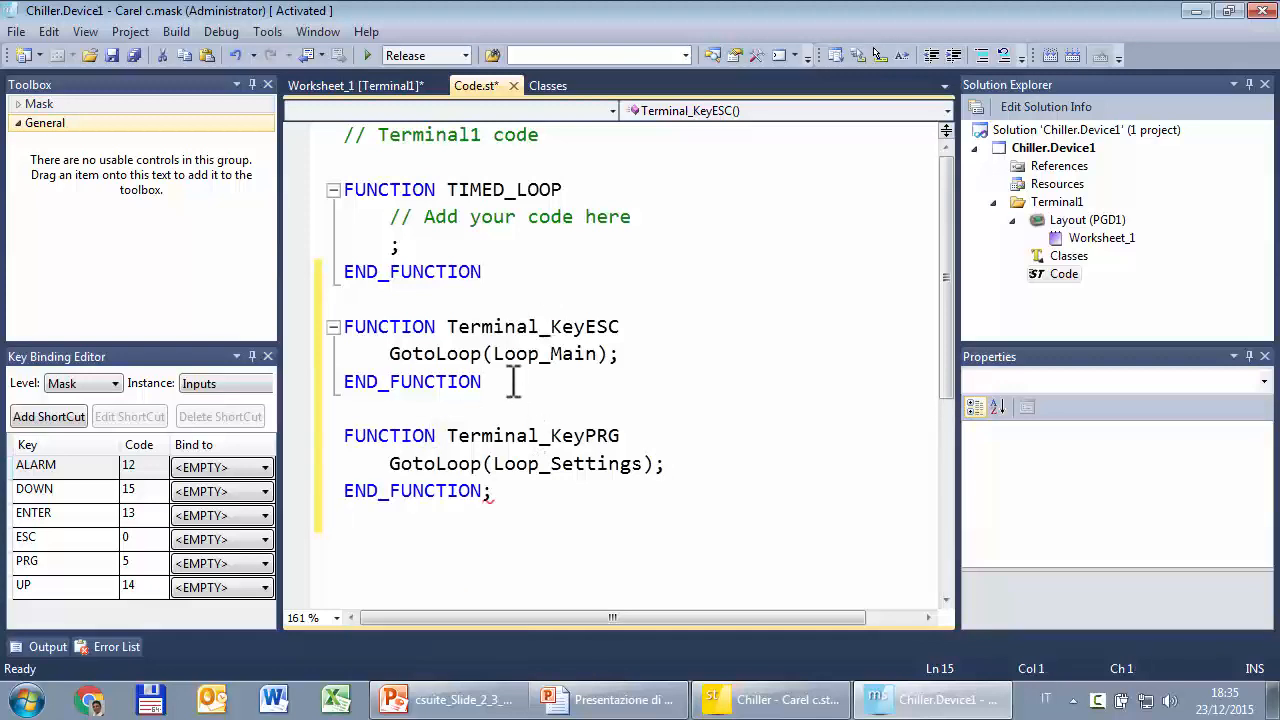
pyautogui.moveTo(344, 326); pyautogui.dragTo(480, 382)
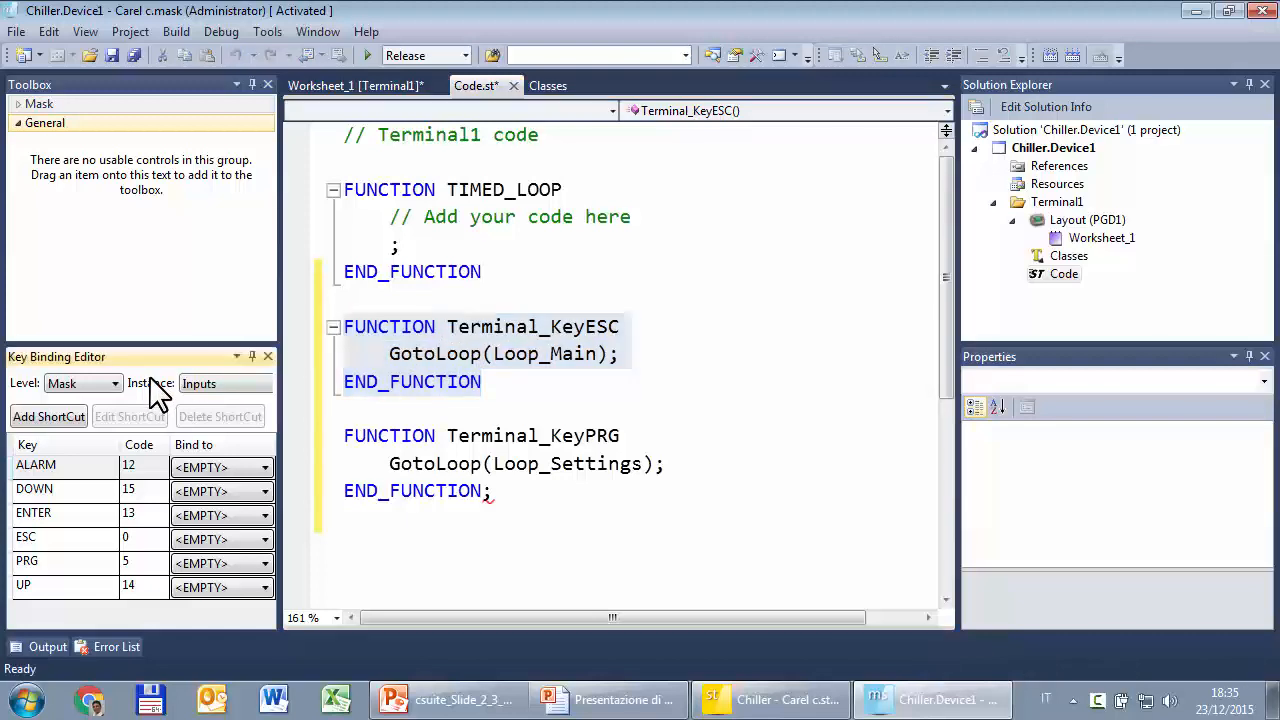
# Step: Set the binding level to Terminal, bind ESC to Terminal_KeyESC, and remove the stray semicolon
pyautogui.click(113, 383)
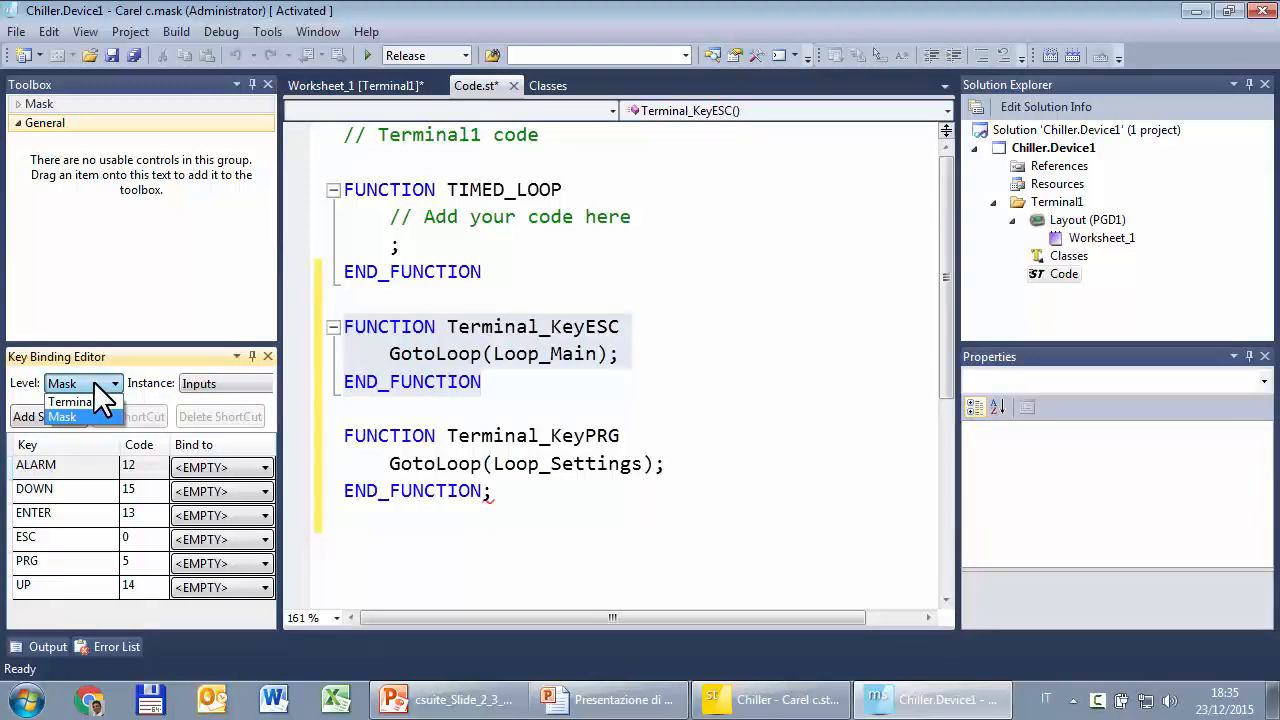
pyautogui.click(70, 401)
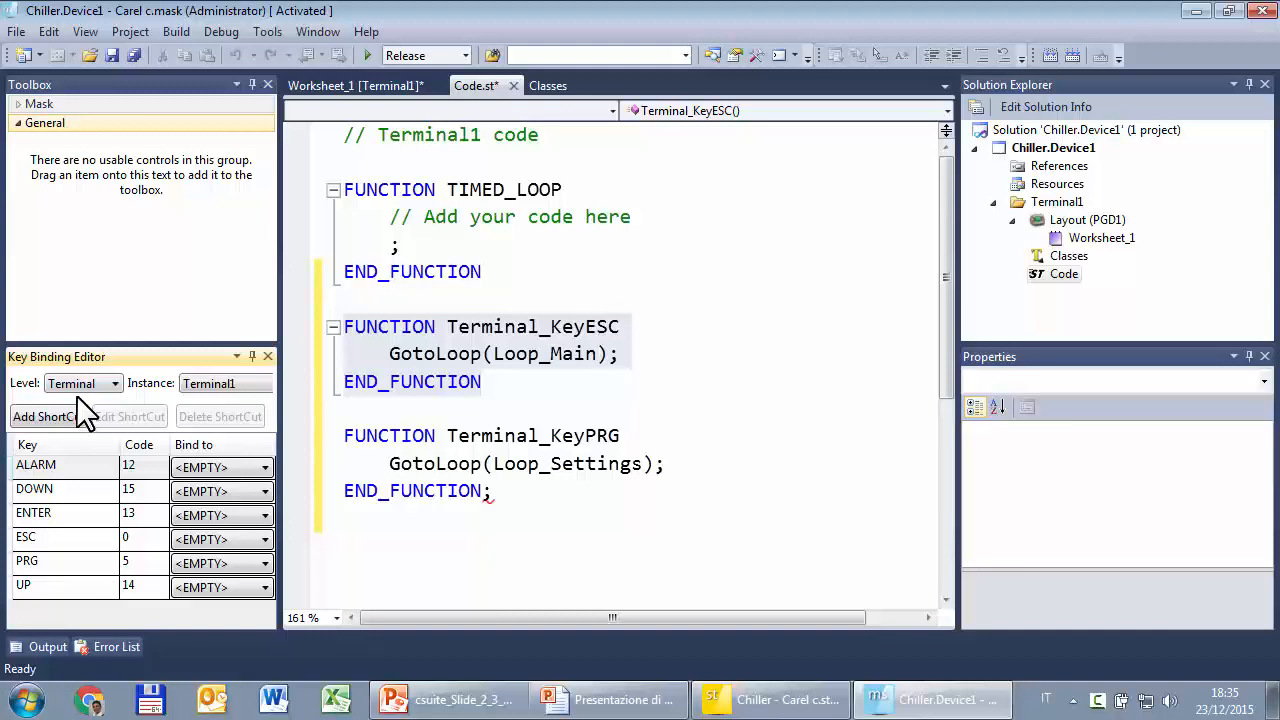
pyautogui.moveTo(82, 565)
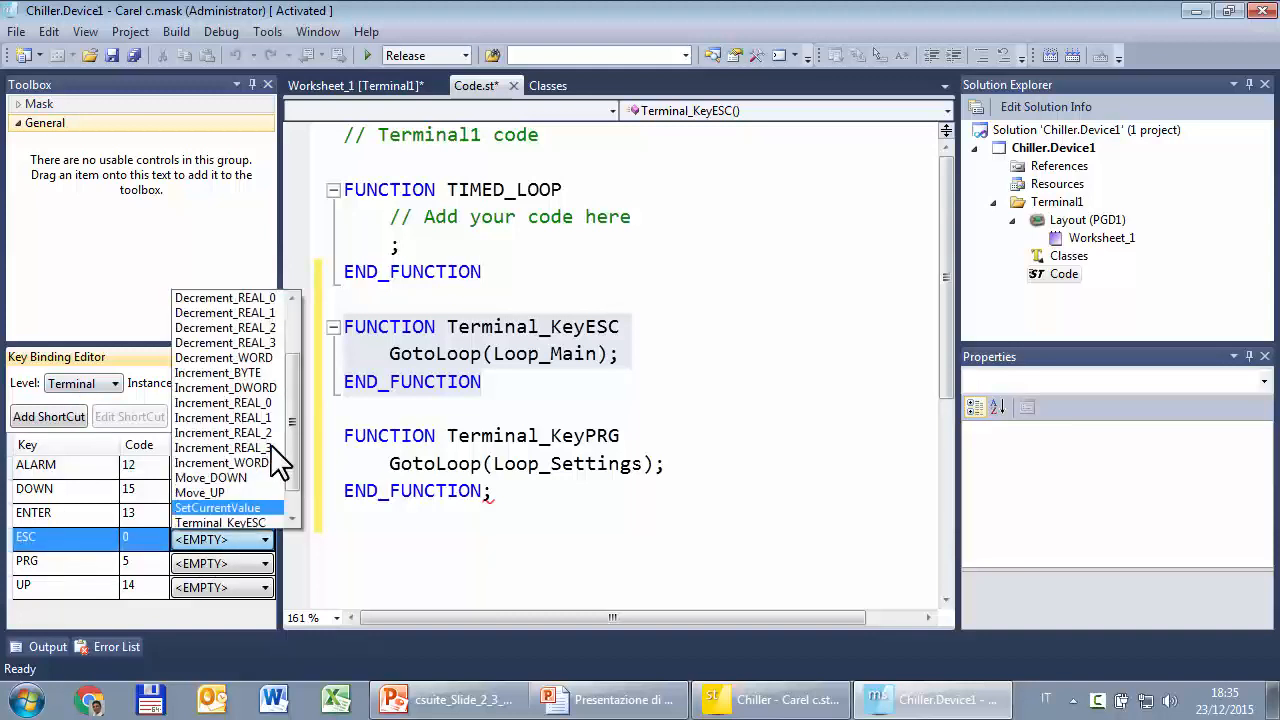
pyautogui.scroll(-3)
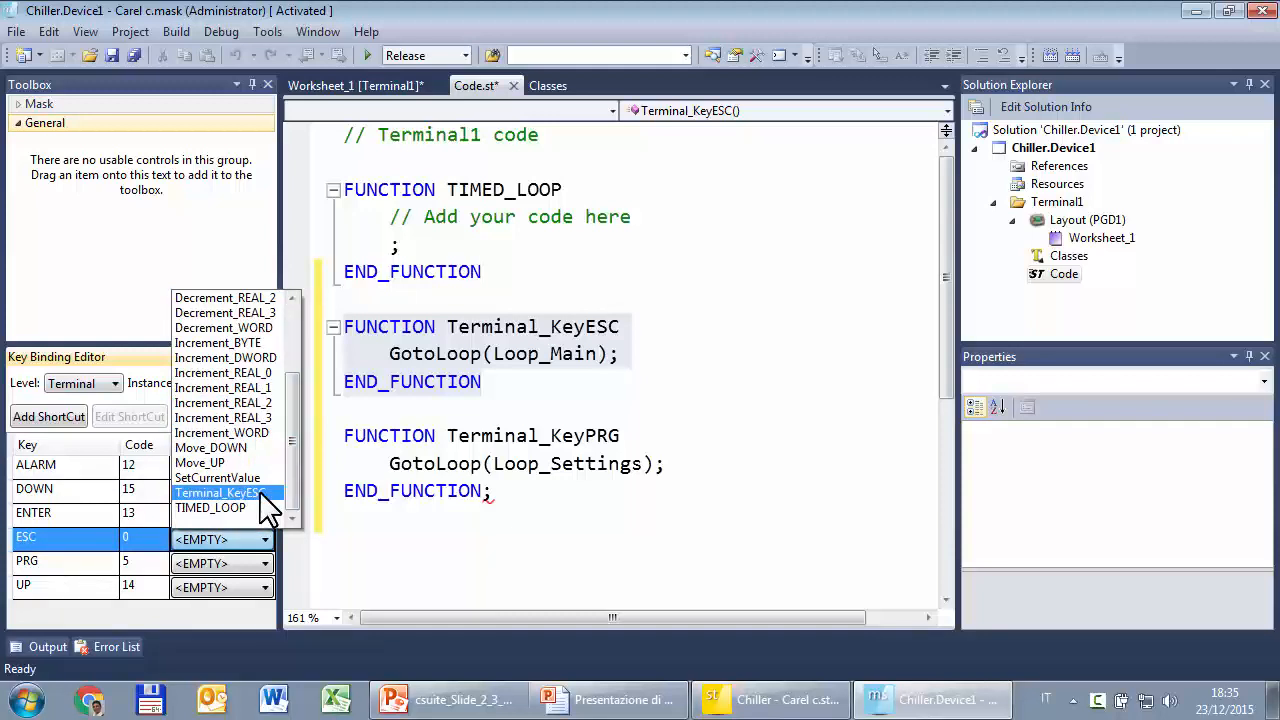
pyautogui.click(220, 491)
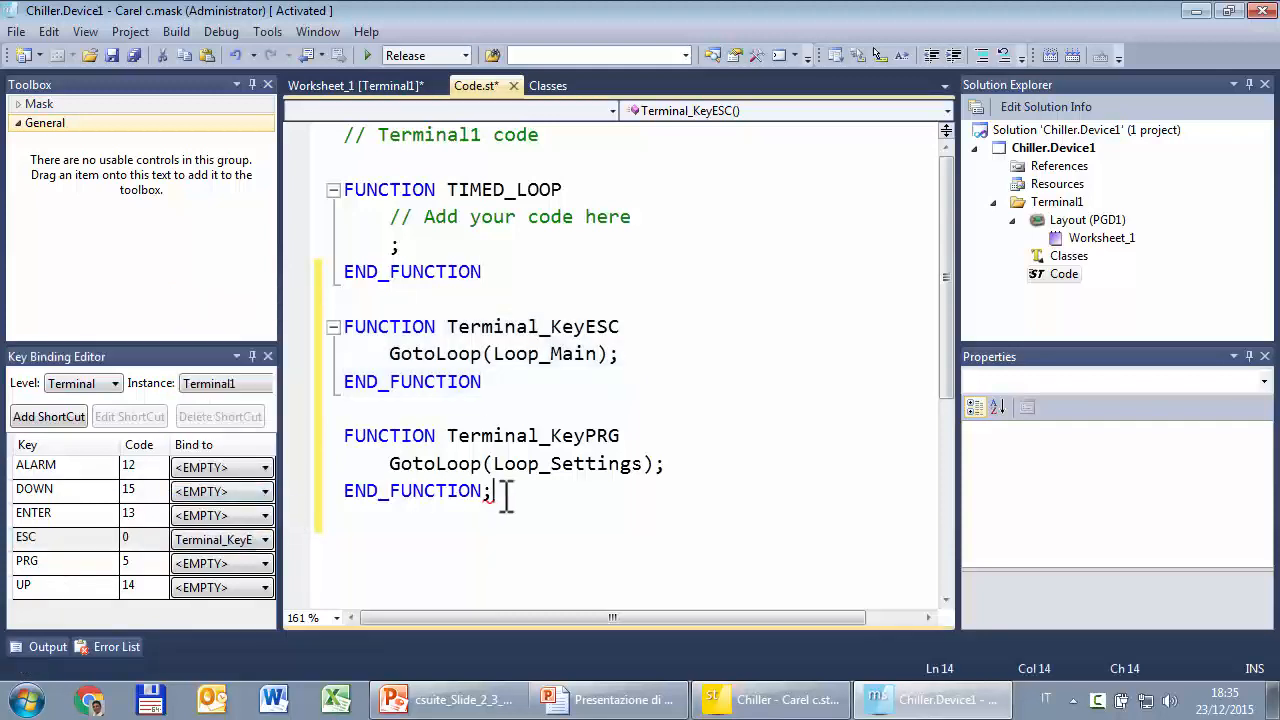
pyautogui.press('Backspace')
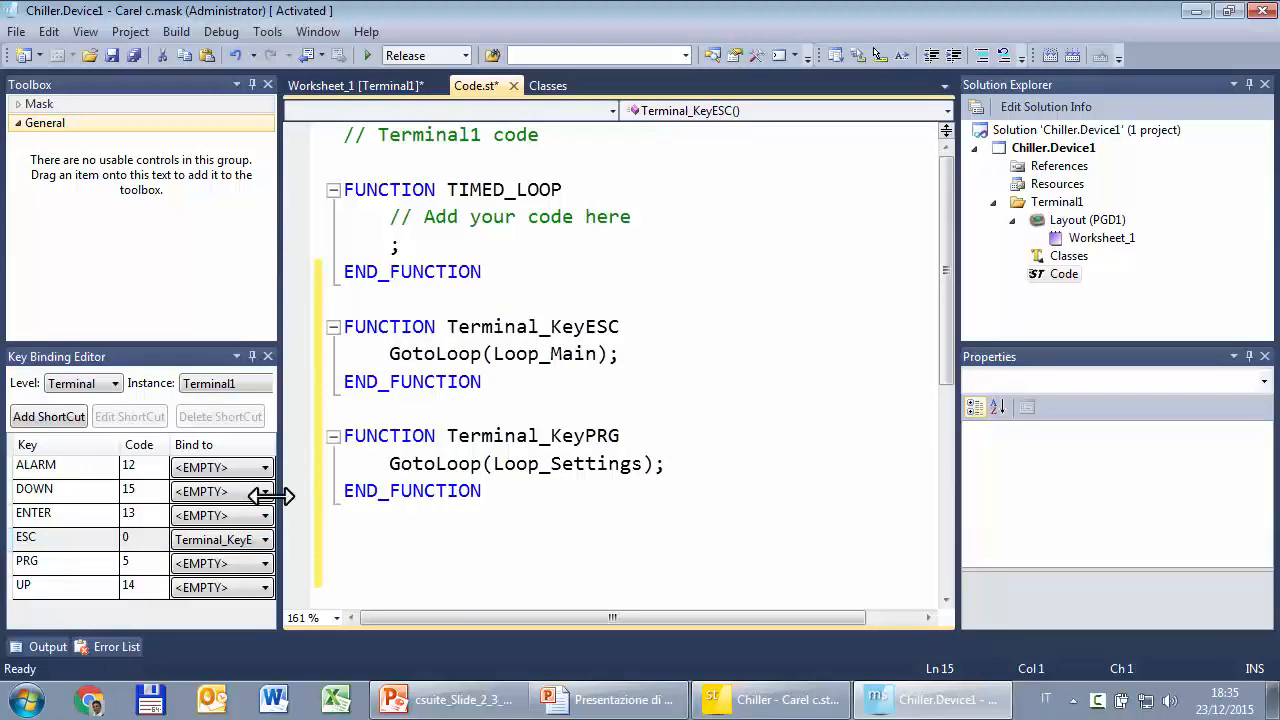
# Step: Bind the PRG key to the Terminal_KeyPRG function
pyautogui.click(65, 561)
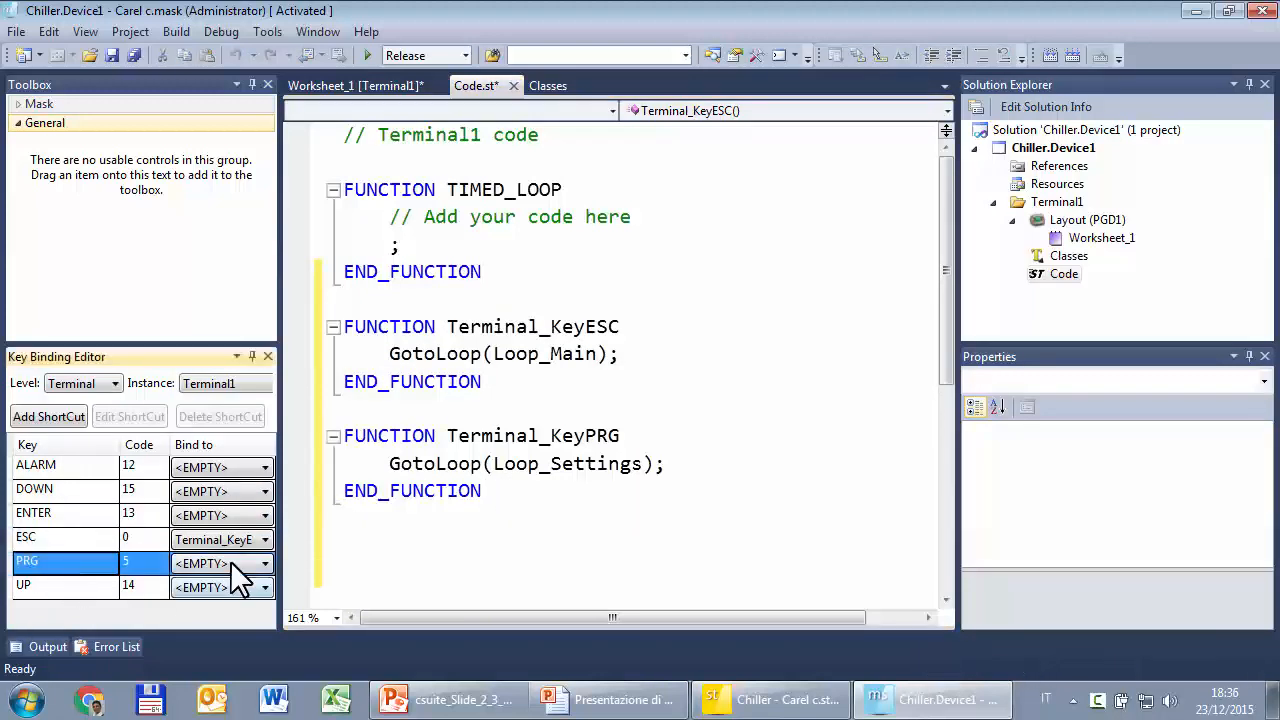
pyautogui.click(263, 563)
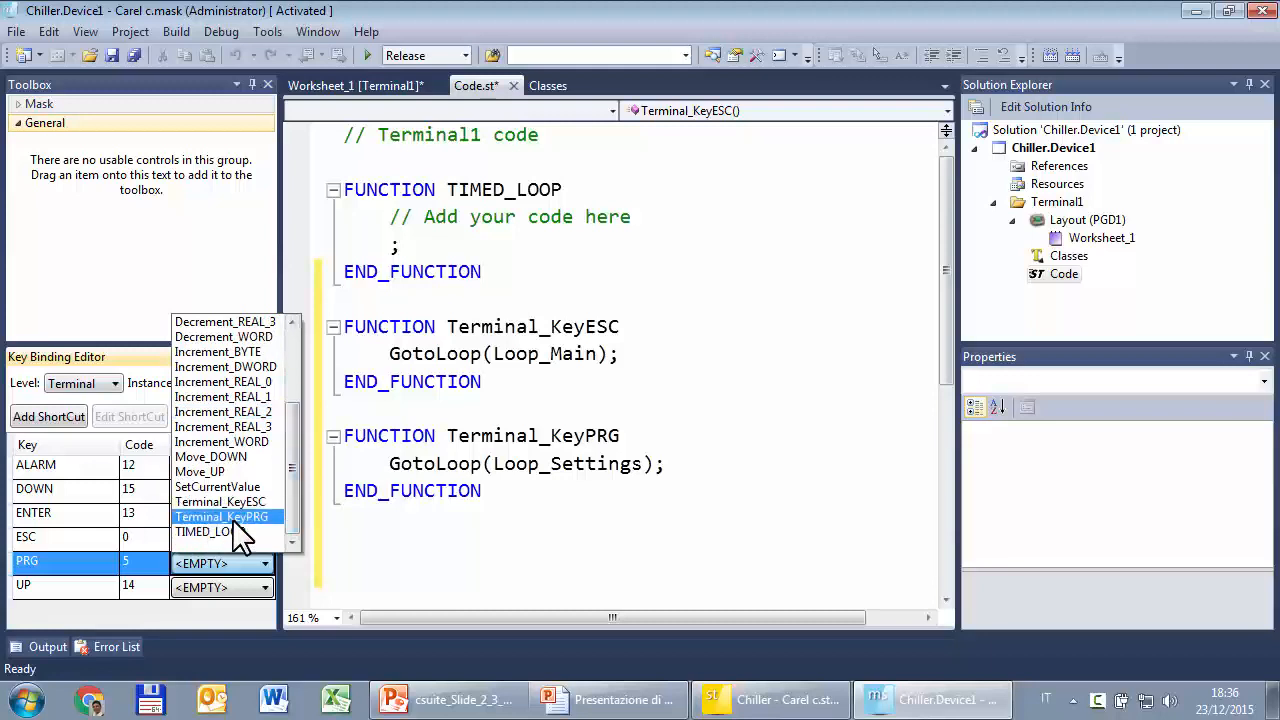
pyautogui.click(221, 516)
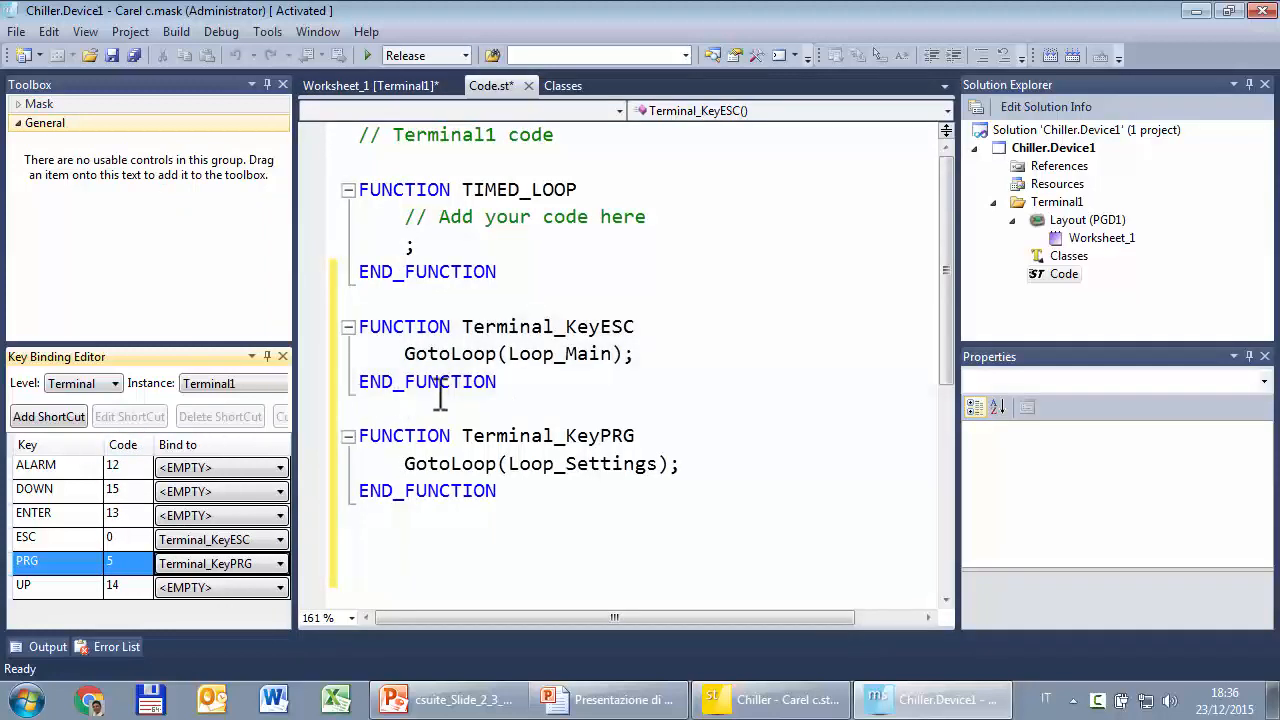
pyautogui.moveTo(1025, 110)
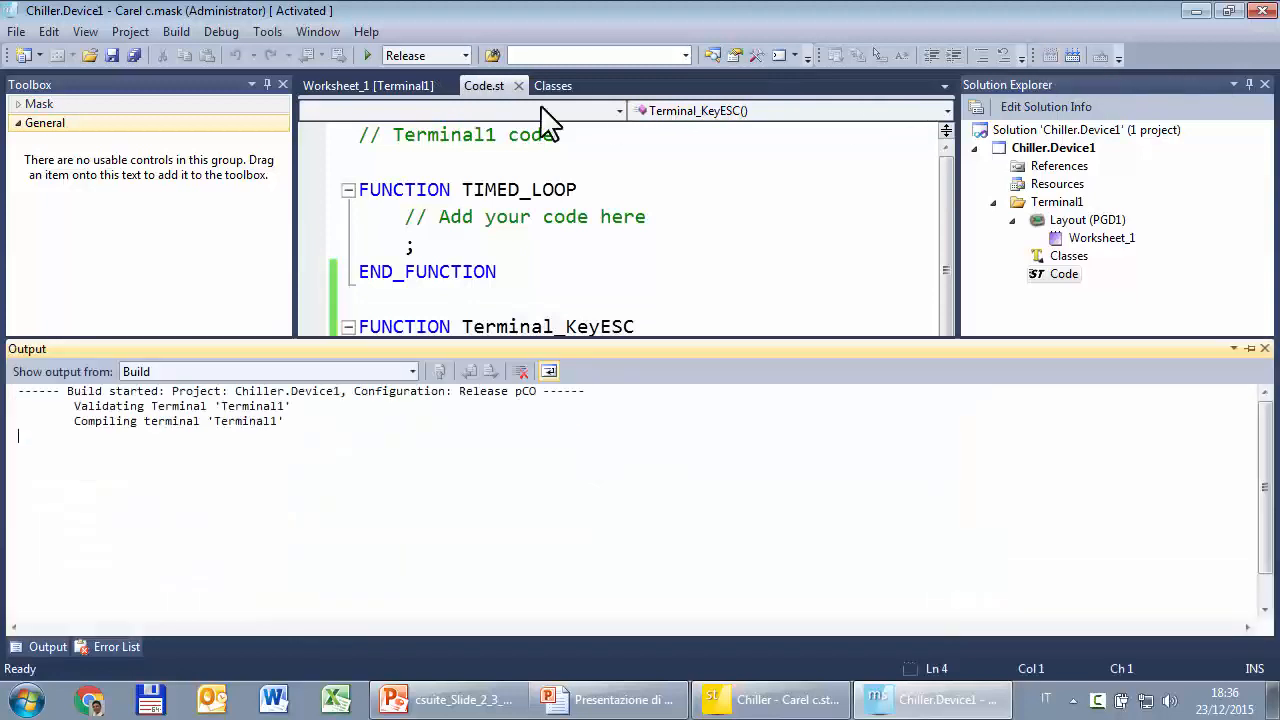
# Step: Build the chiller project and launch it in the simulator via Start/Run
pyautogui.click(367, 55)
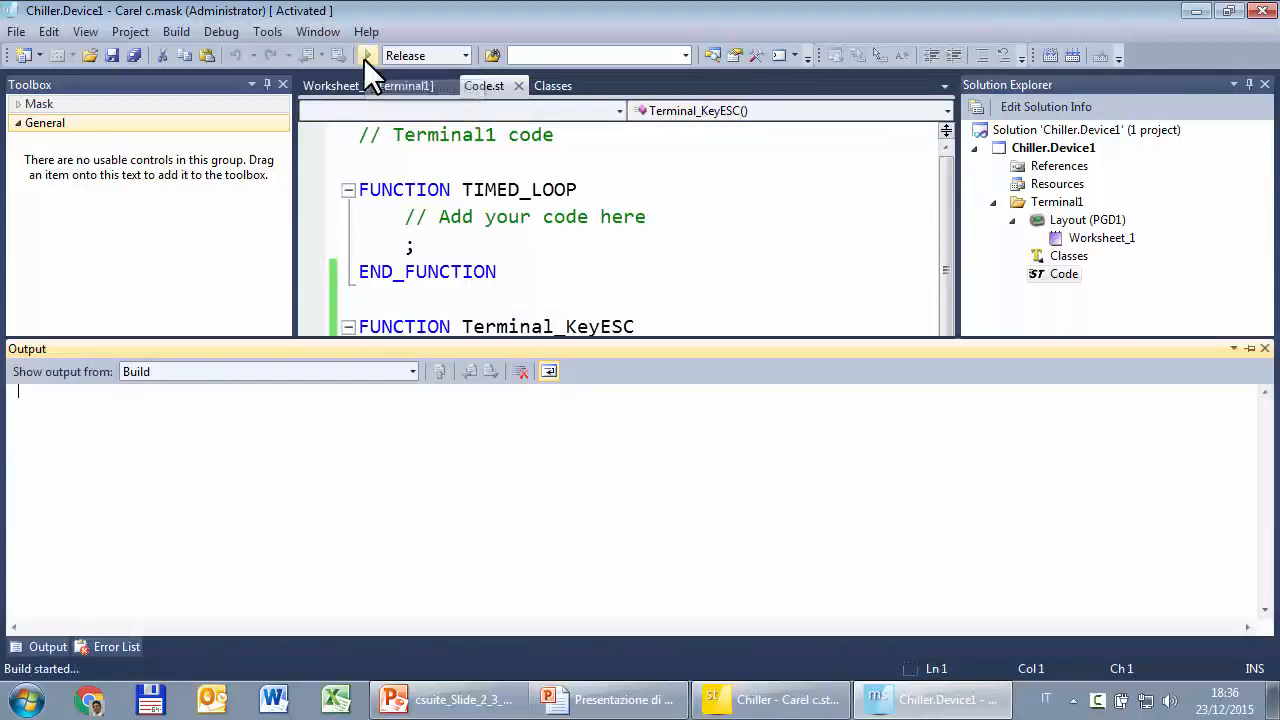
pyautogui.click(366, 55)
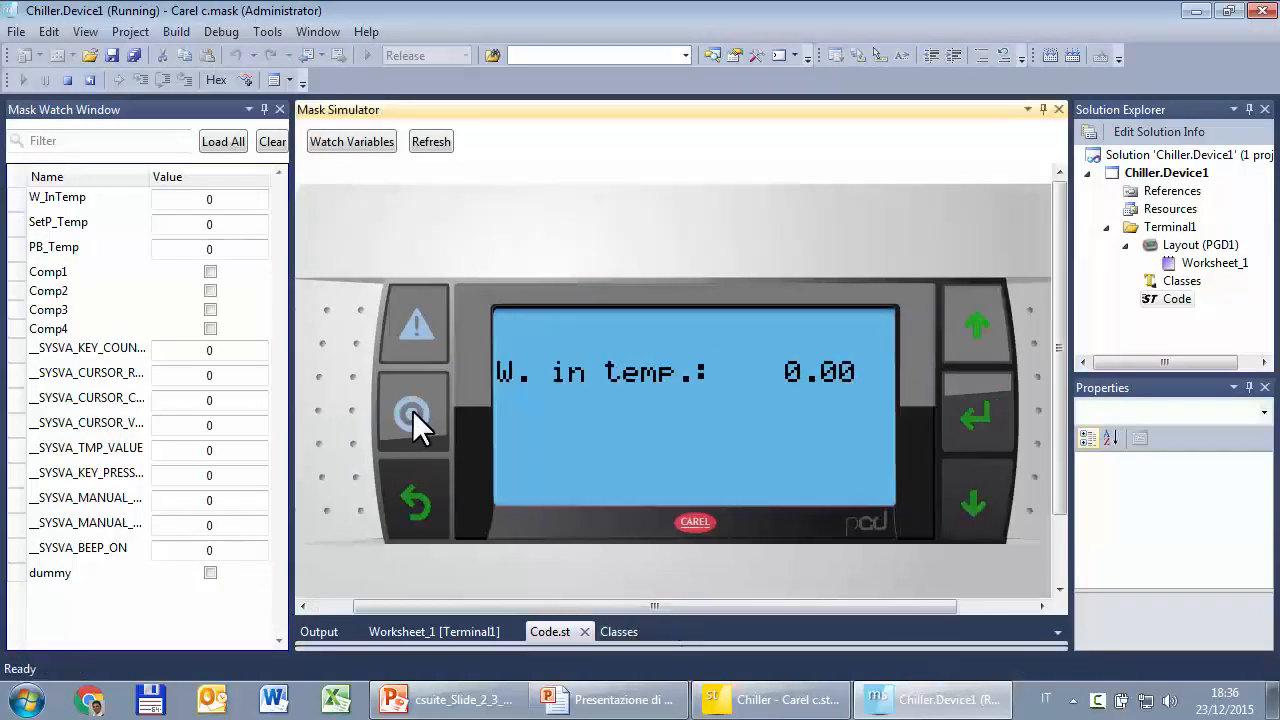
# Step: Test PRG, then use Down and Up arrows to reach the compressor screen and back
pyautogui.click(412, 413)
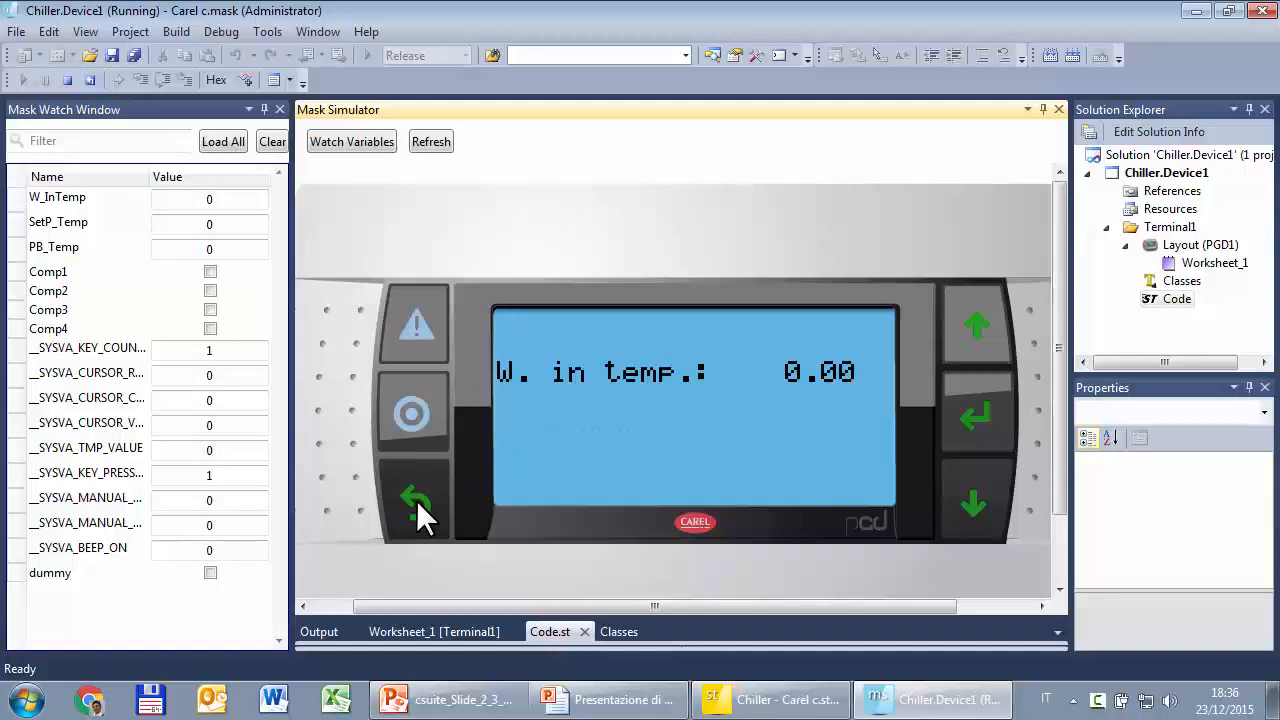
pyautogui.moveTo(712, 525)
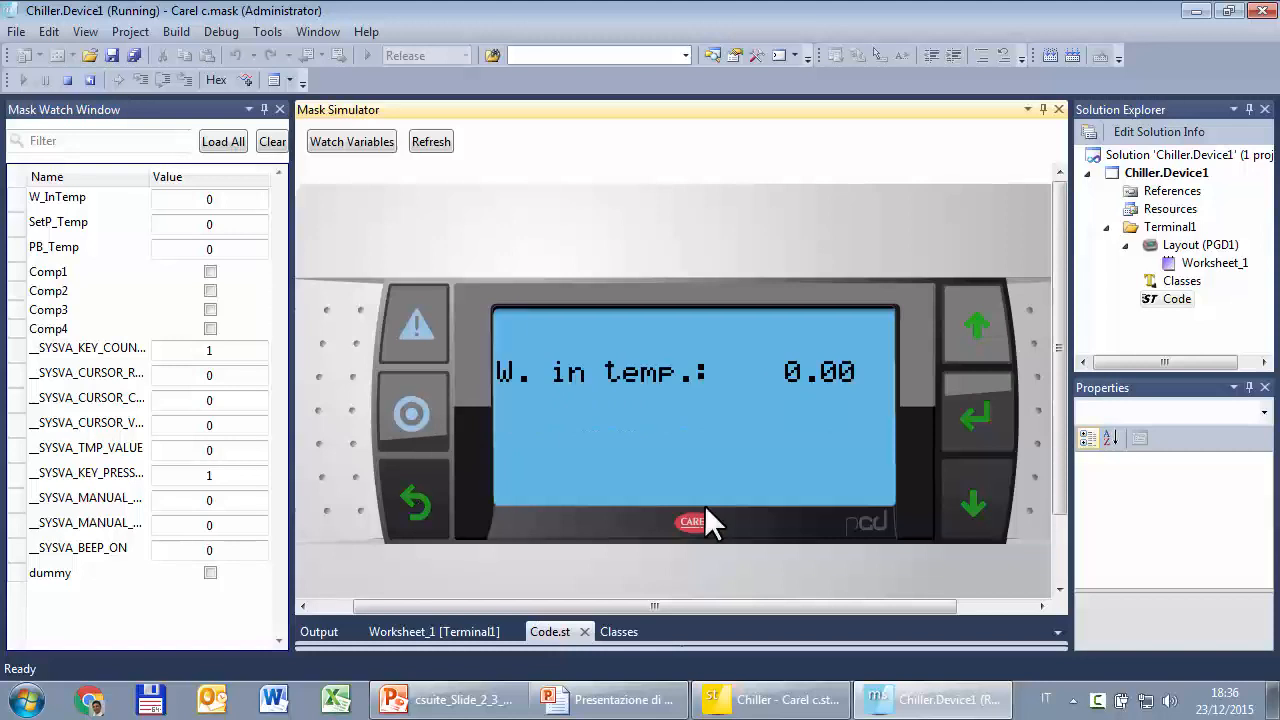
pyautogui.click(975, 505)
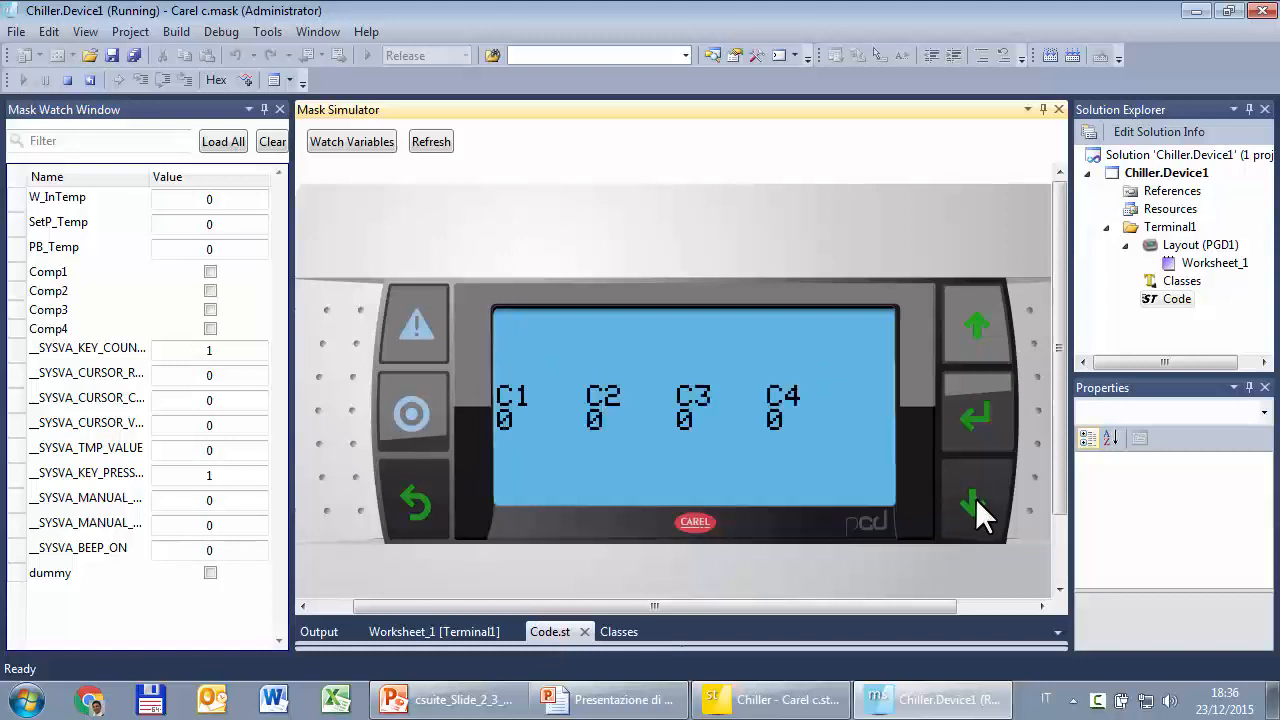
pyautogui.click(977, 323)
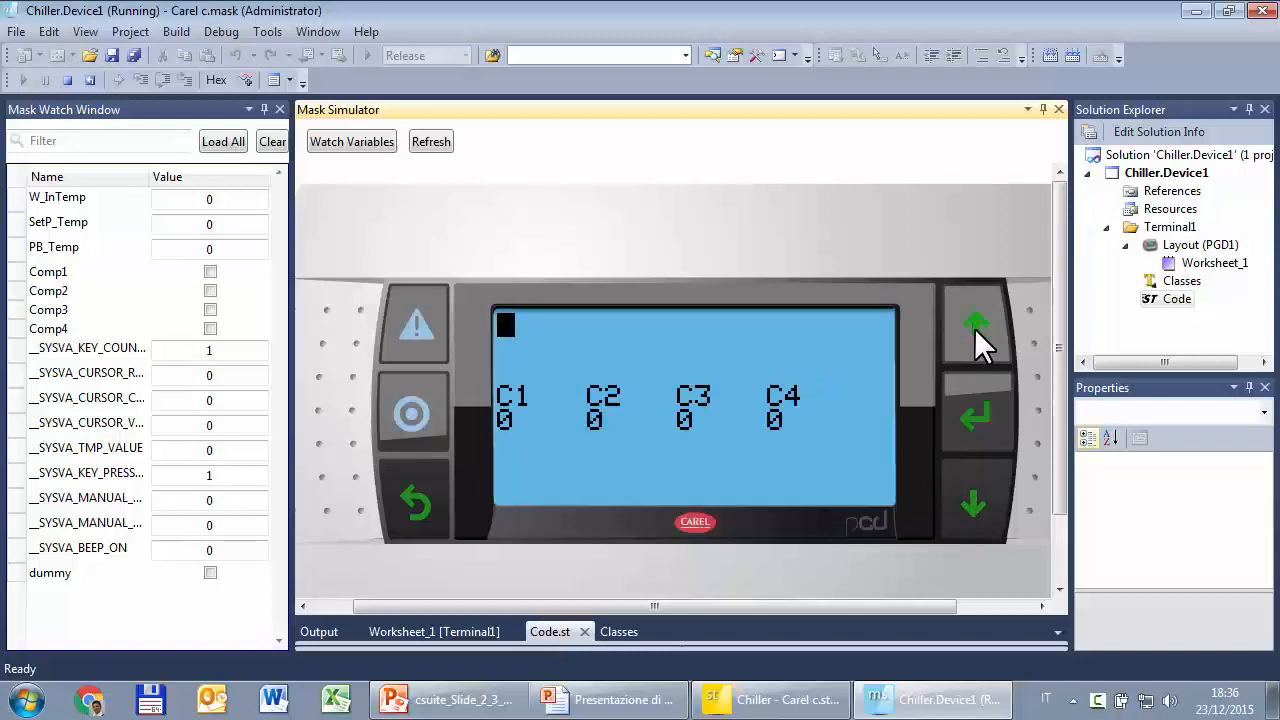
pyautogui.click(975, 325)
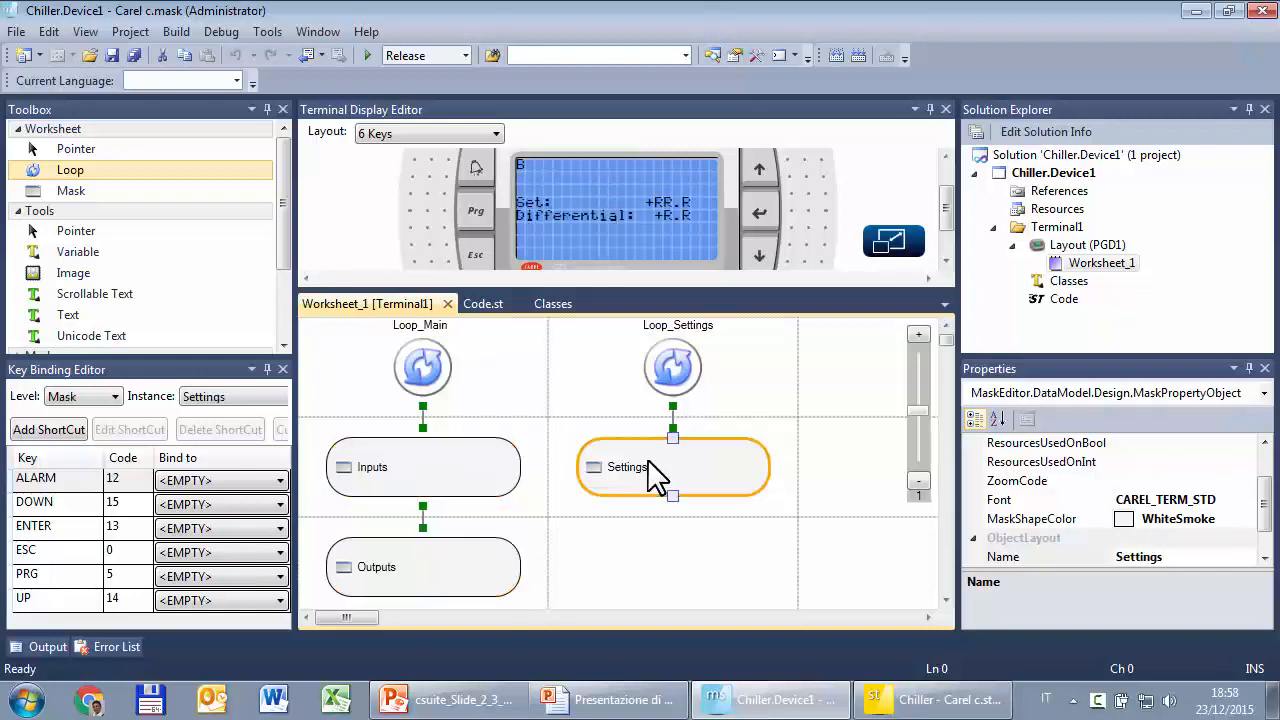
pyautogui.moveTo(478, 513)
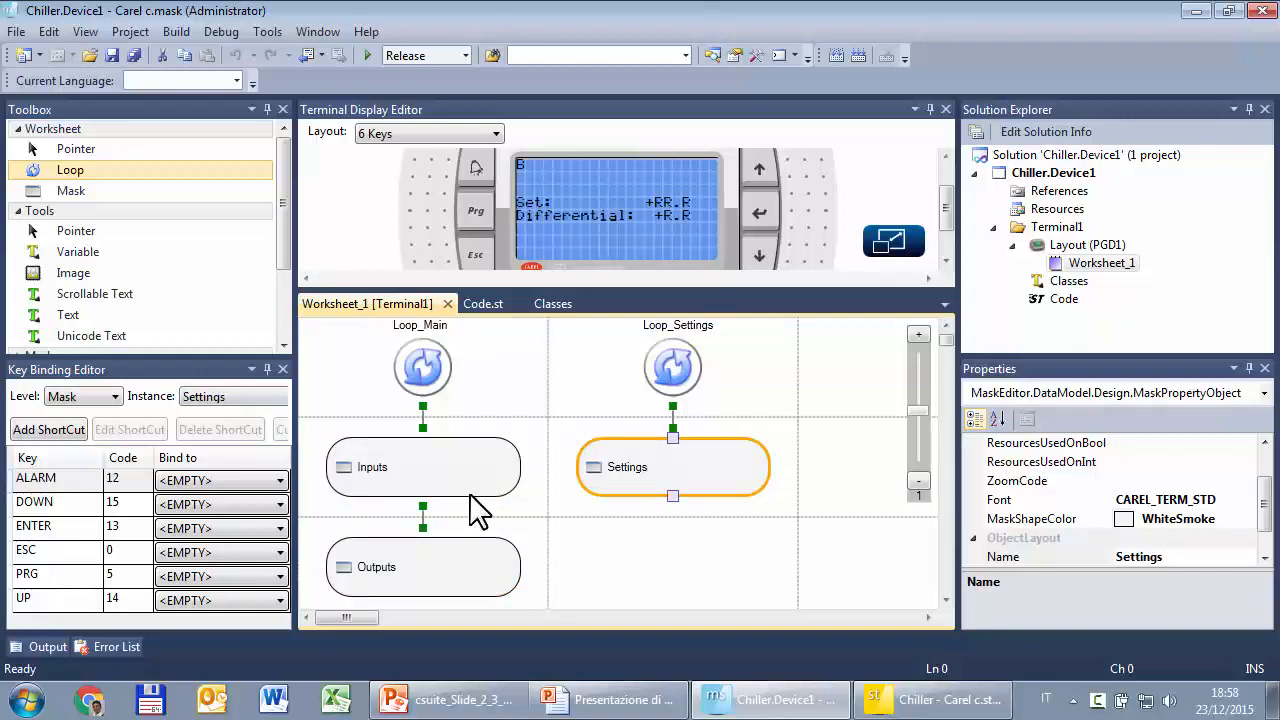
pyautogui.moveTo(1045, 360)
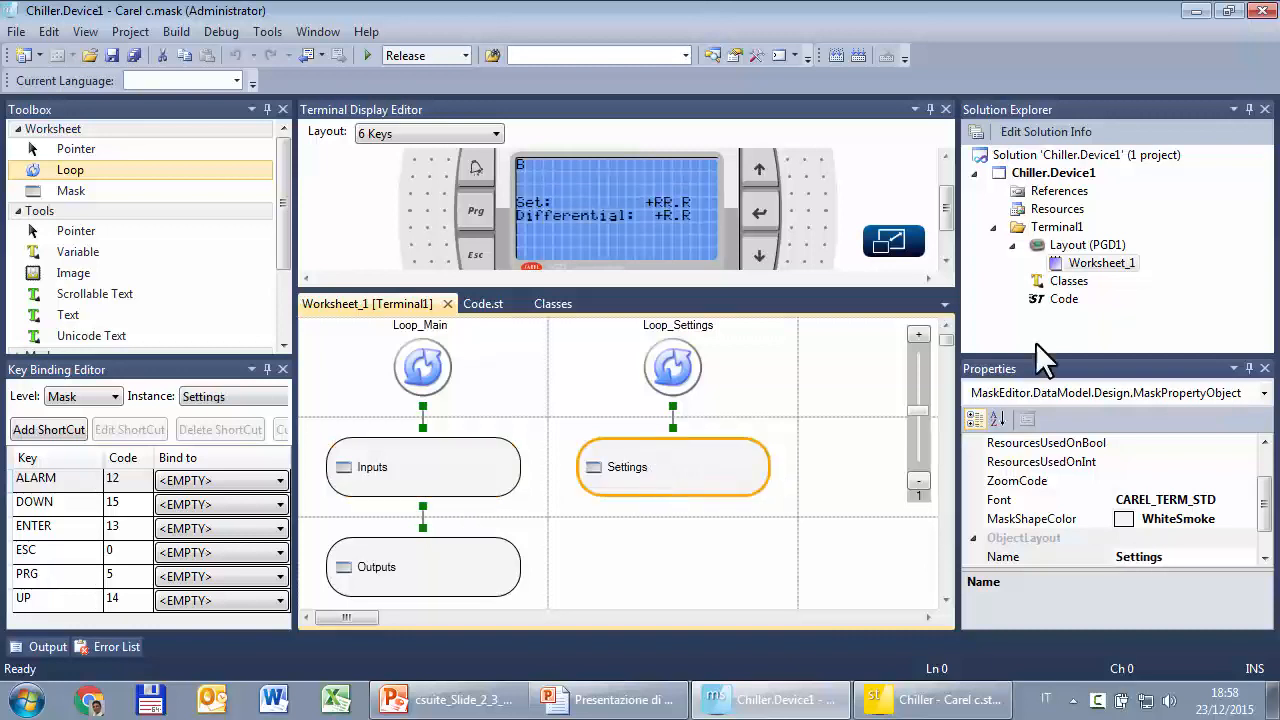
# Step: Walk through the jump functions in Code and show terminal-level ESC and PRG bindings
pyautogui.click(483, 303)
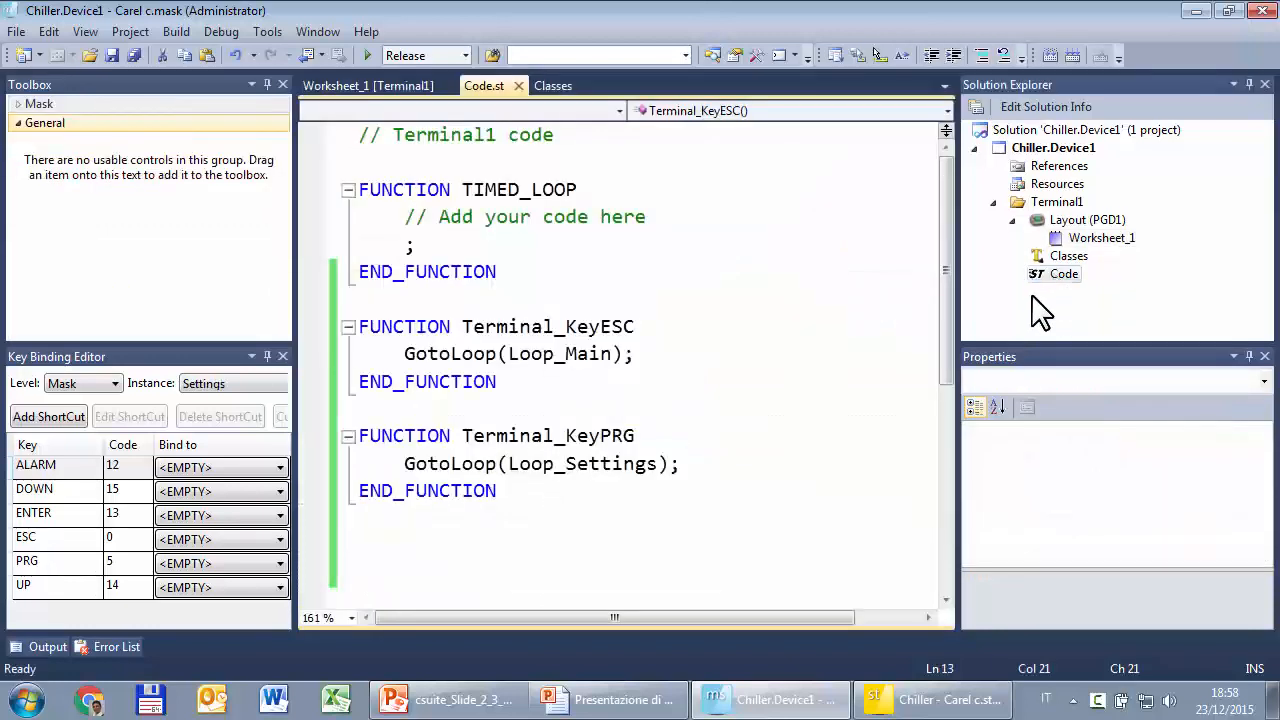
pyautogui.click(524, 326)
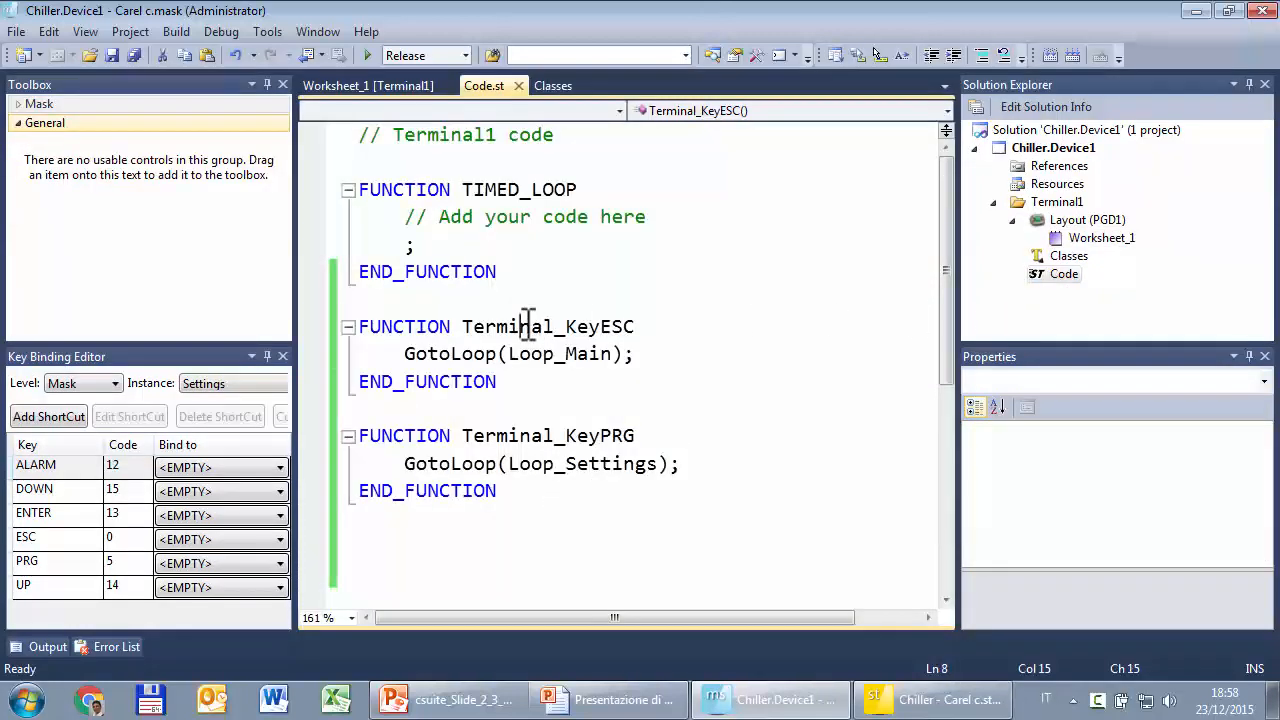
pyautogui.click(520, 353)
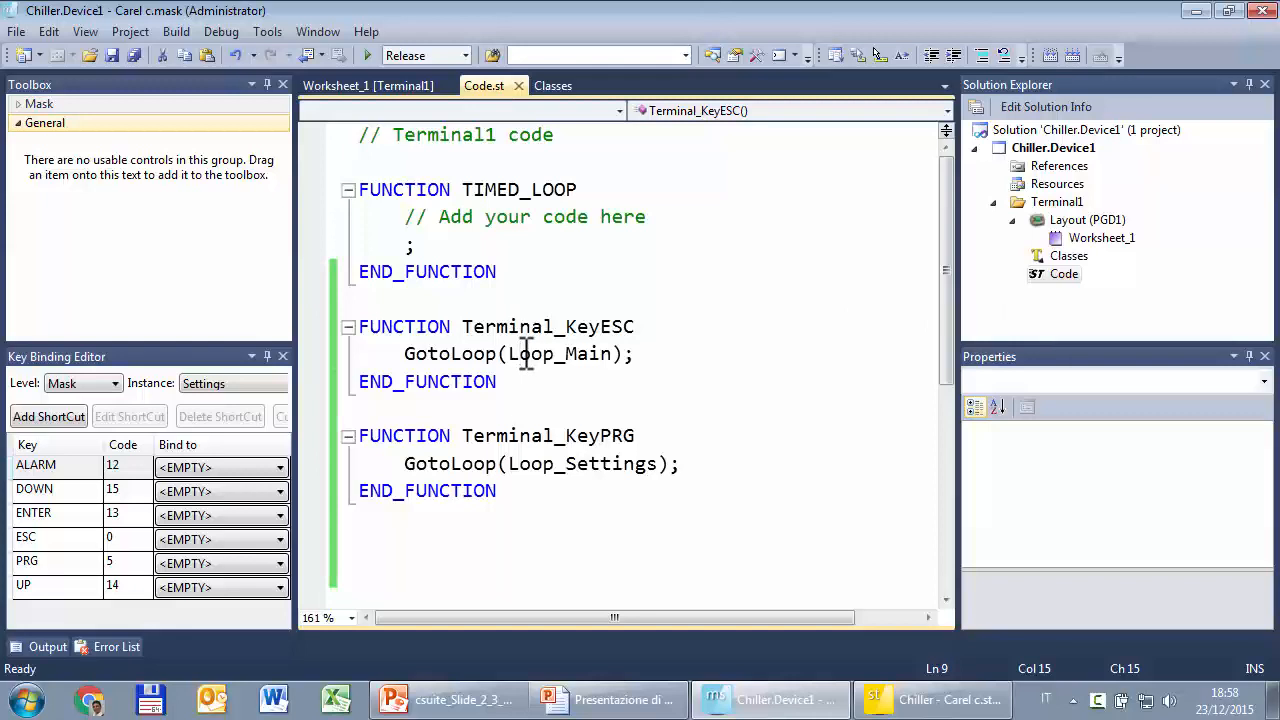
pyautogui.click(575, 463)
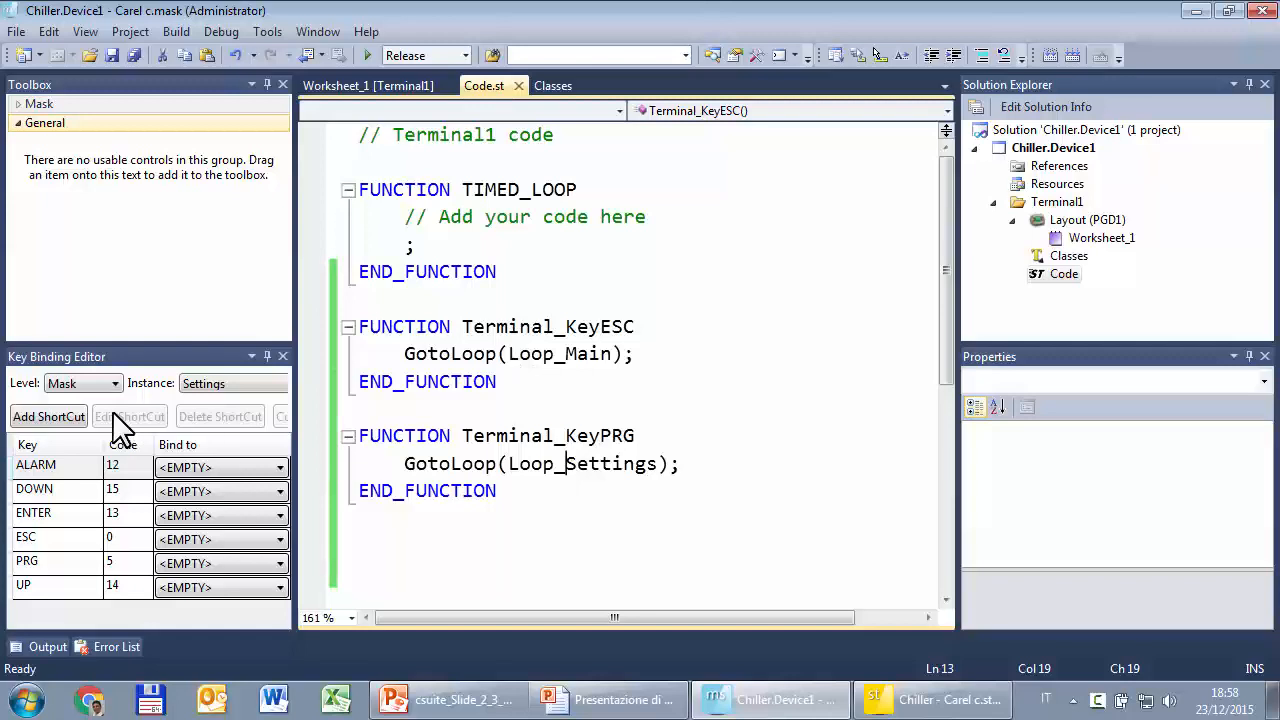
pyautogui.click(80, 383)
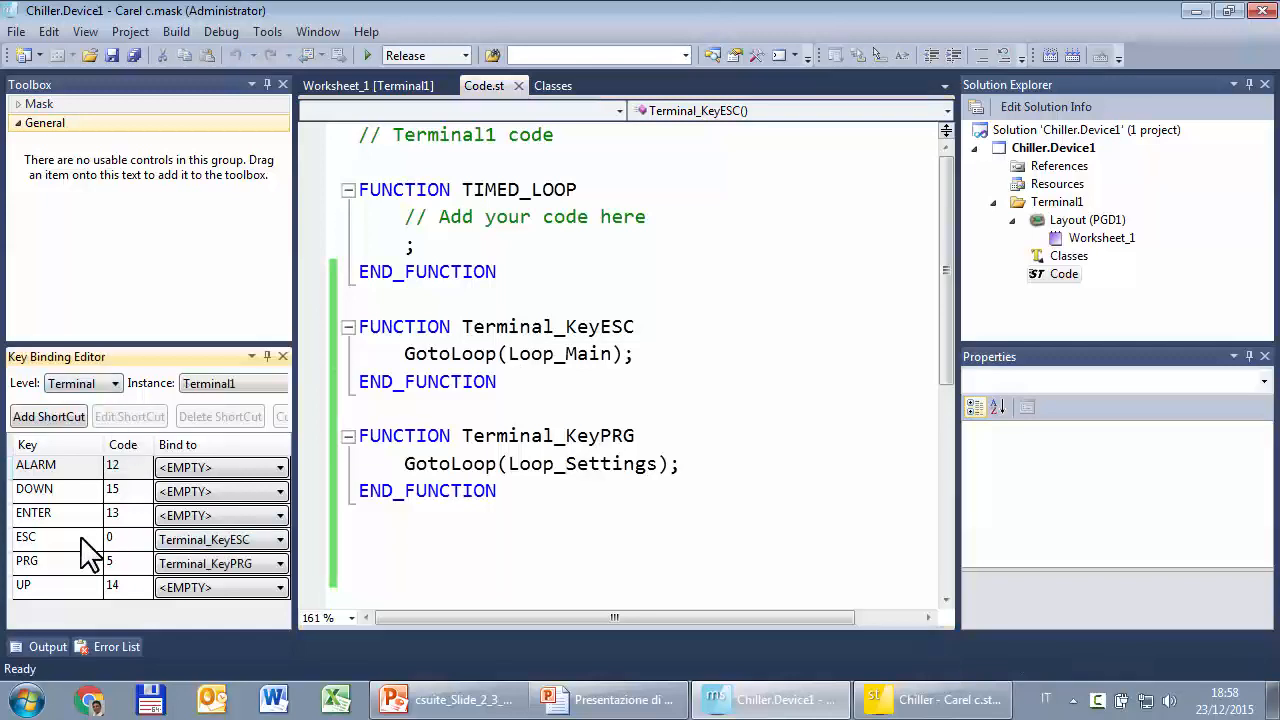
pyautogui.click(27, 561)
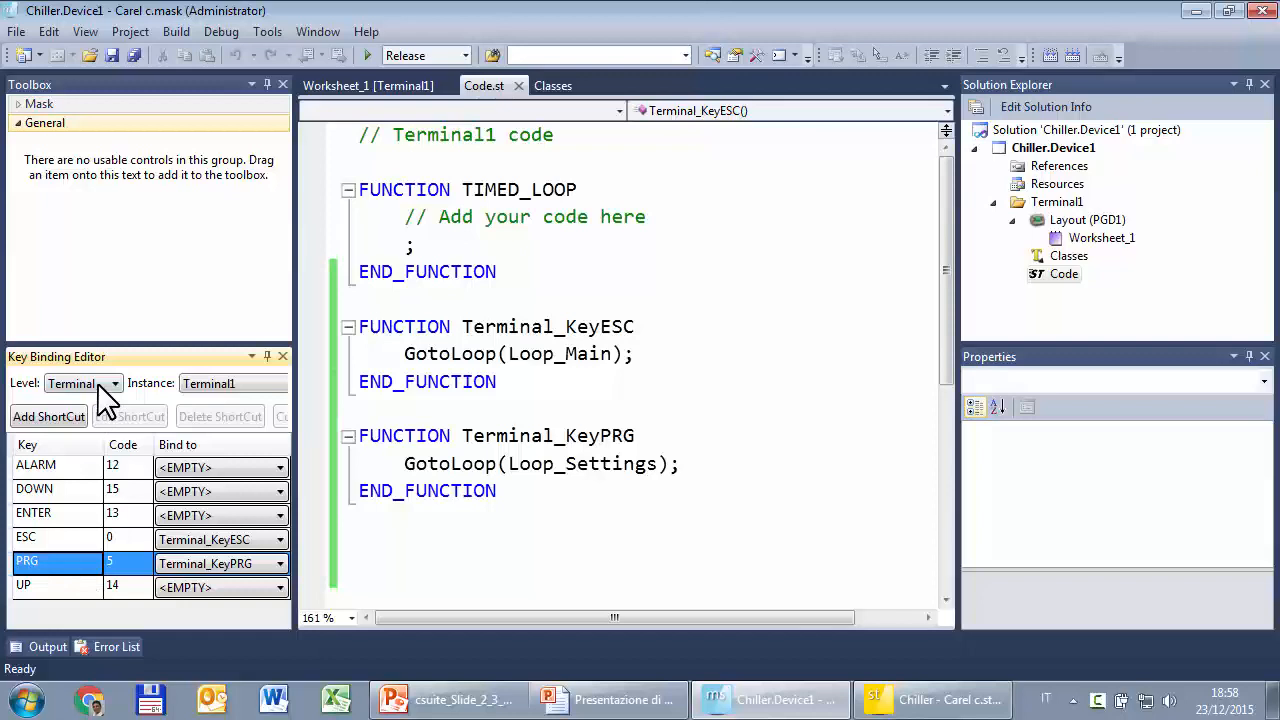